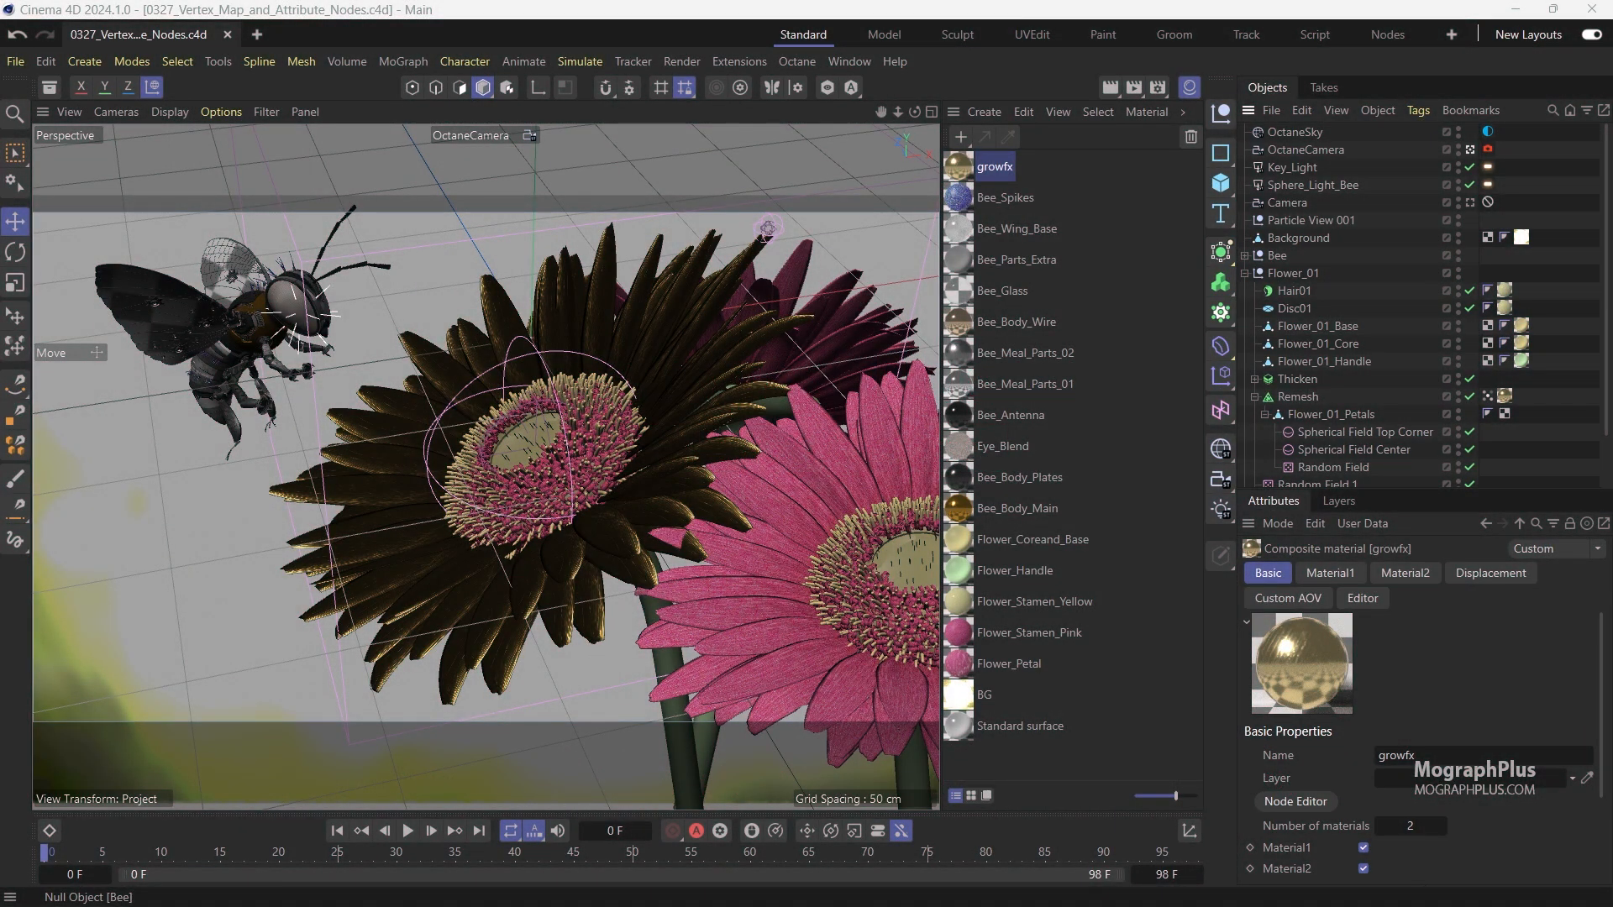
mouse_move(1168, 426)
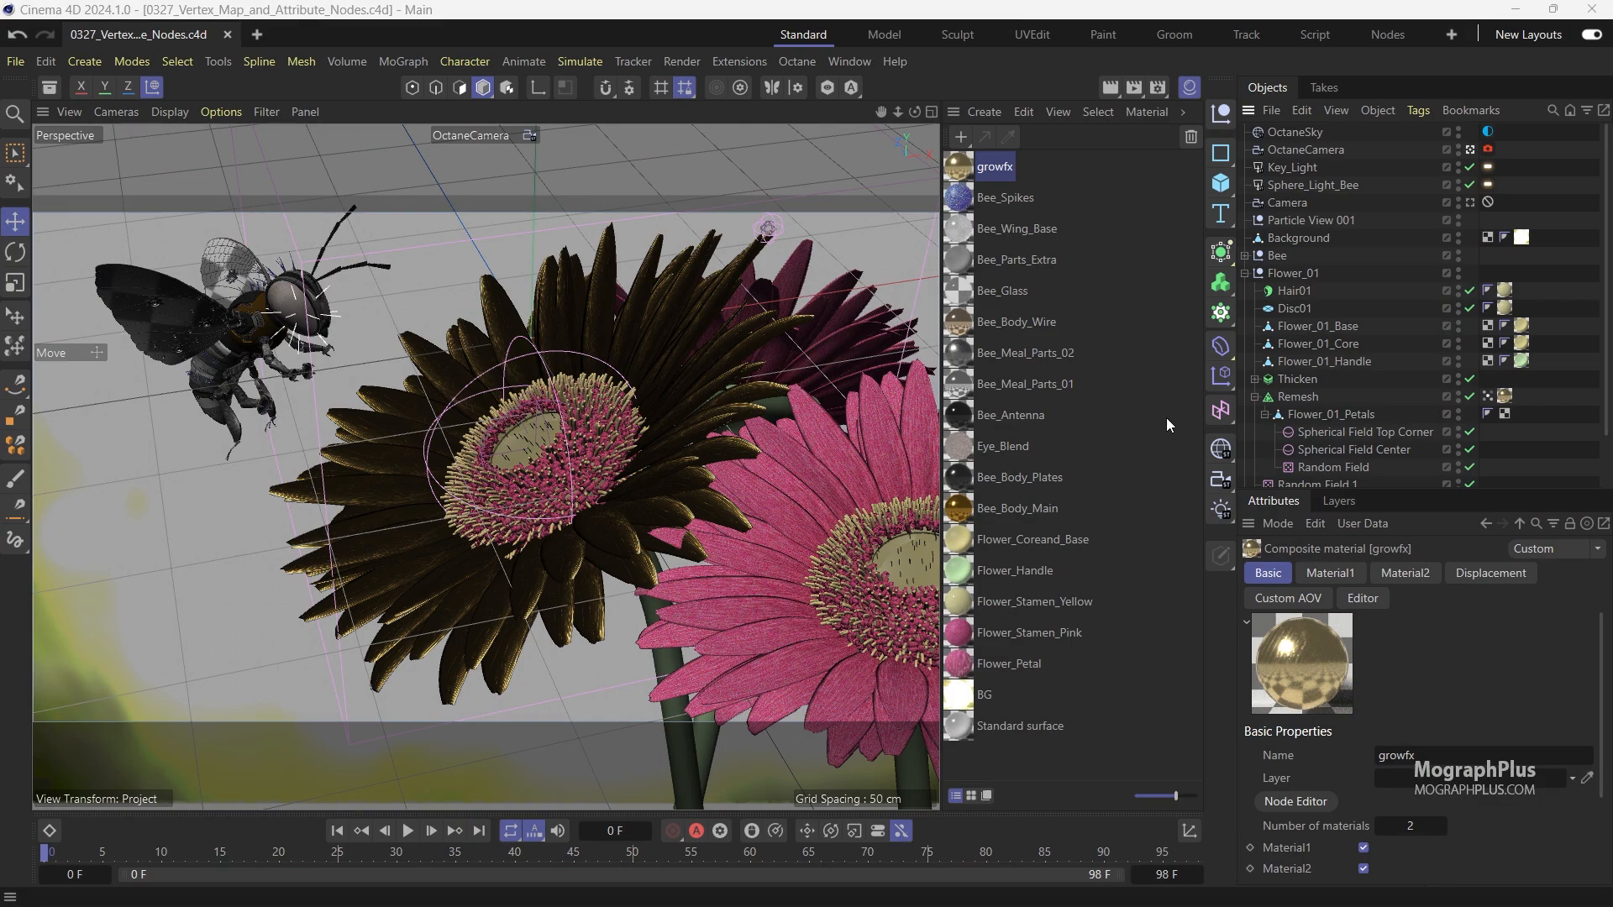
Inspect the Flower_01 group, its Remesh object and the Flower_01_Petals mesh
click(798, 62)
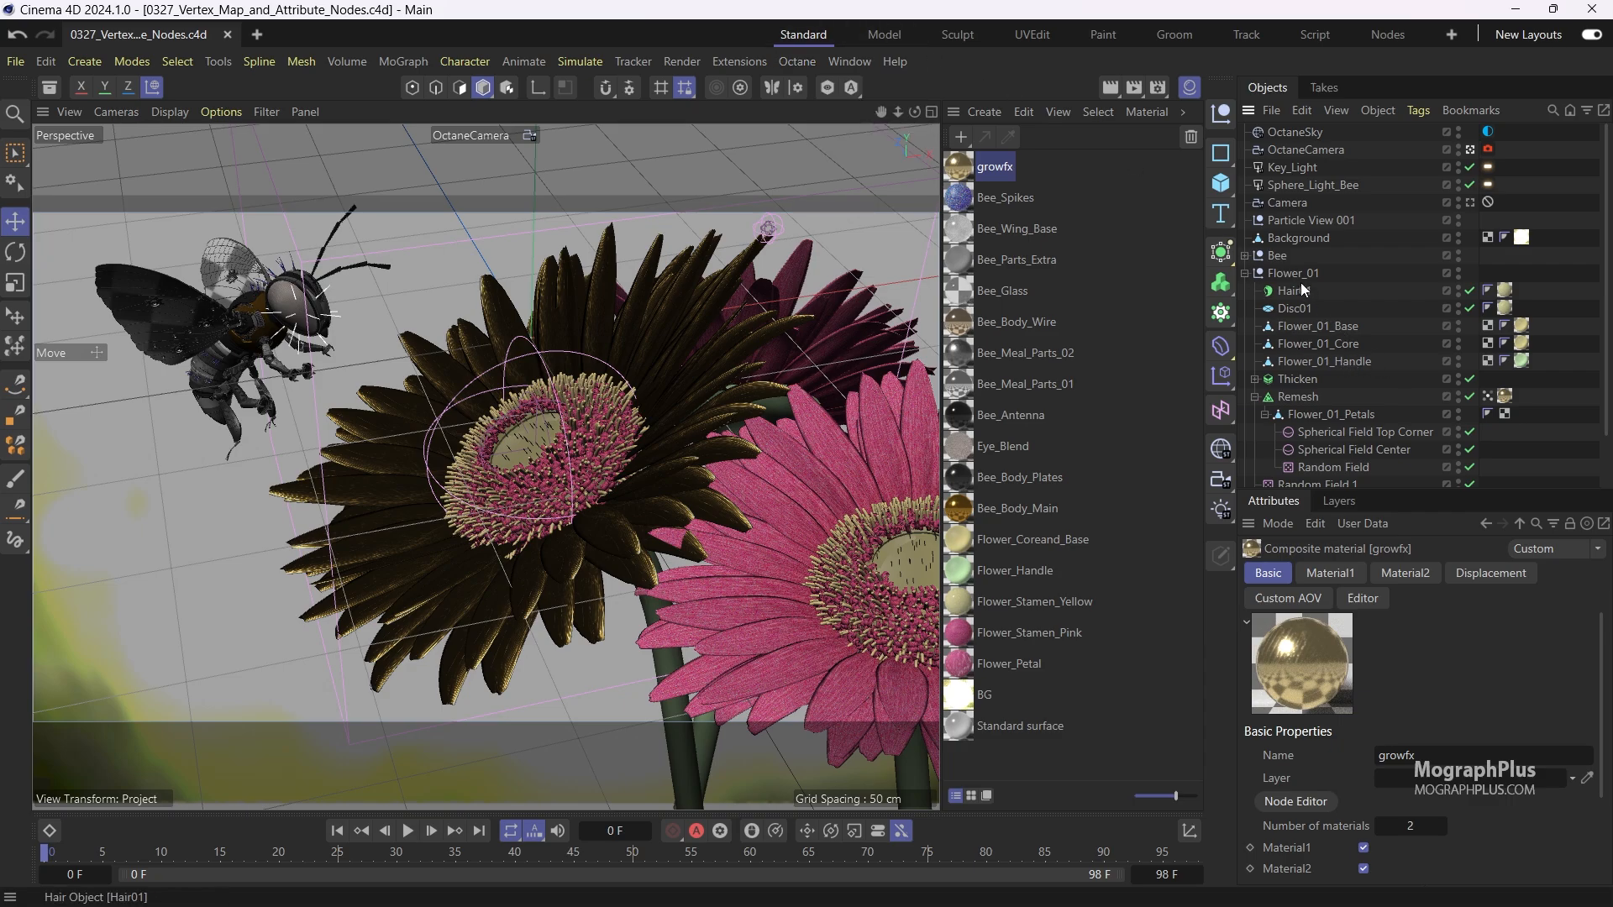
click(1292, 272)
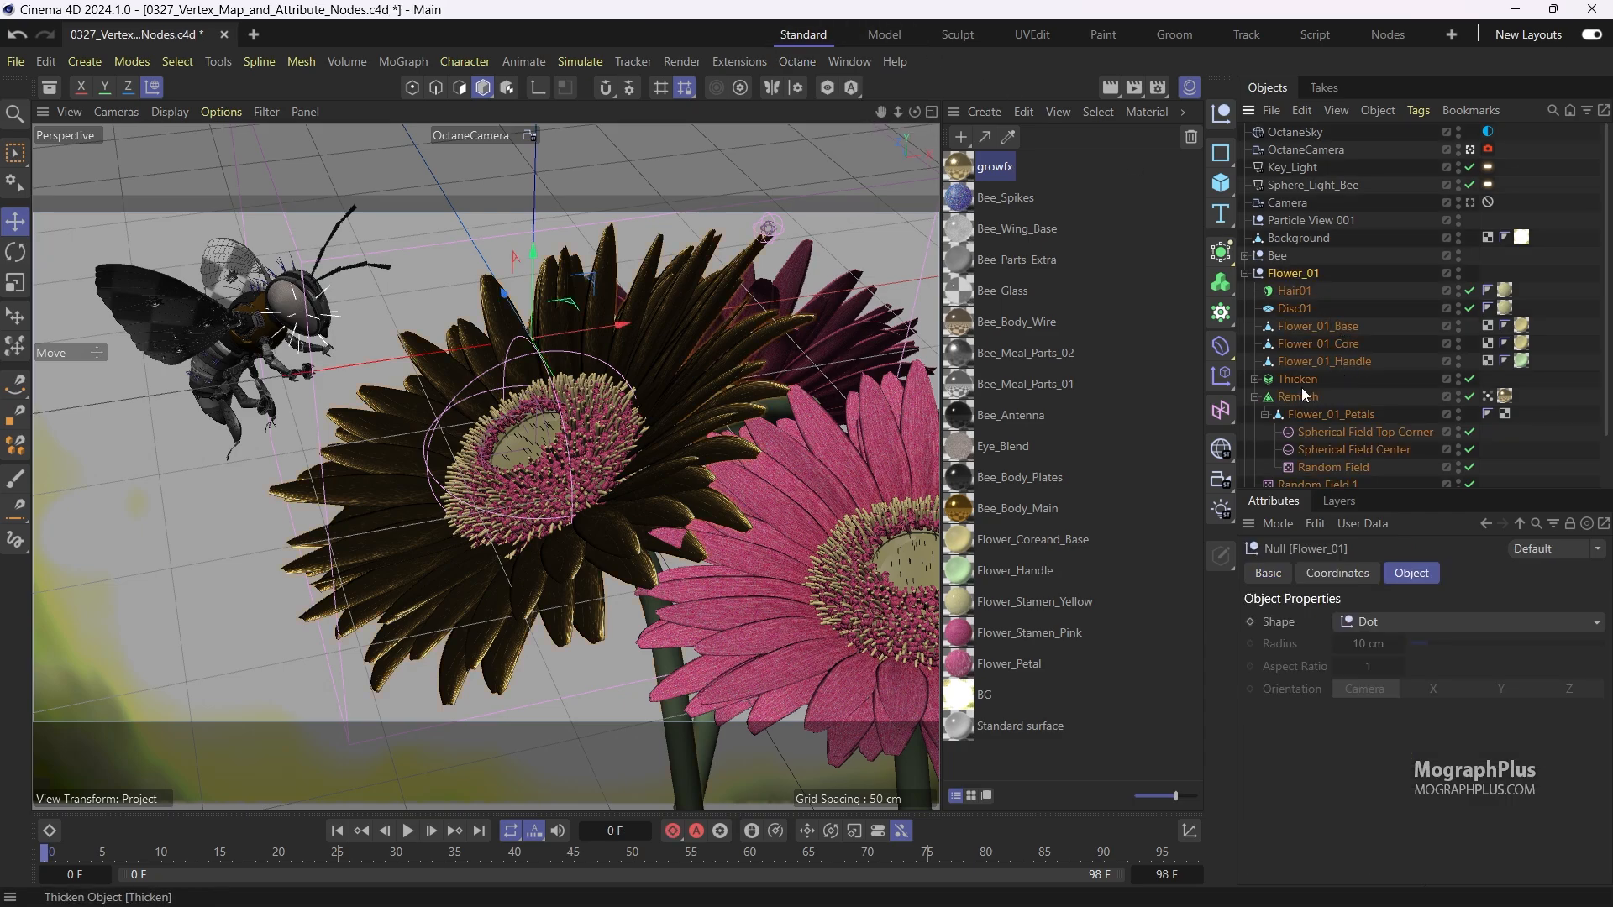
click(1298, 396)
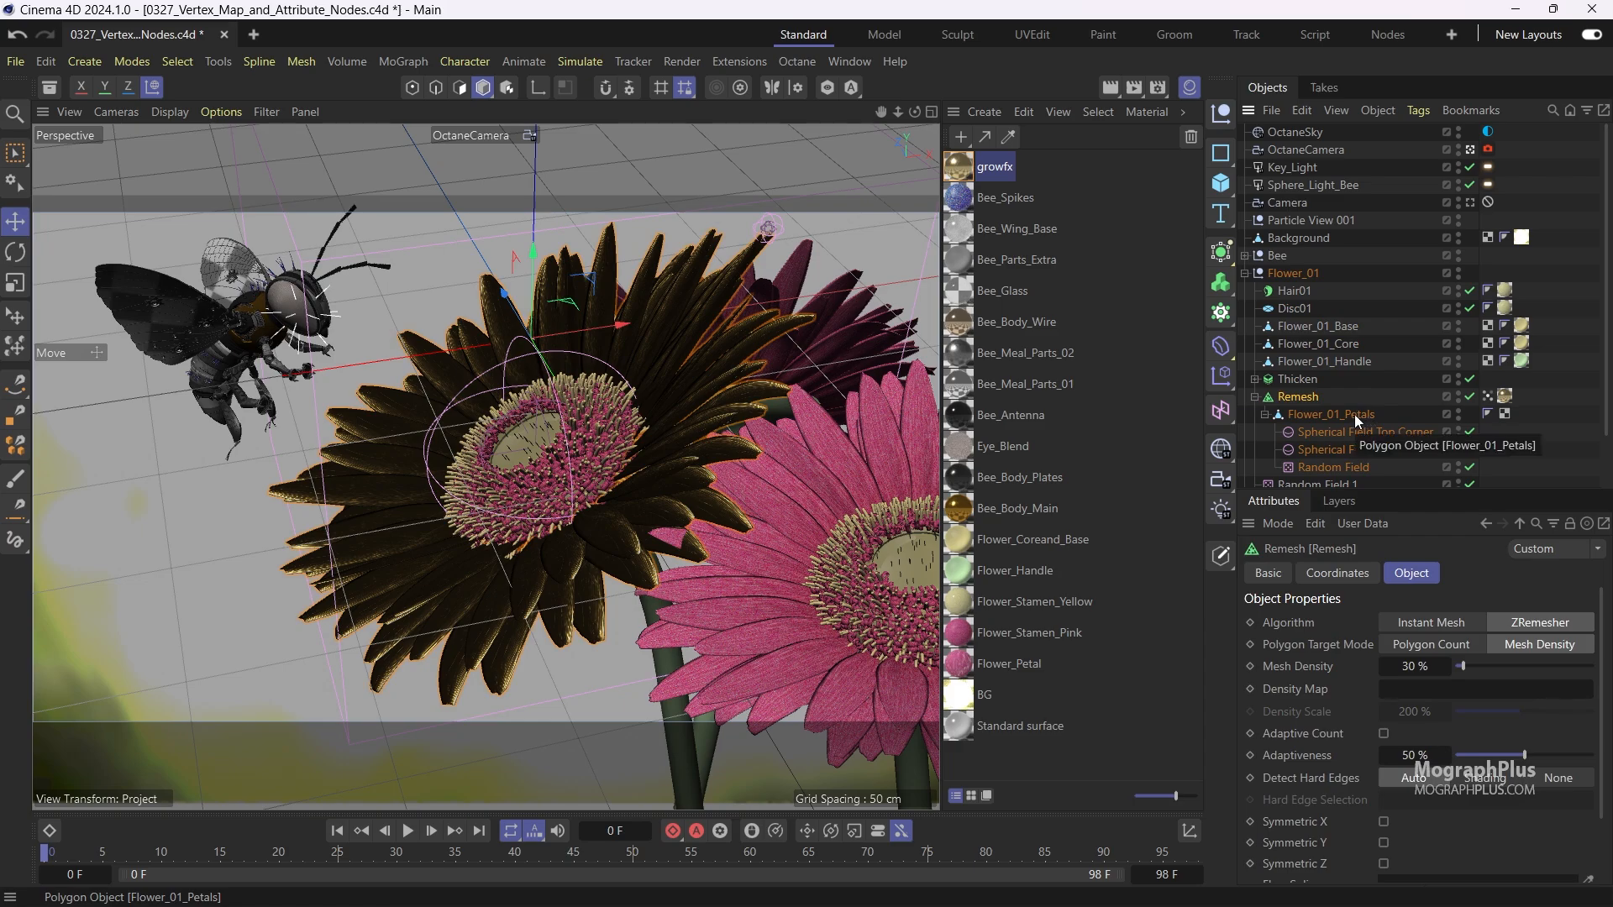
click(1328, 414)
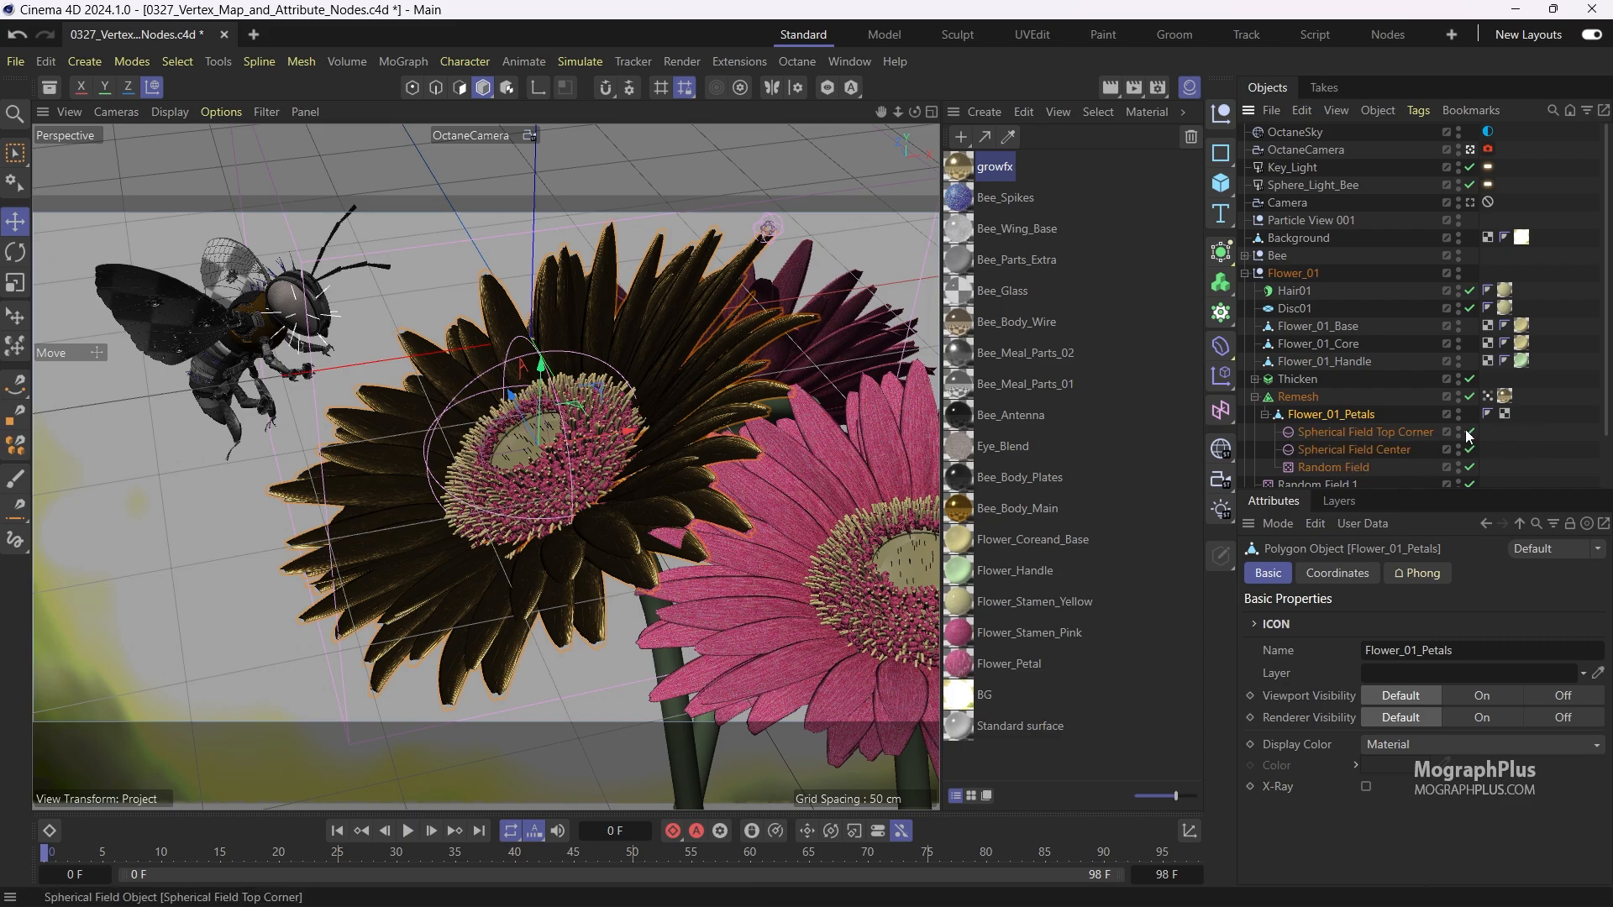
click(1298, 396)
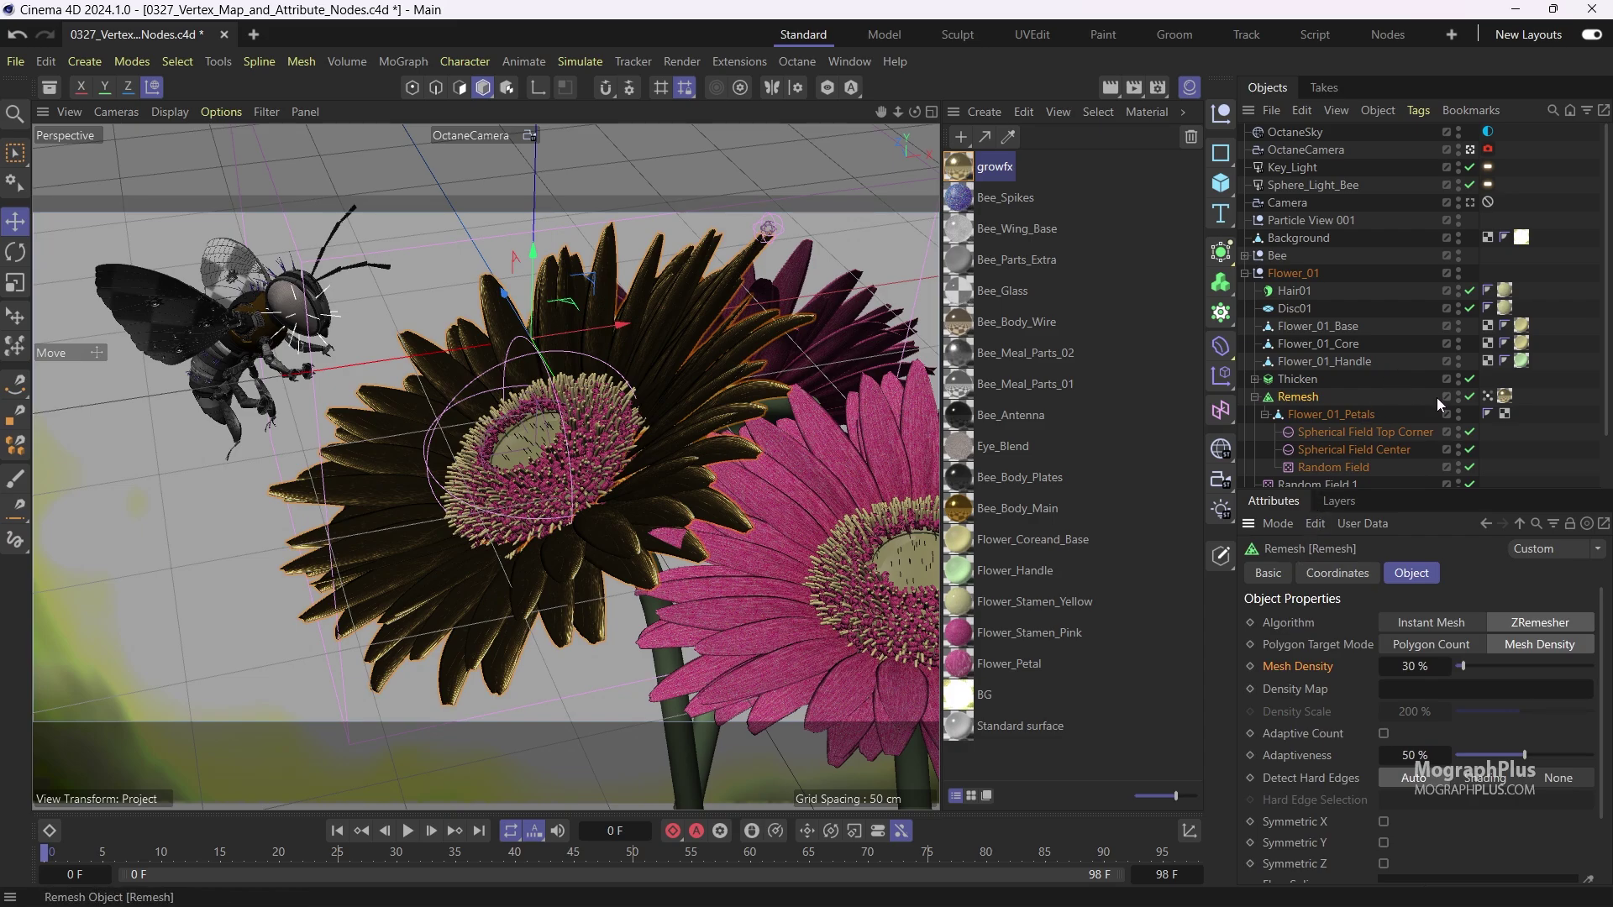
click(1488, 396)
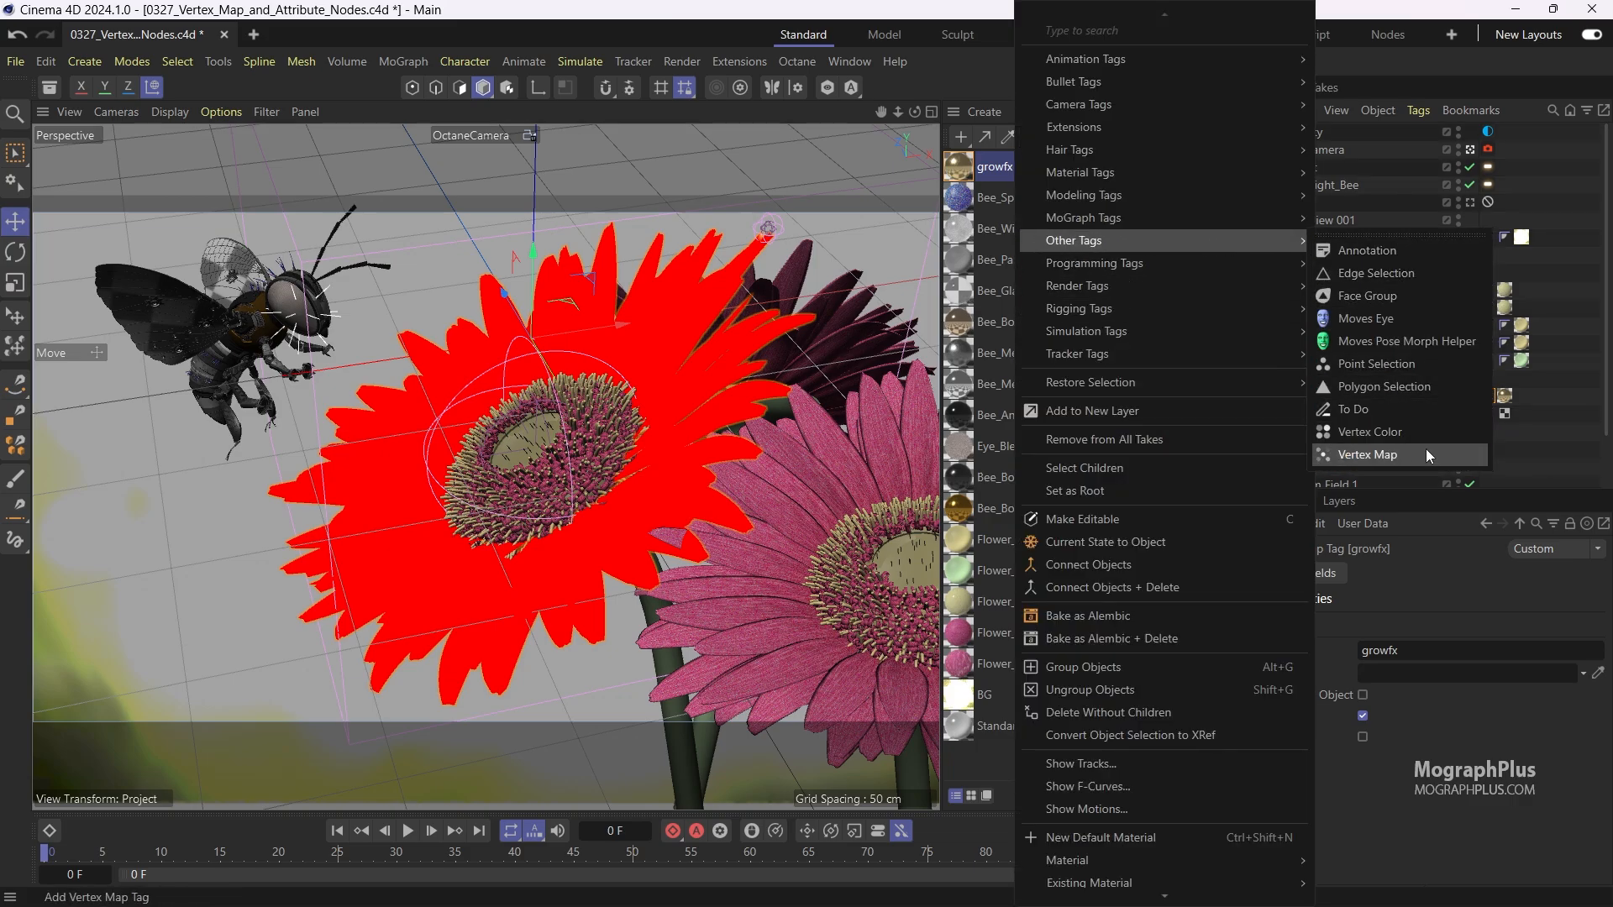
Add a Vertex Map tag to Remesh, play the growth animation, and show its field layers
click(1368, 453)
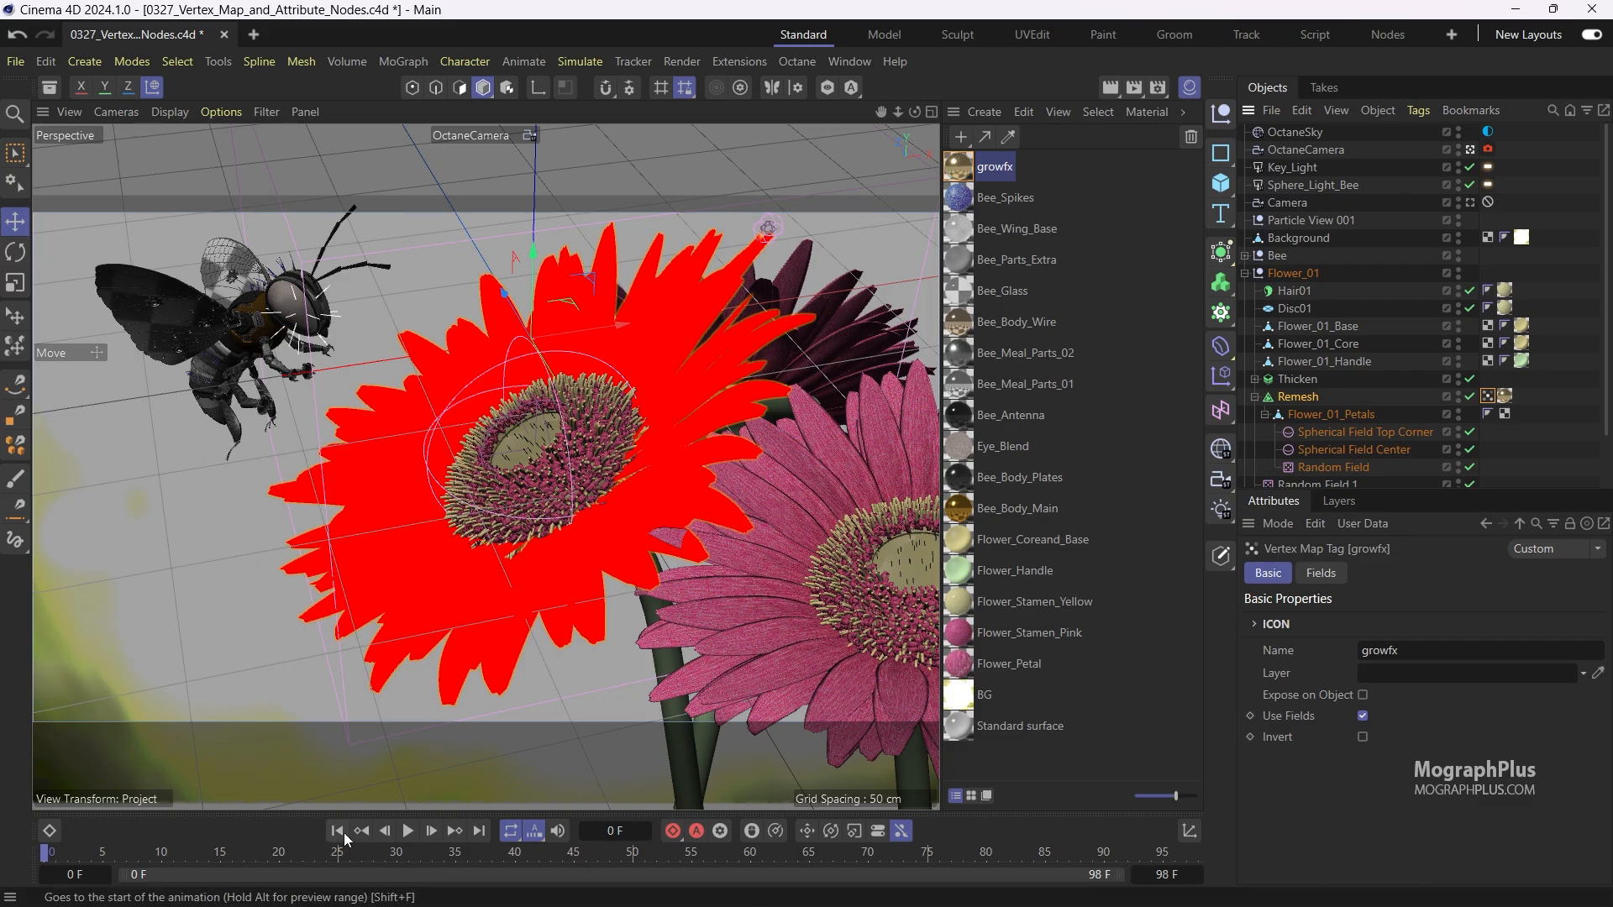
click(408, 830)
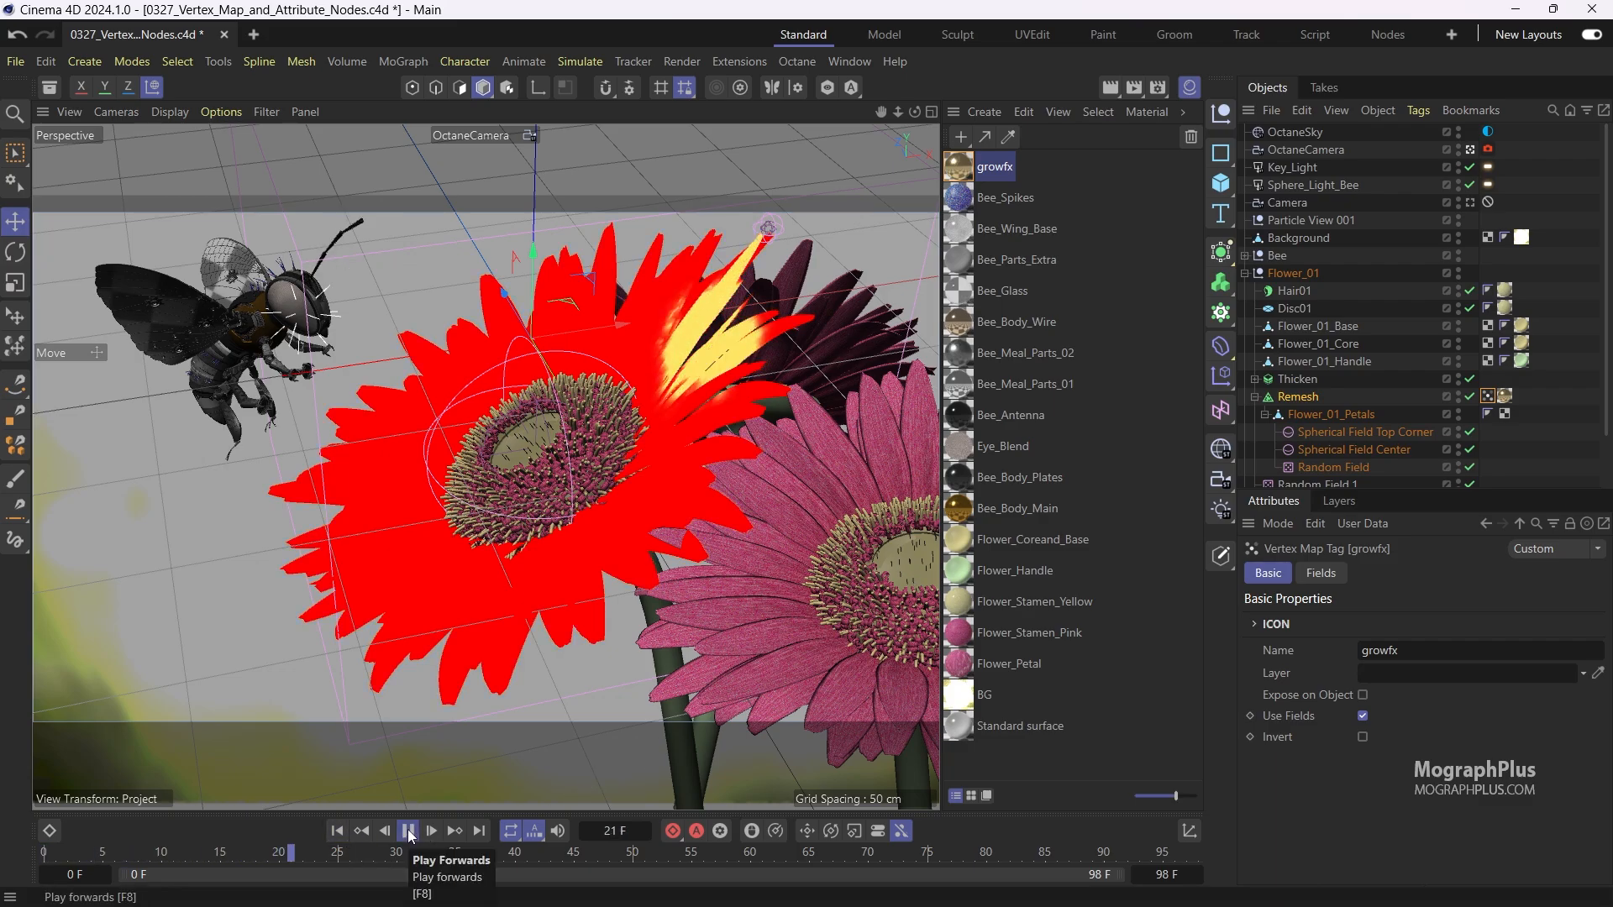
click(407, 830)
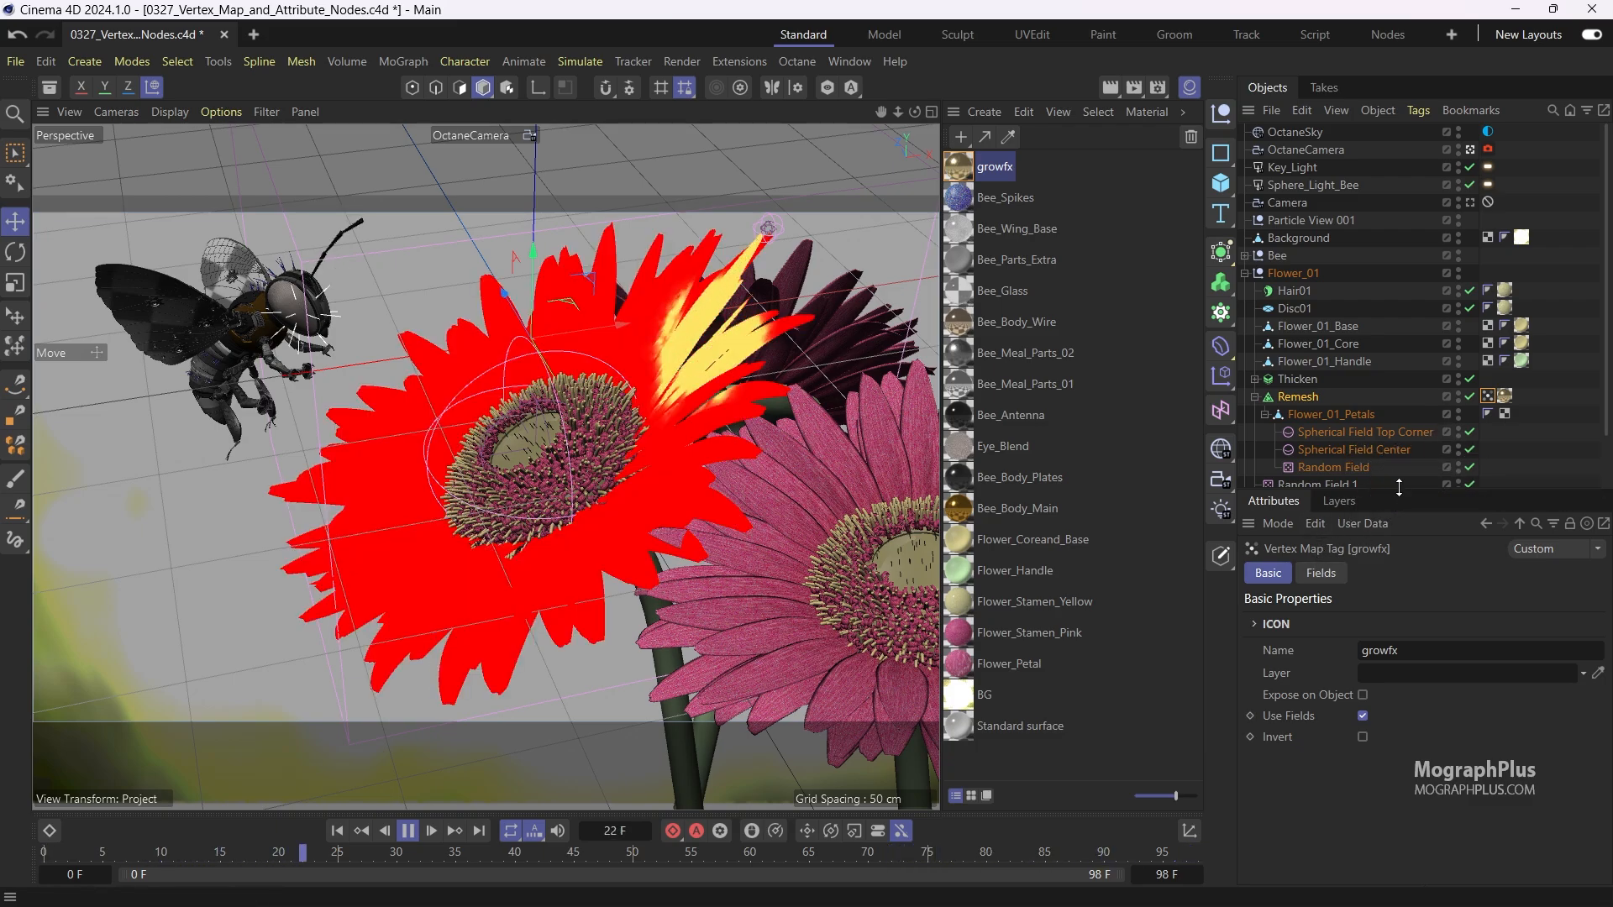
click(407, 830)
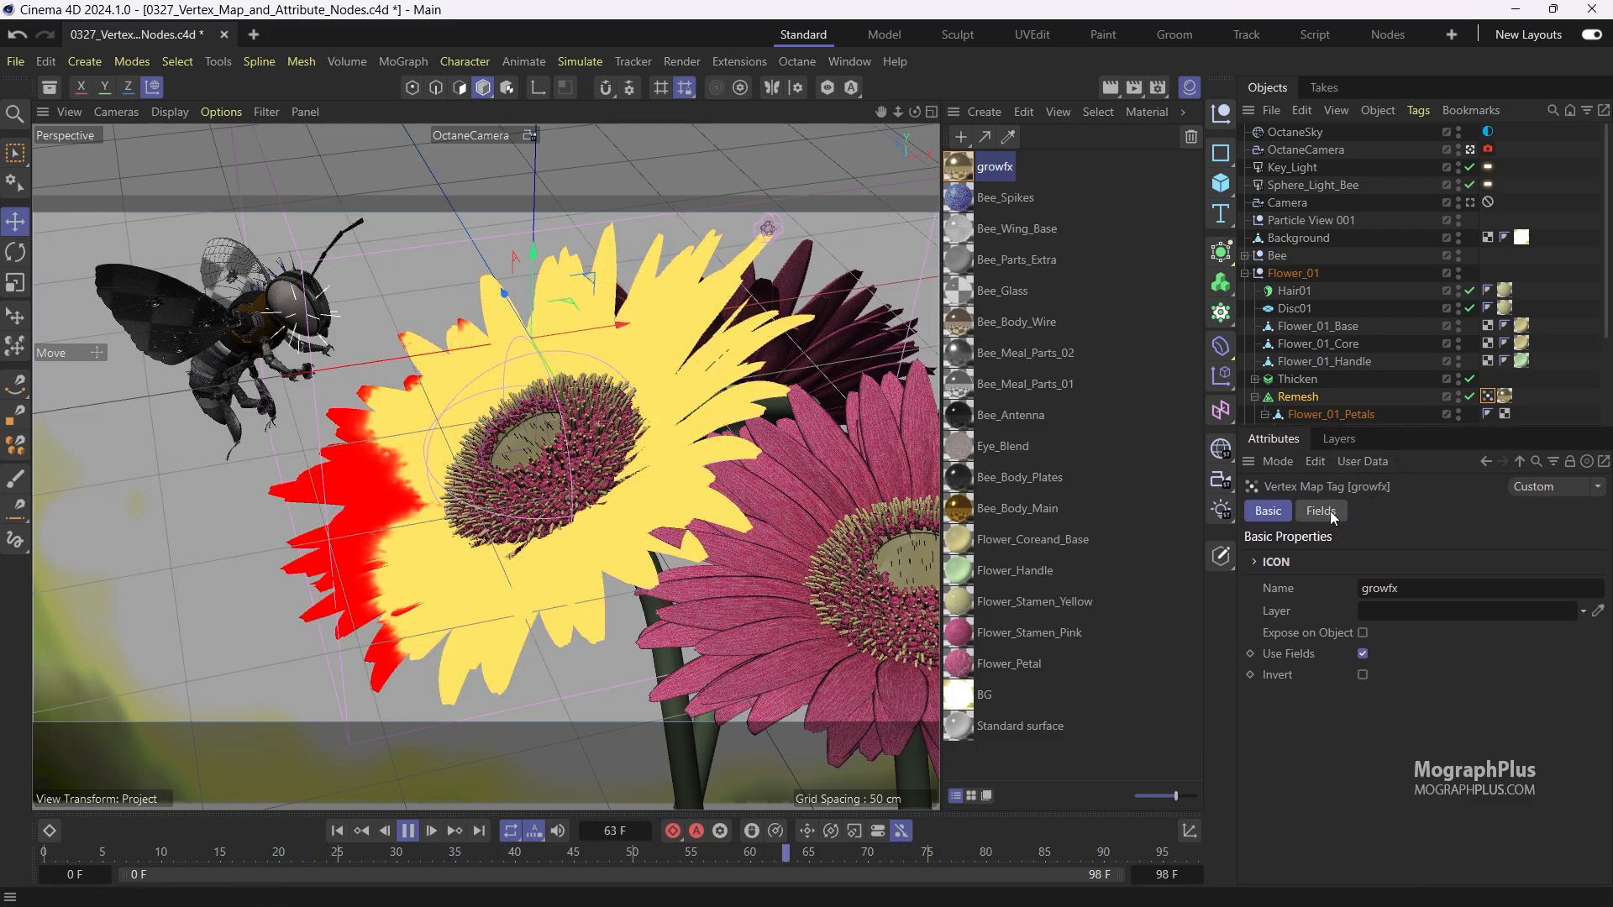
click(1320, 510)
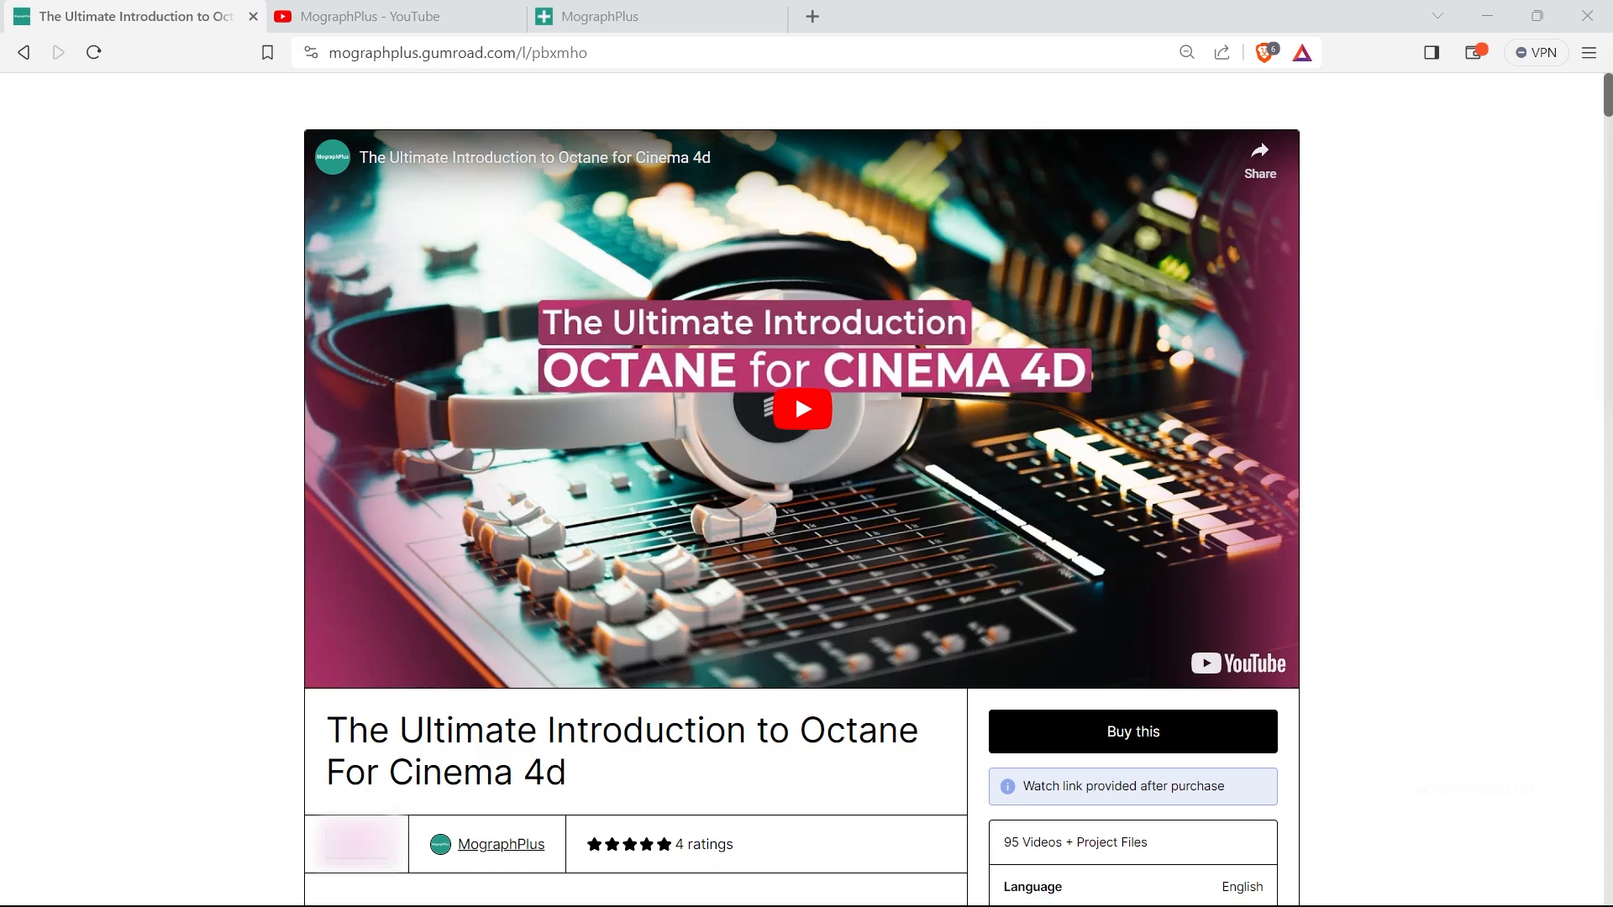
mouse_move(1354, 412)
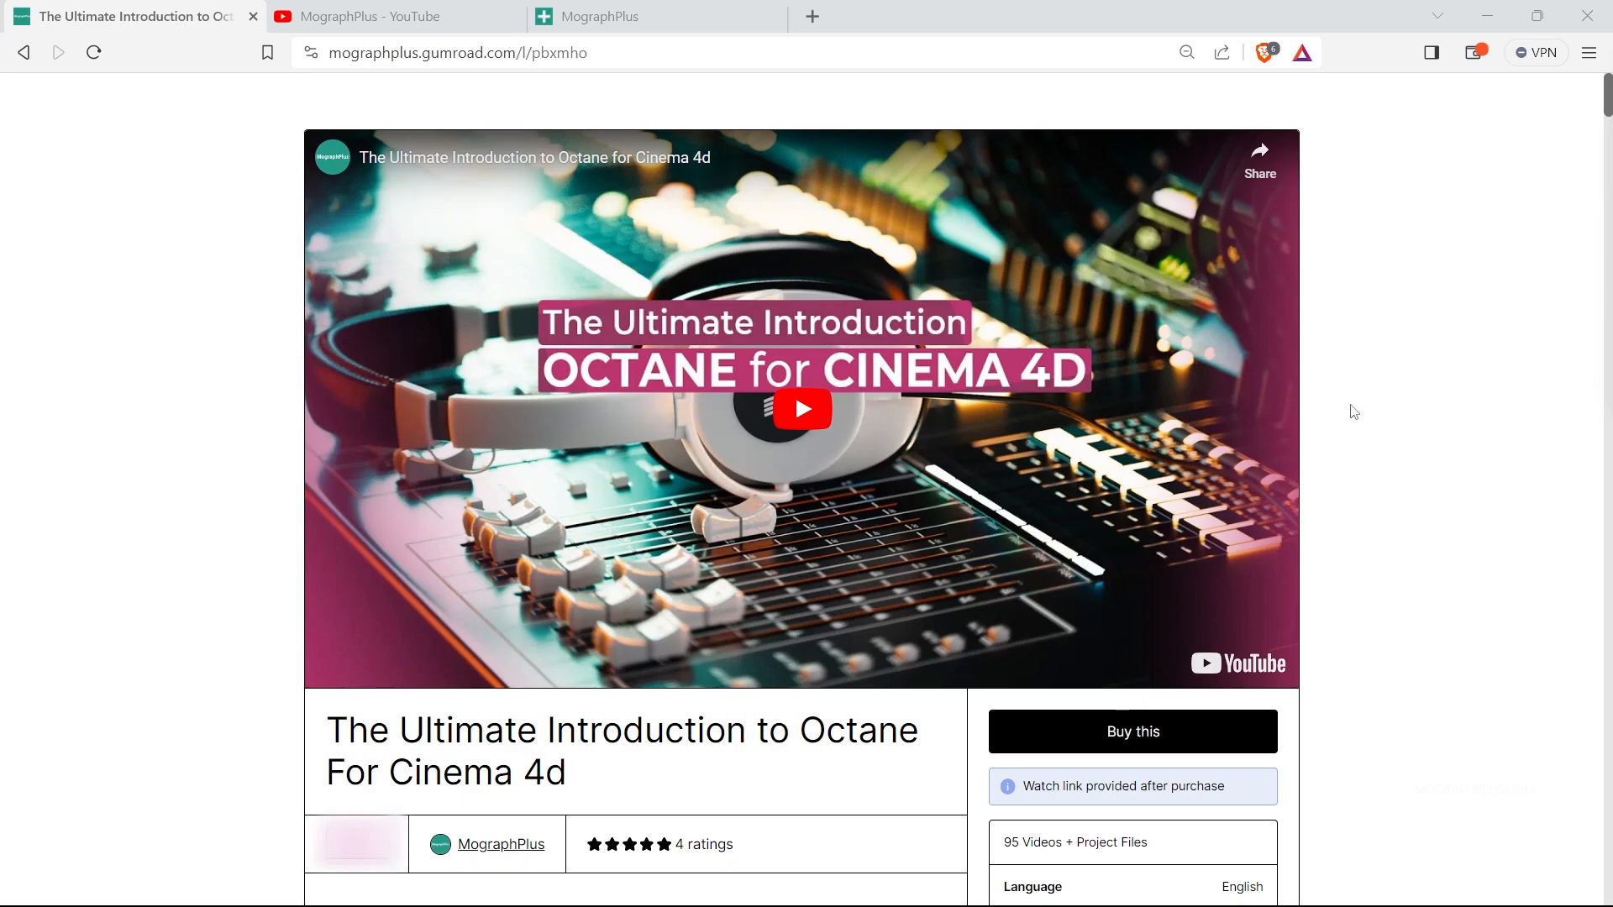
mouse_move(1338, 417)
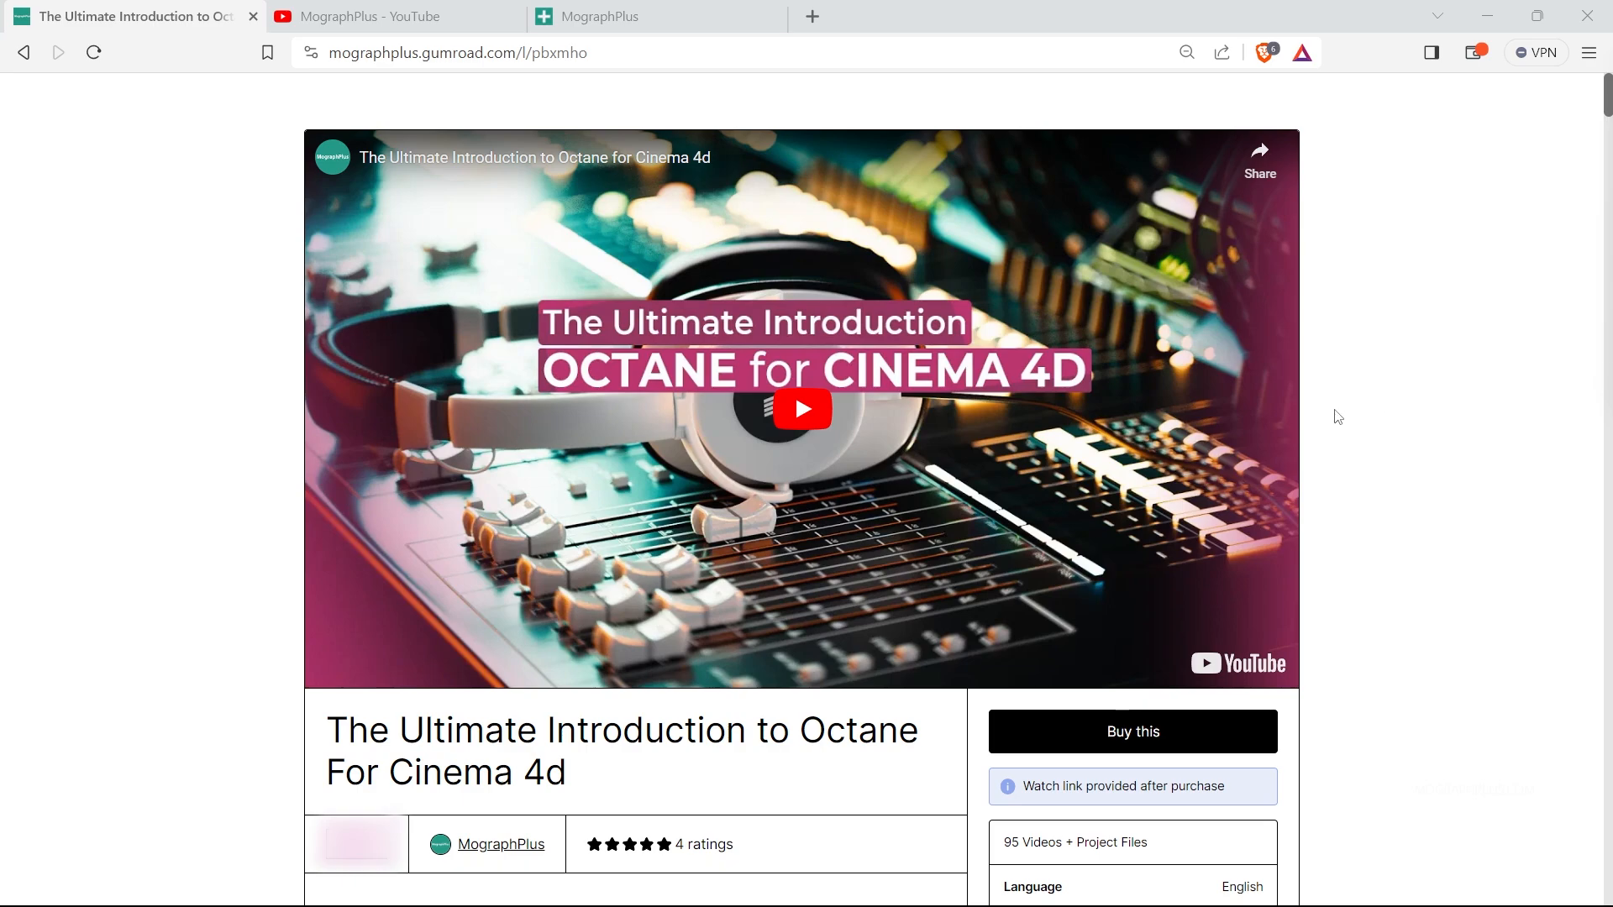
mouse_move(1254, 370)
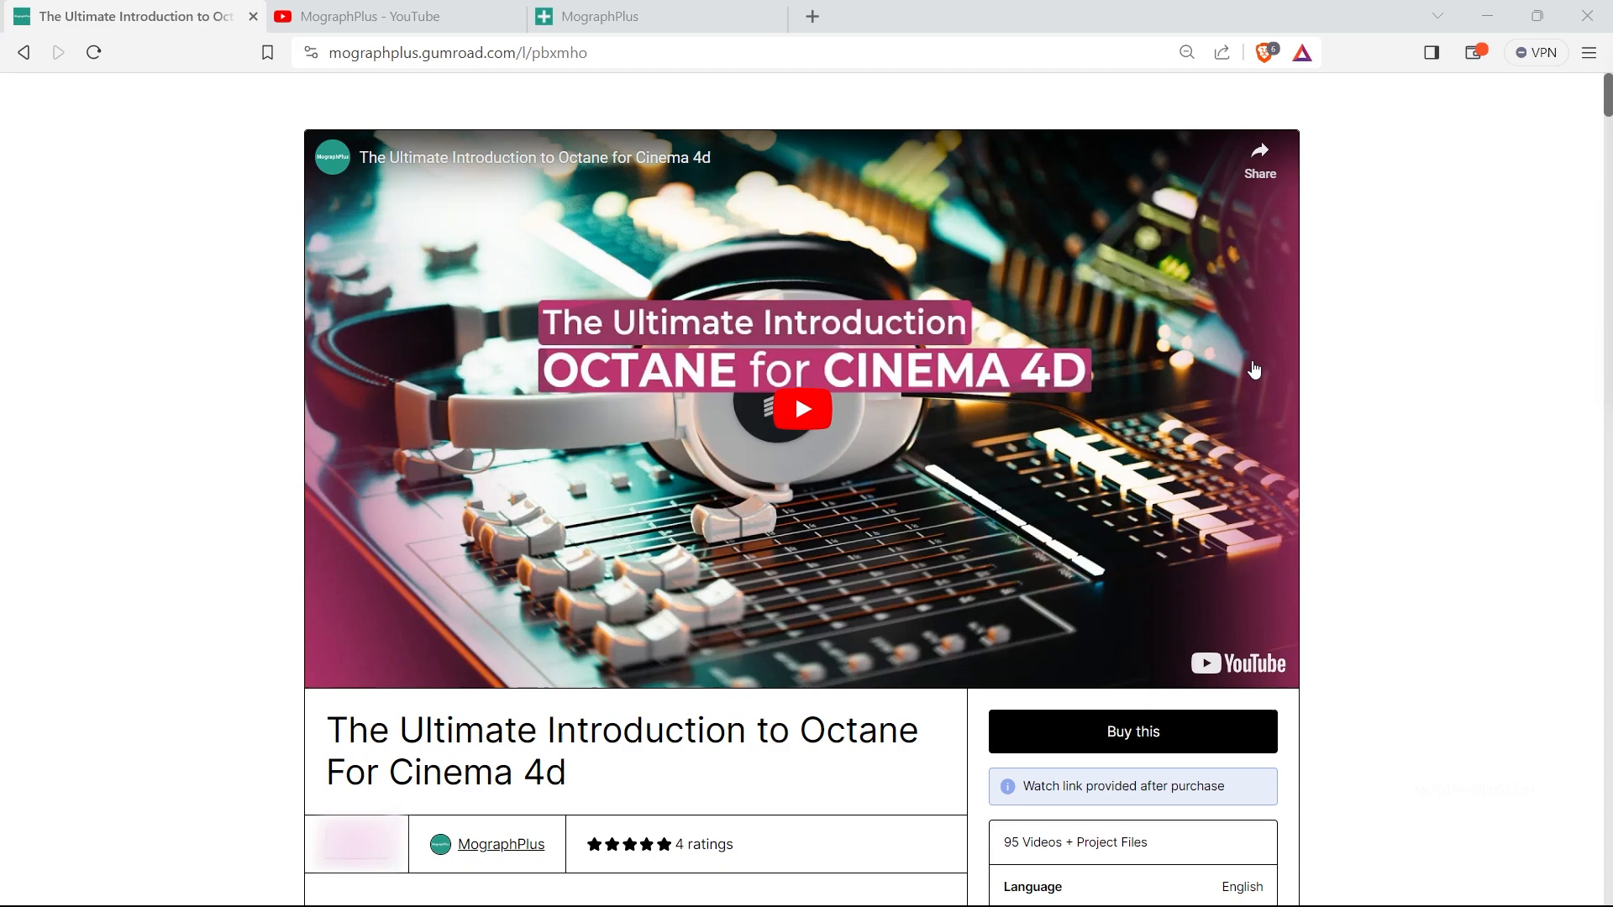
mouse_move(605, 151)
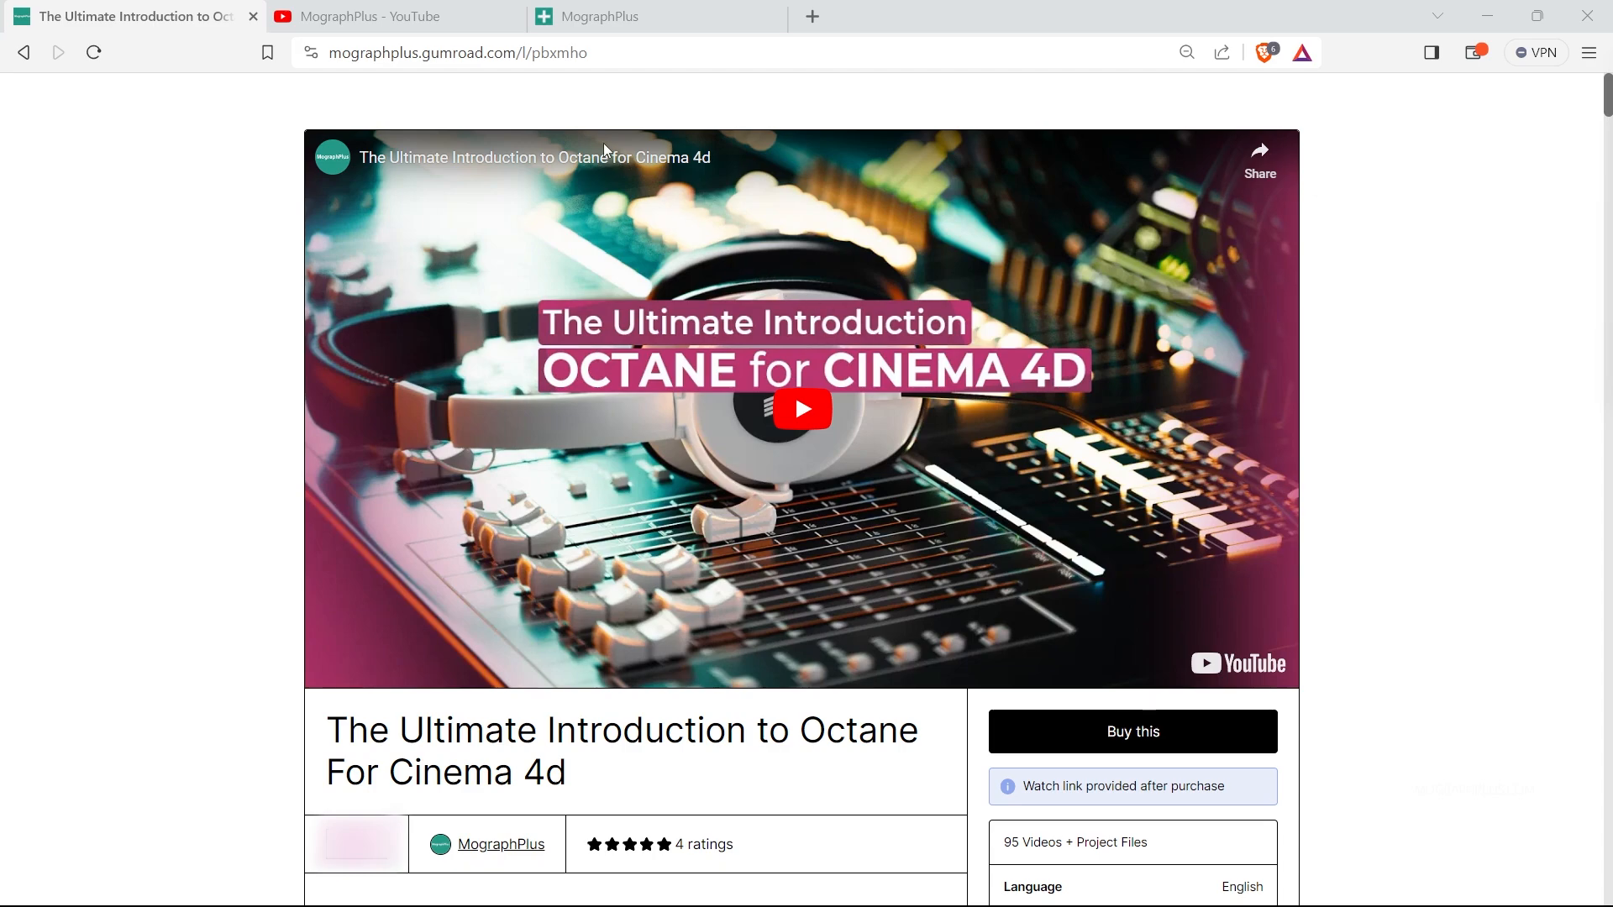
Switch to the MographPlus YouTube channel's videos tab
click(370, 16)
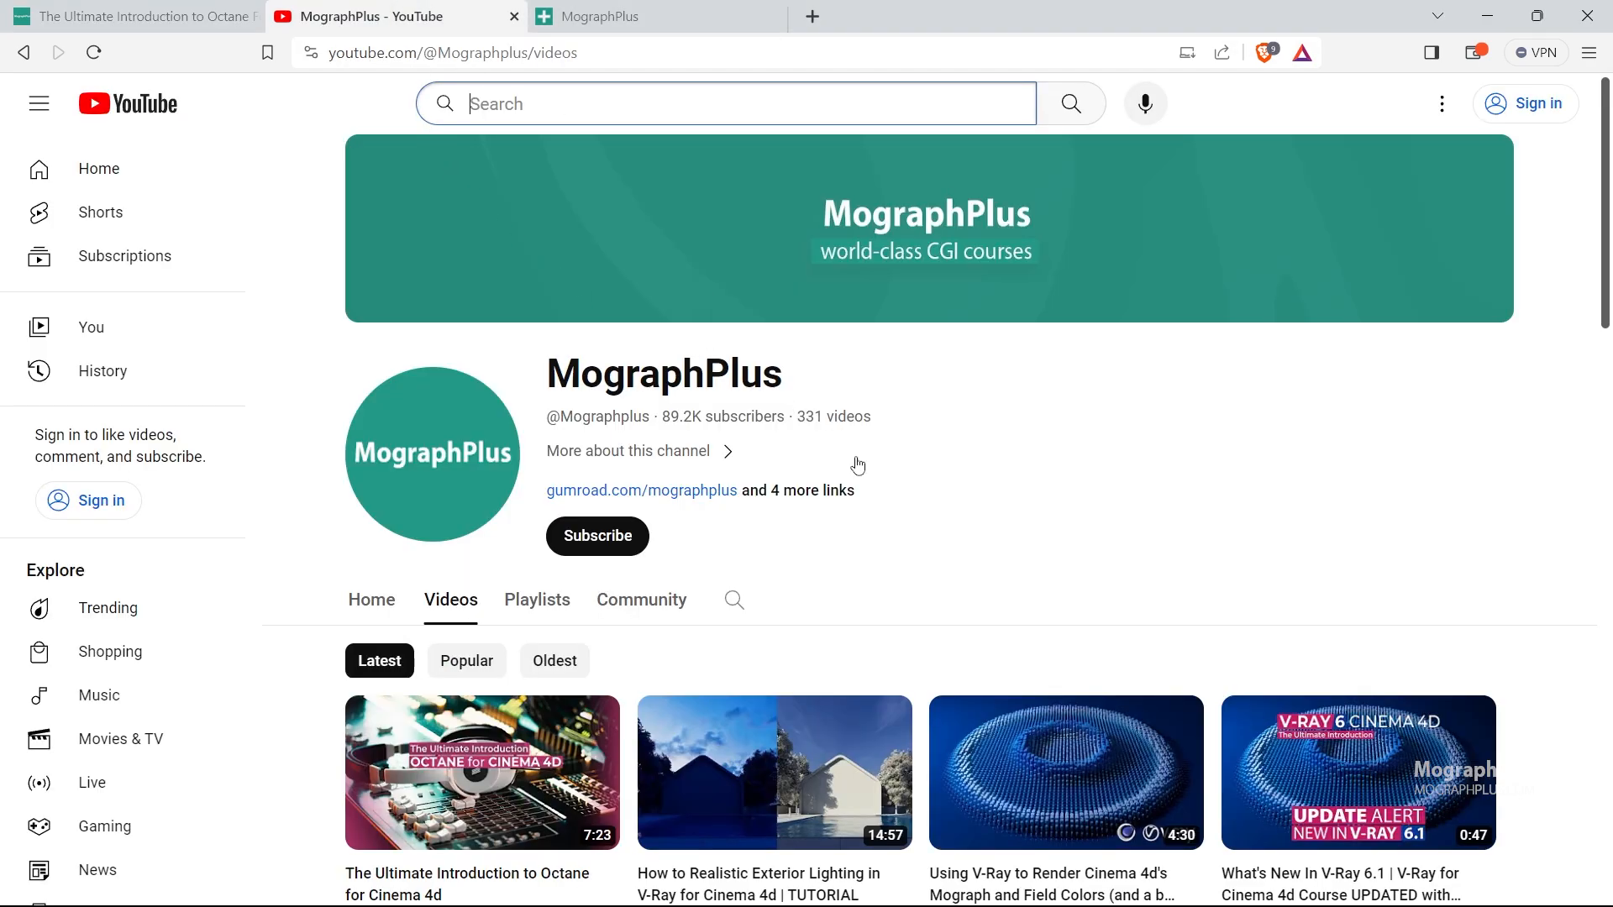
mouse_move(982, 569)
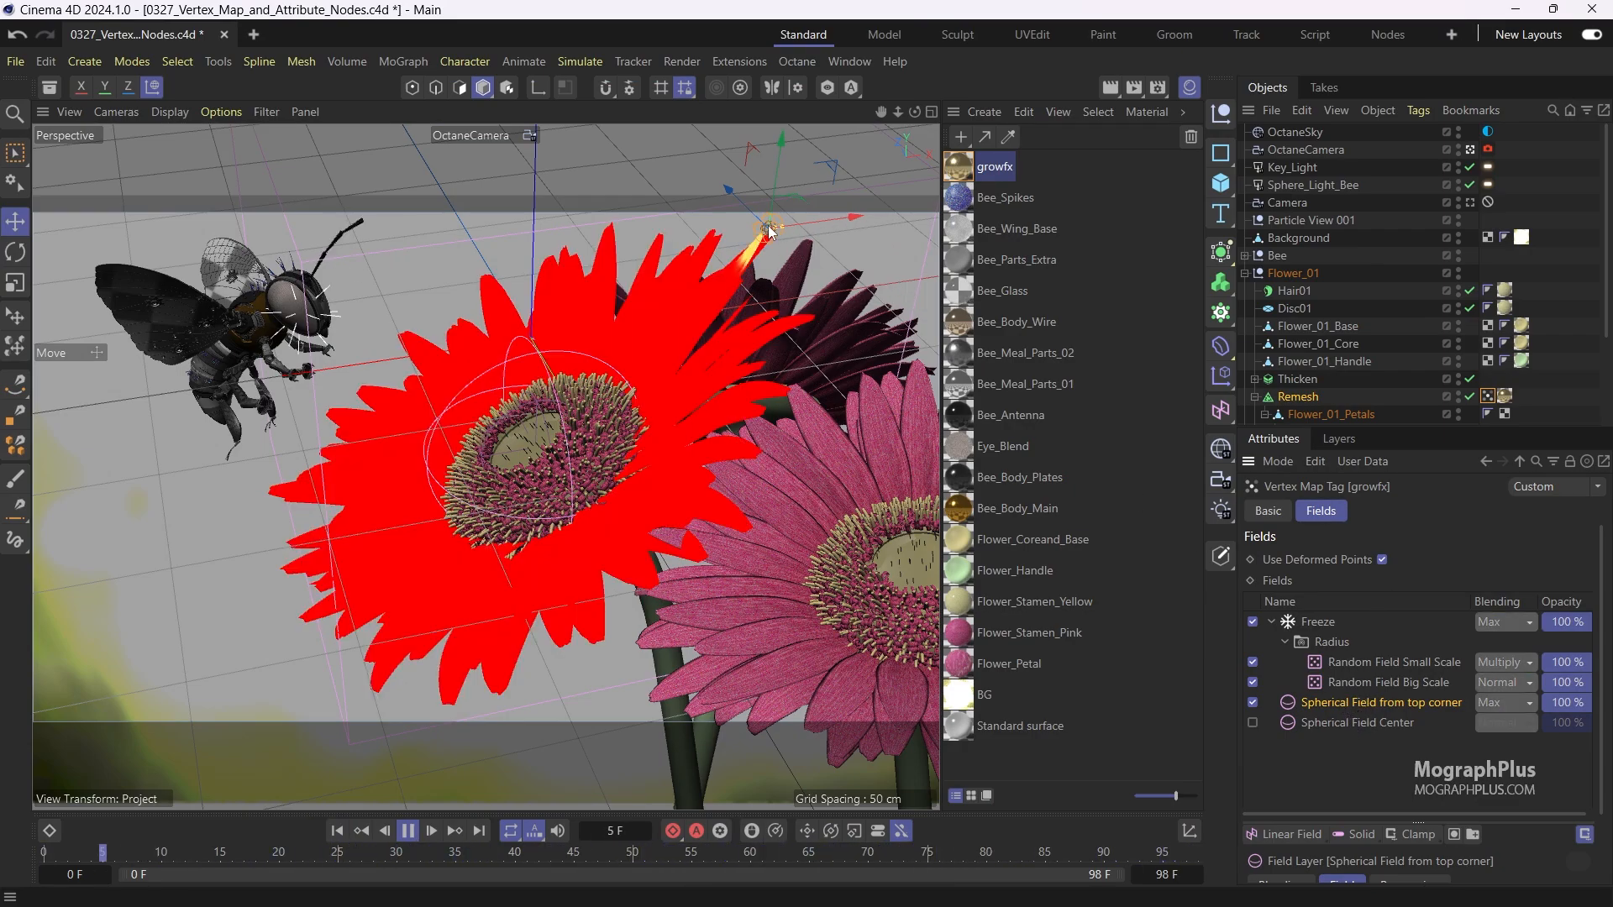
click(408, 830)
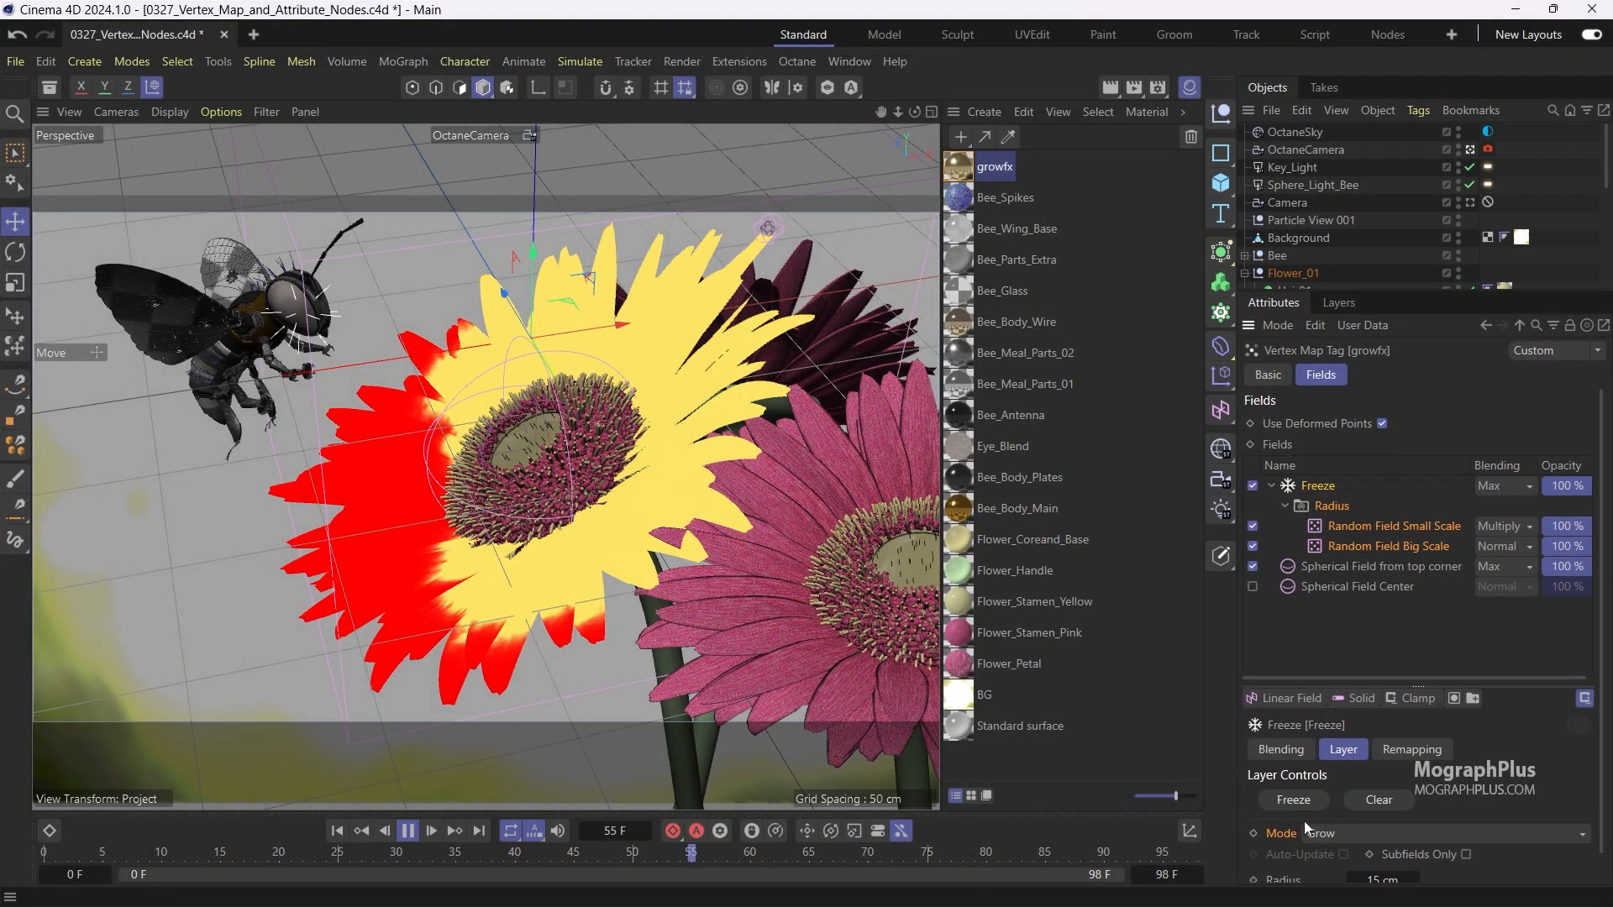
click(1388, 546)
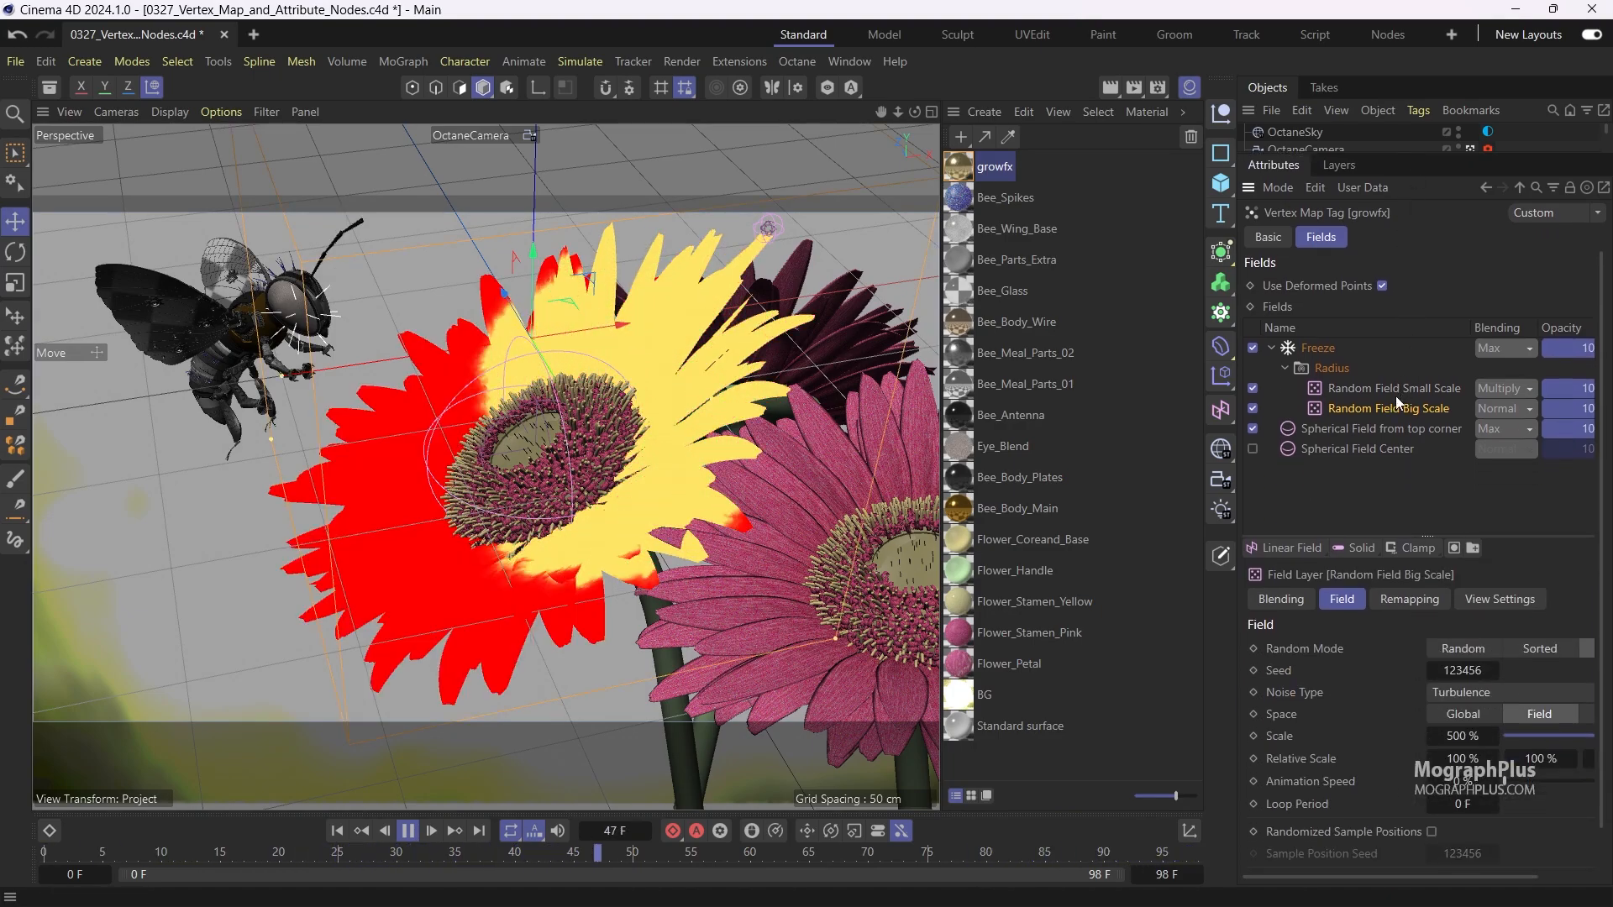
click(1393, 388)
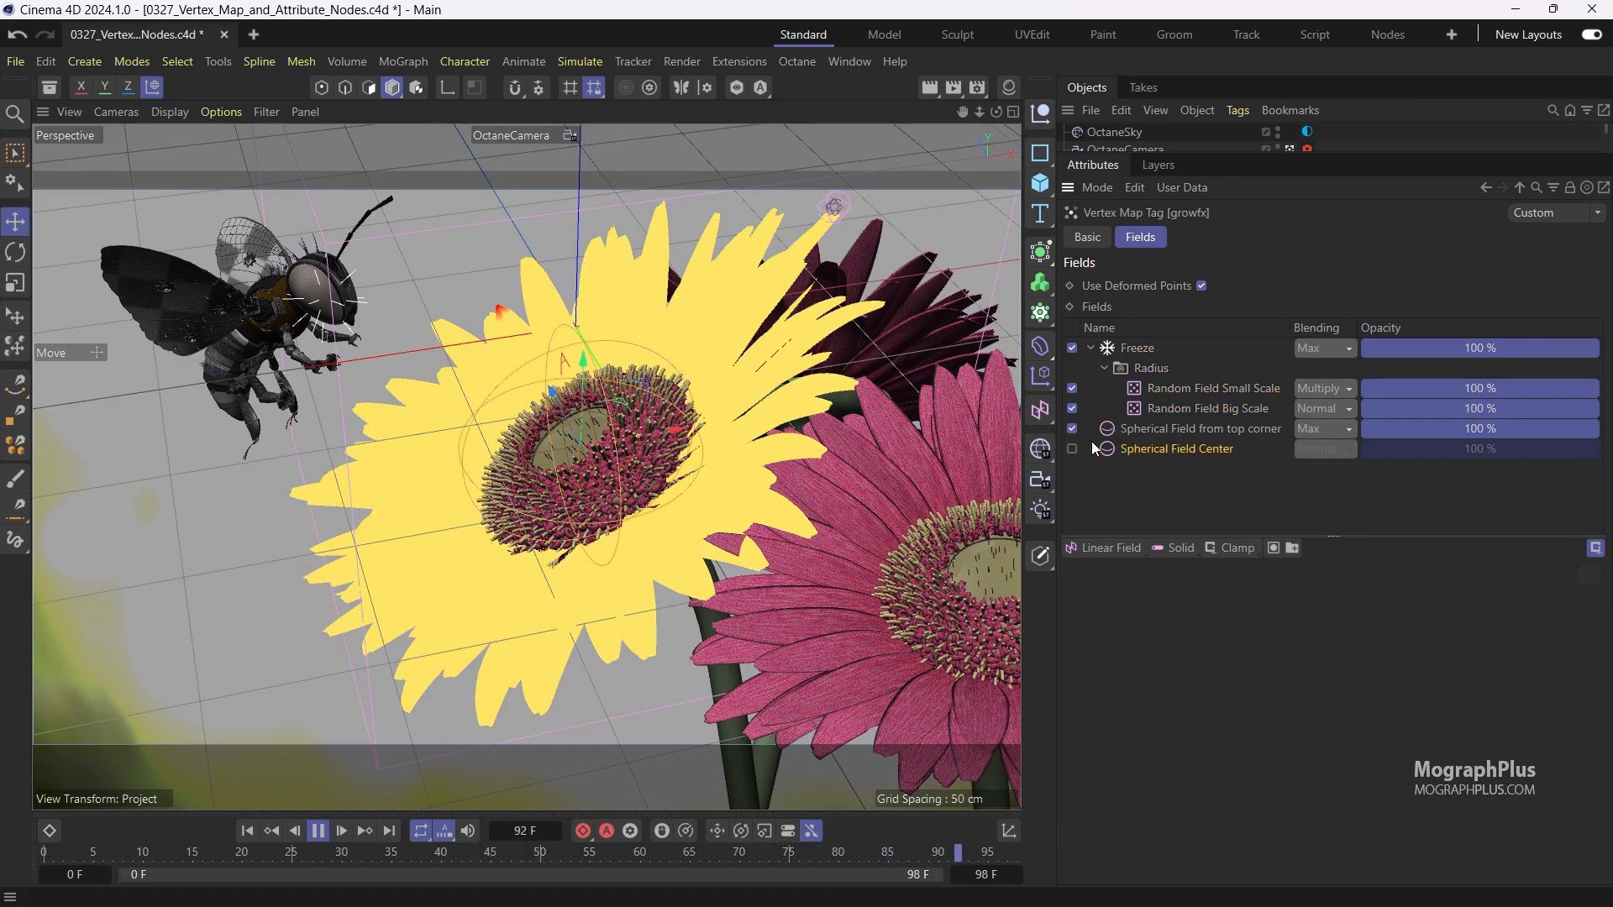
Toggle the top-corner and center spherical field layers in the growfx field stack
click(1073, 429)
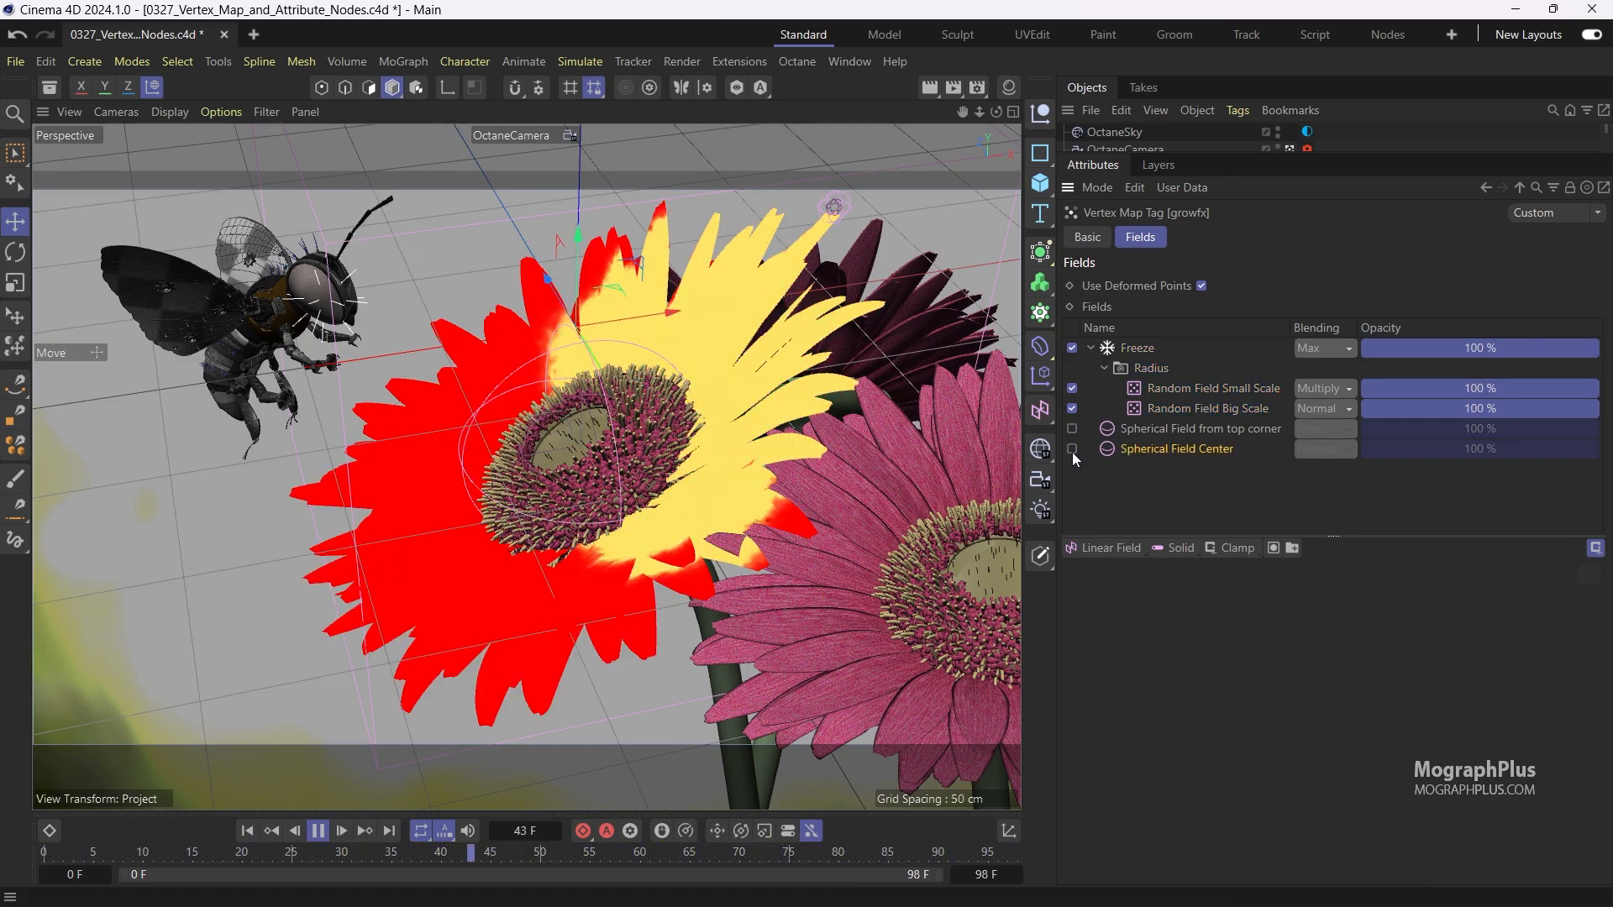
click(1072, 449)
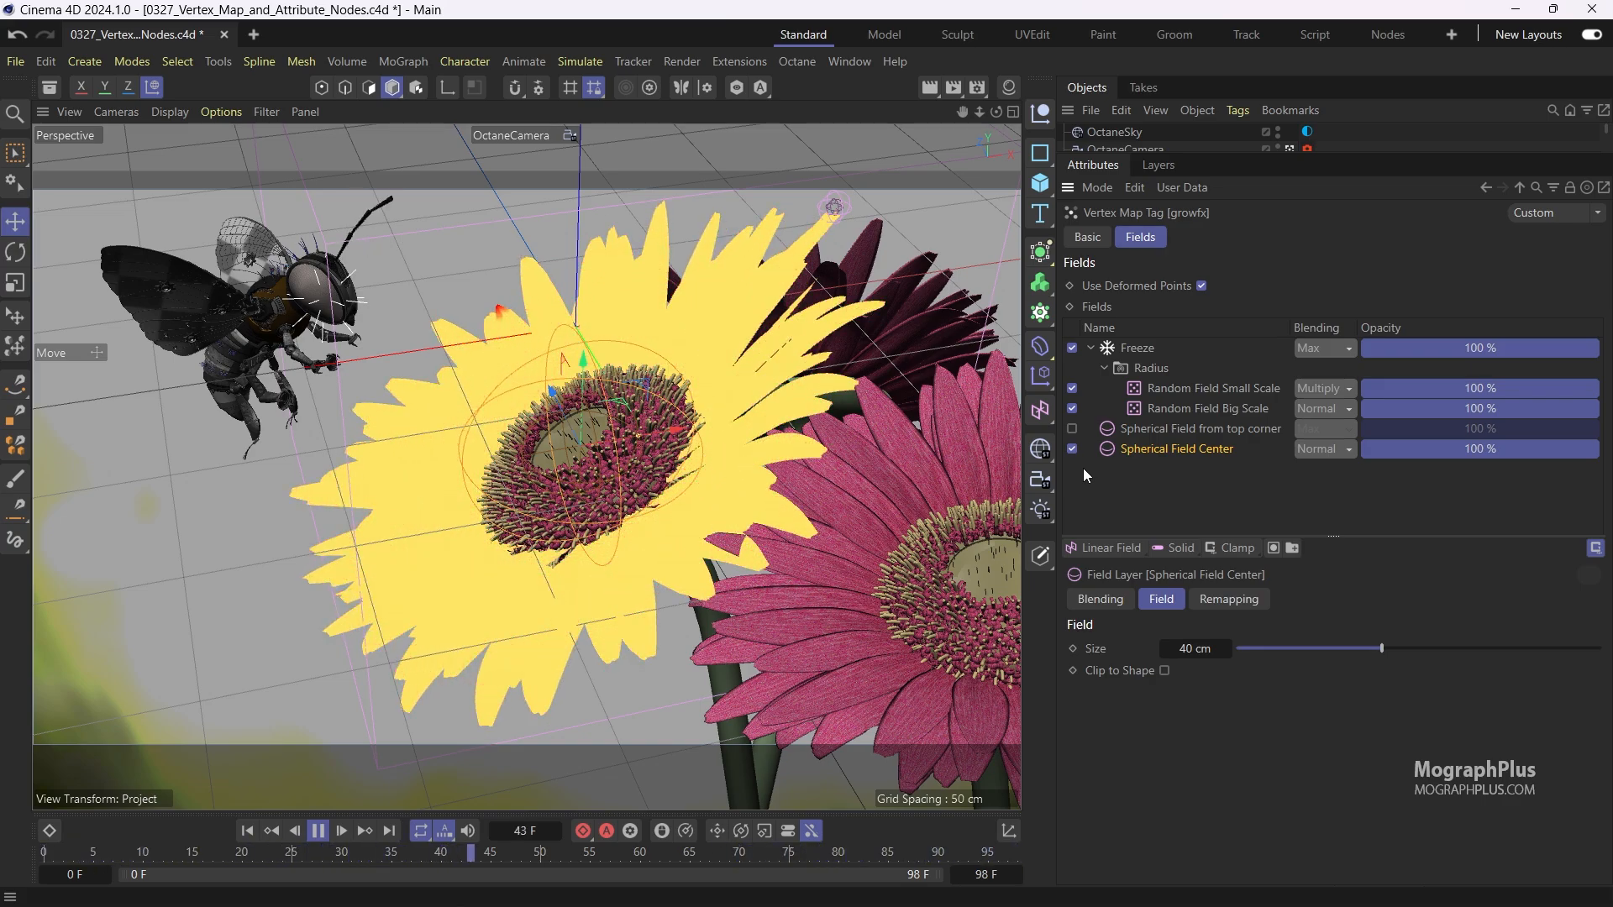
click(318, 830)
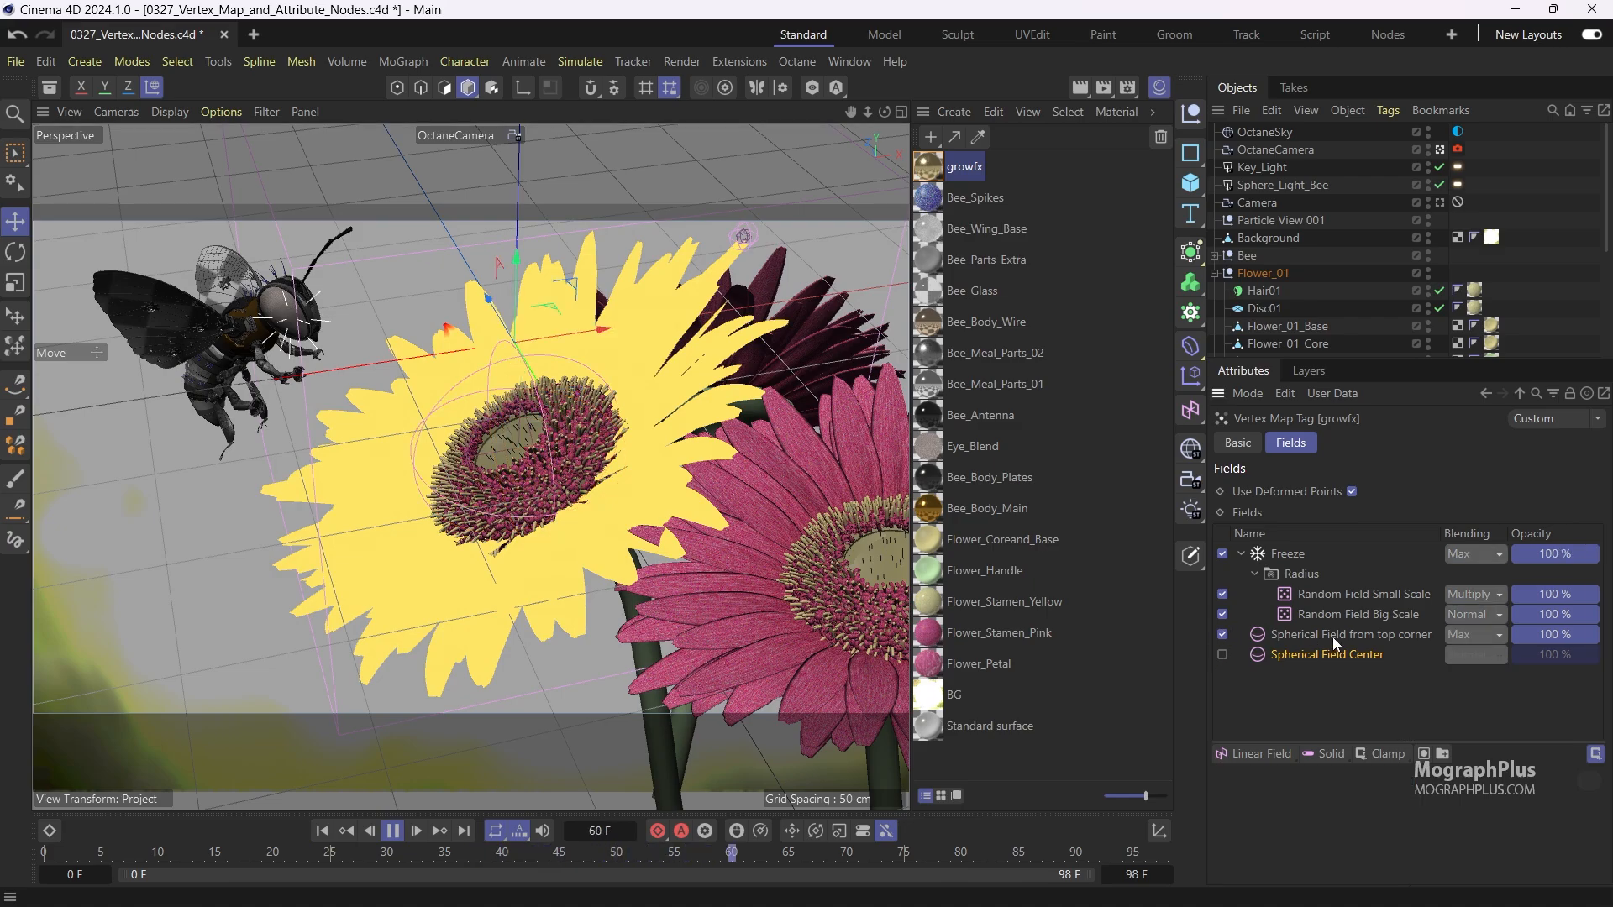
Select the top-corner spherical field, then check the vertex map's Basic tab name
click(1348, 634)
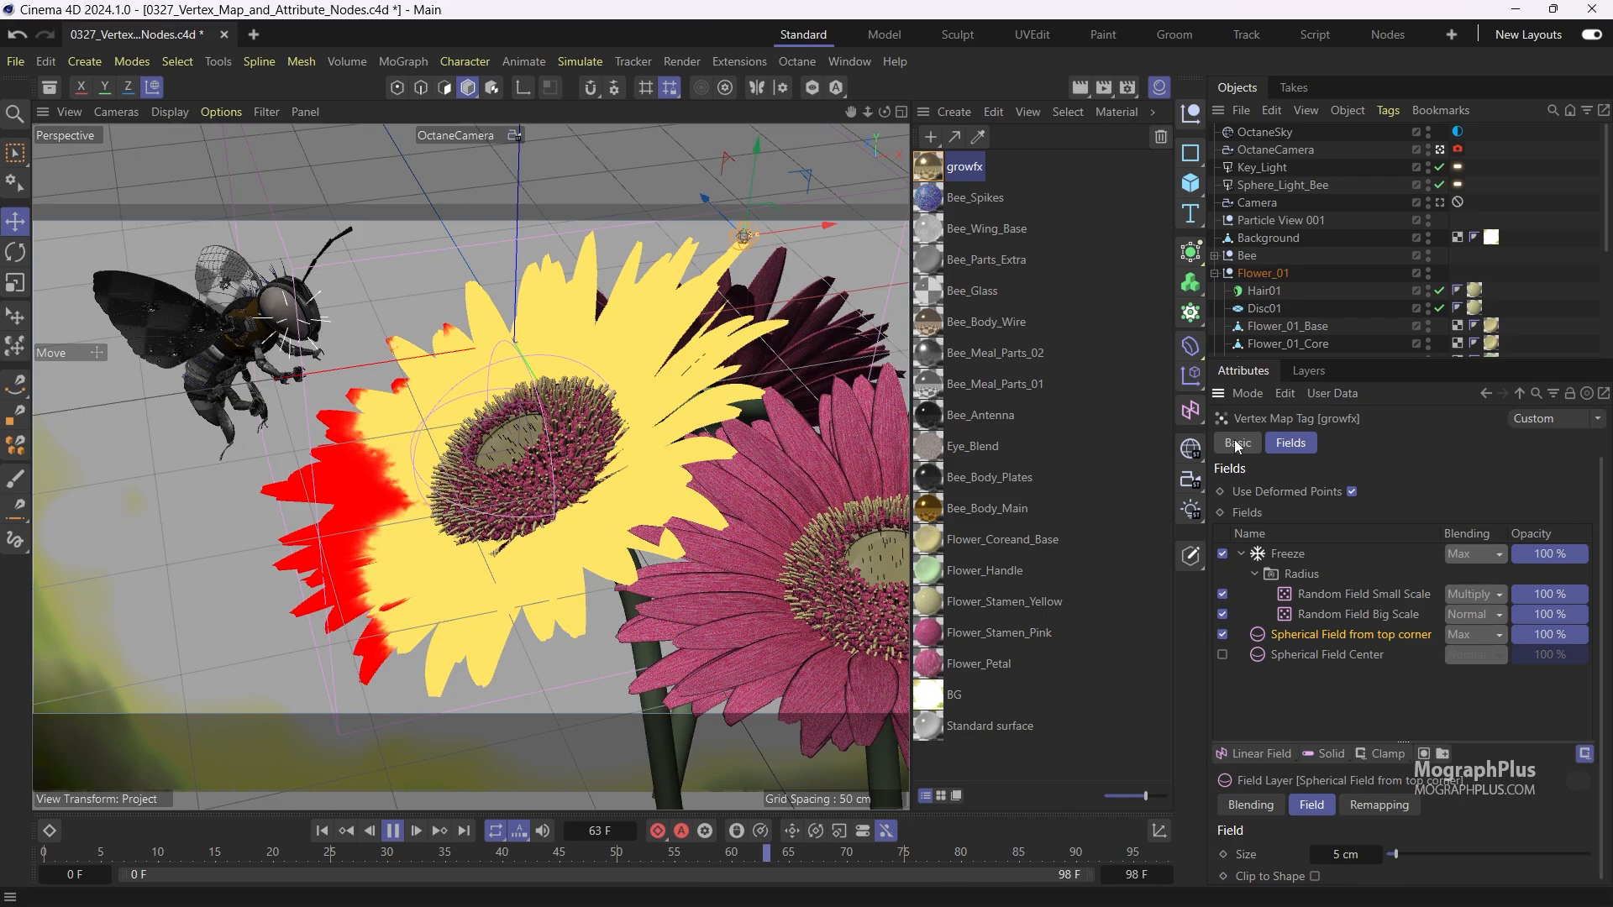
click(1237, 443)
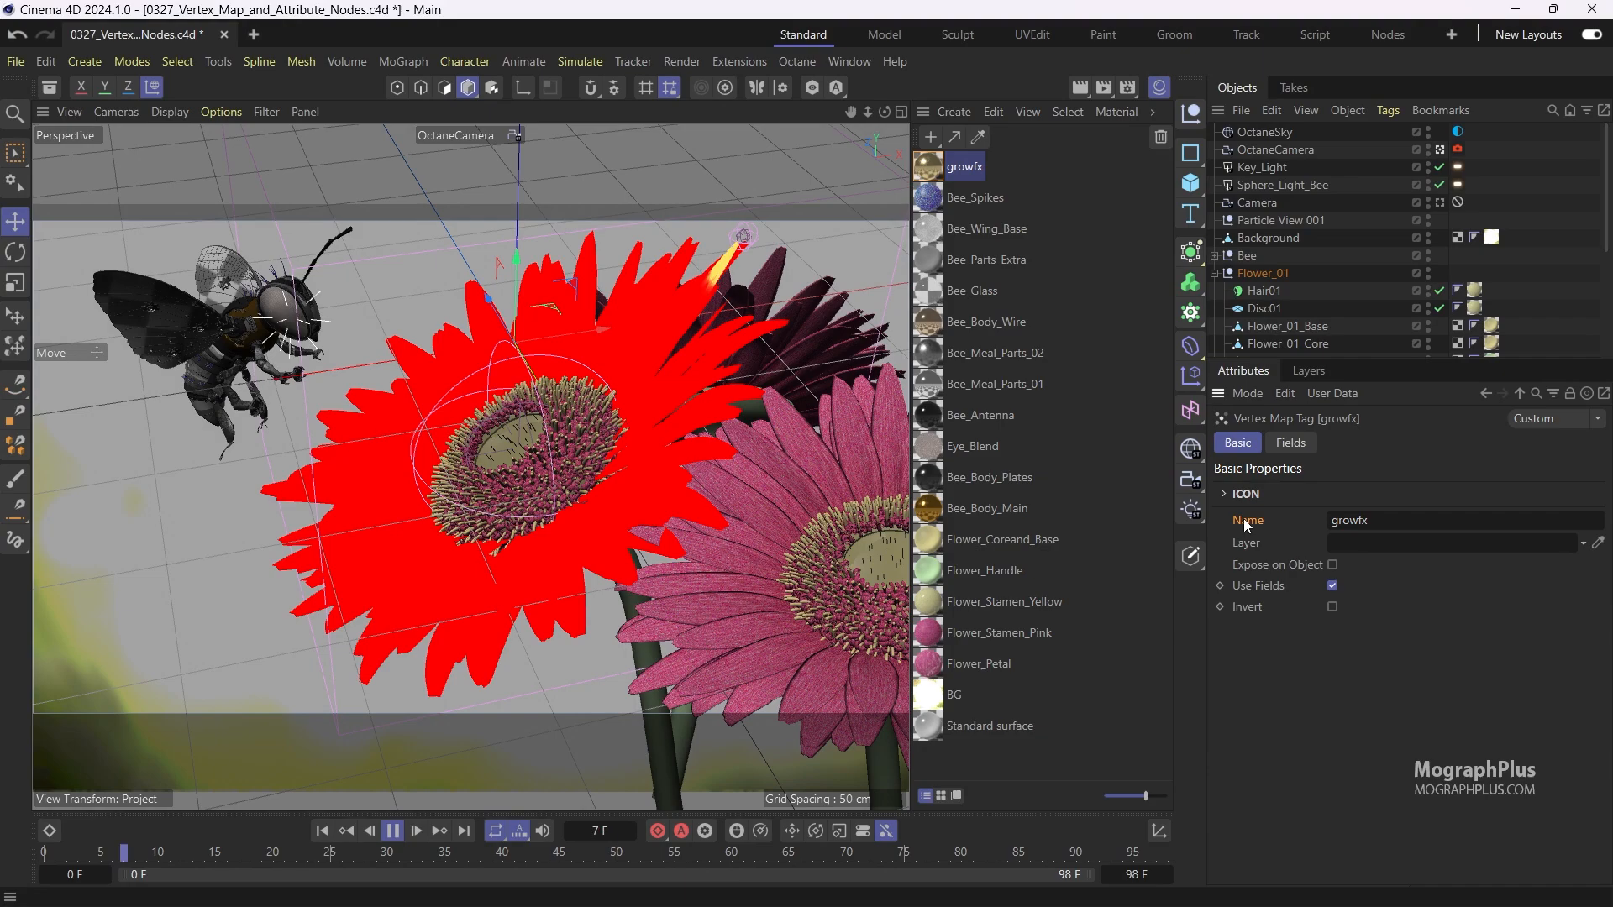
click(393, 830)
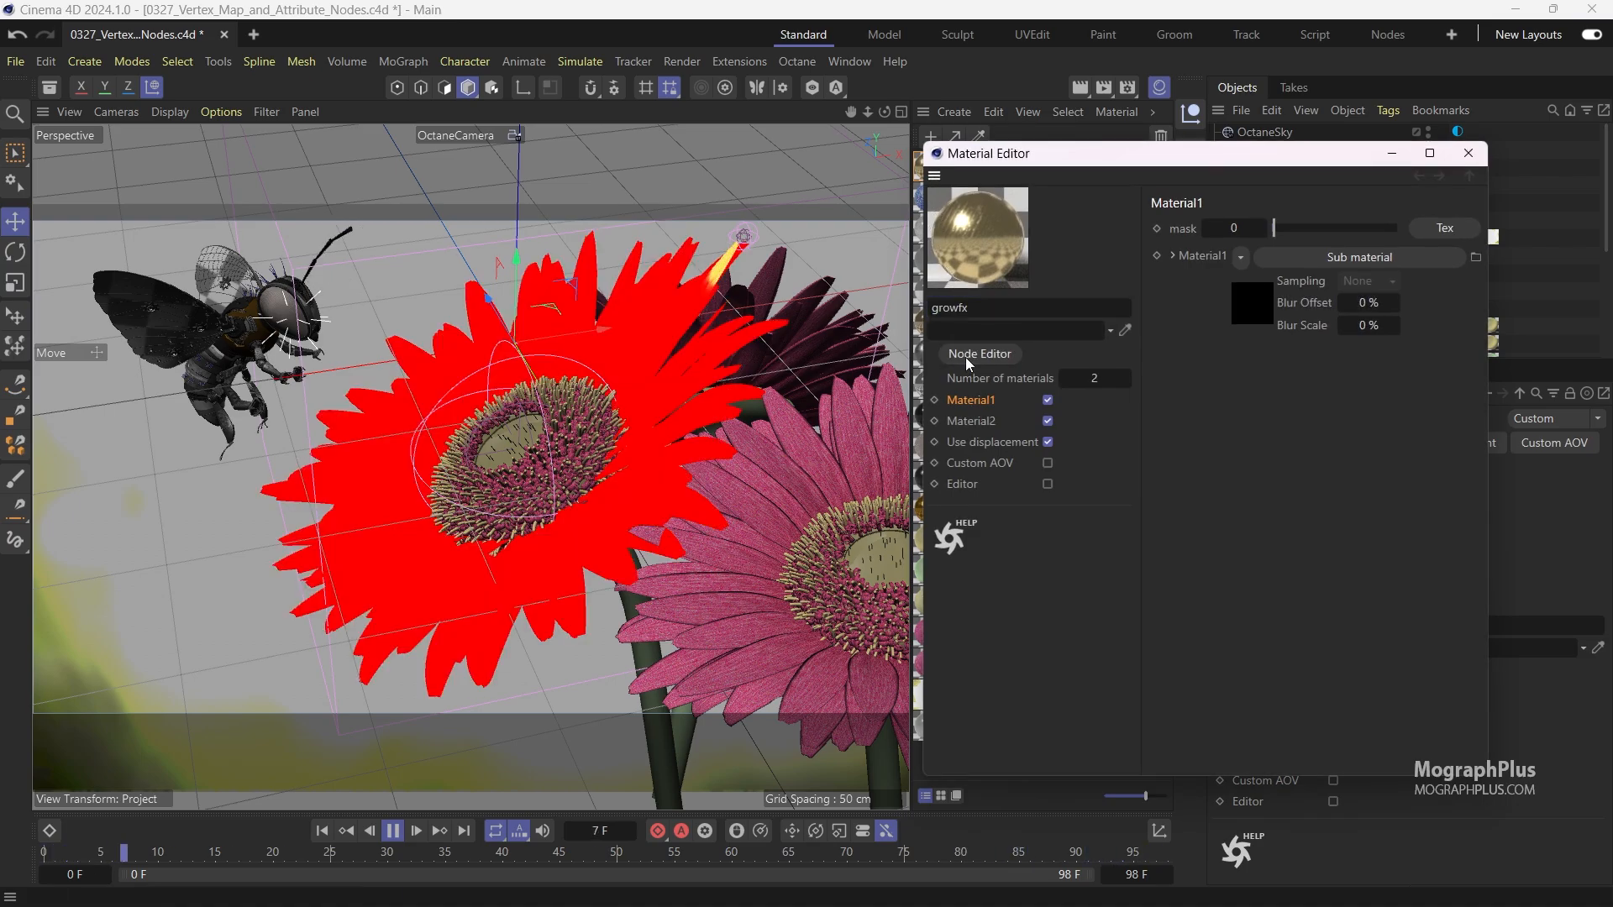
Open the growfx material's node graph and view Material2's mask settings
click(978, 353)
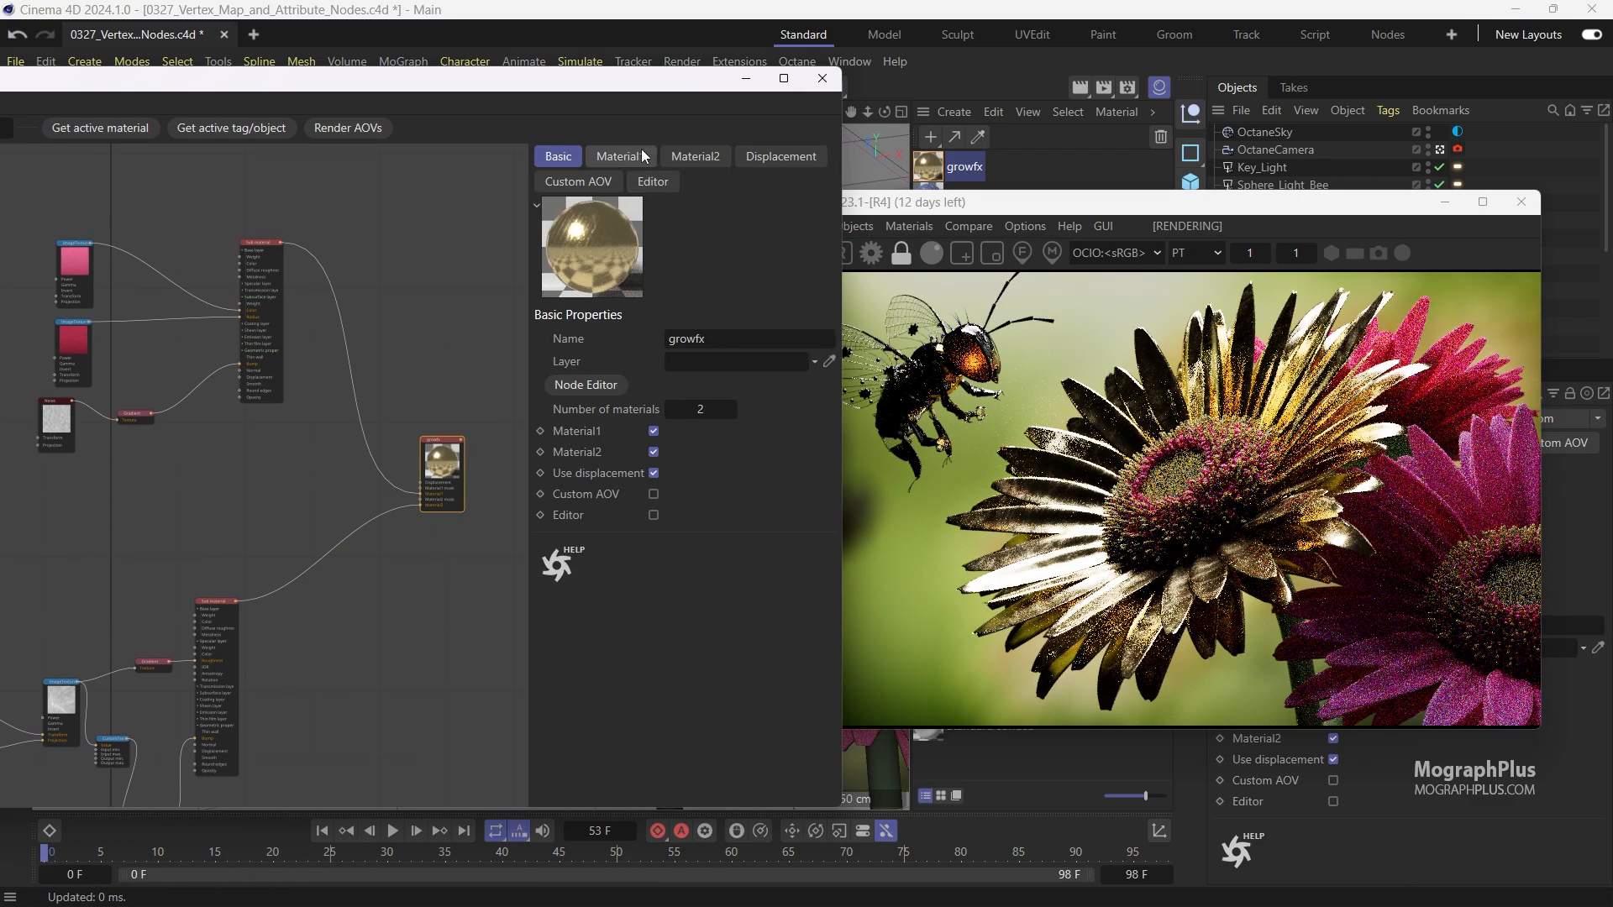
click(694, 157)
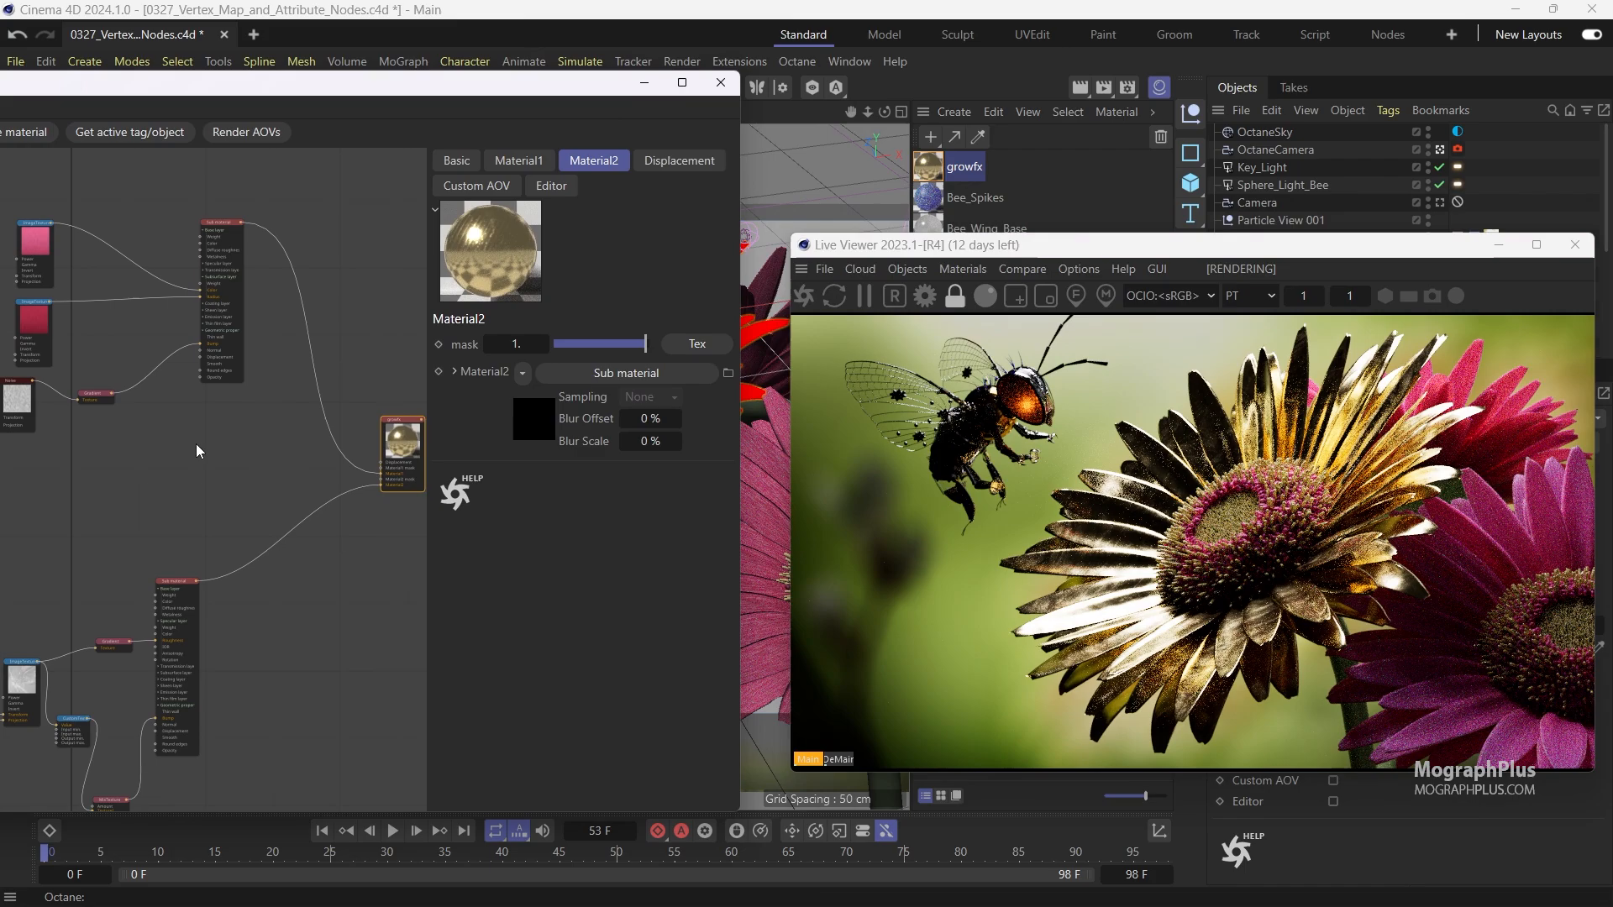
Place a C4D Vertex Map shader node in the growfx material graph
right_click(198, 451)
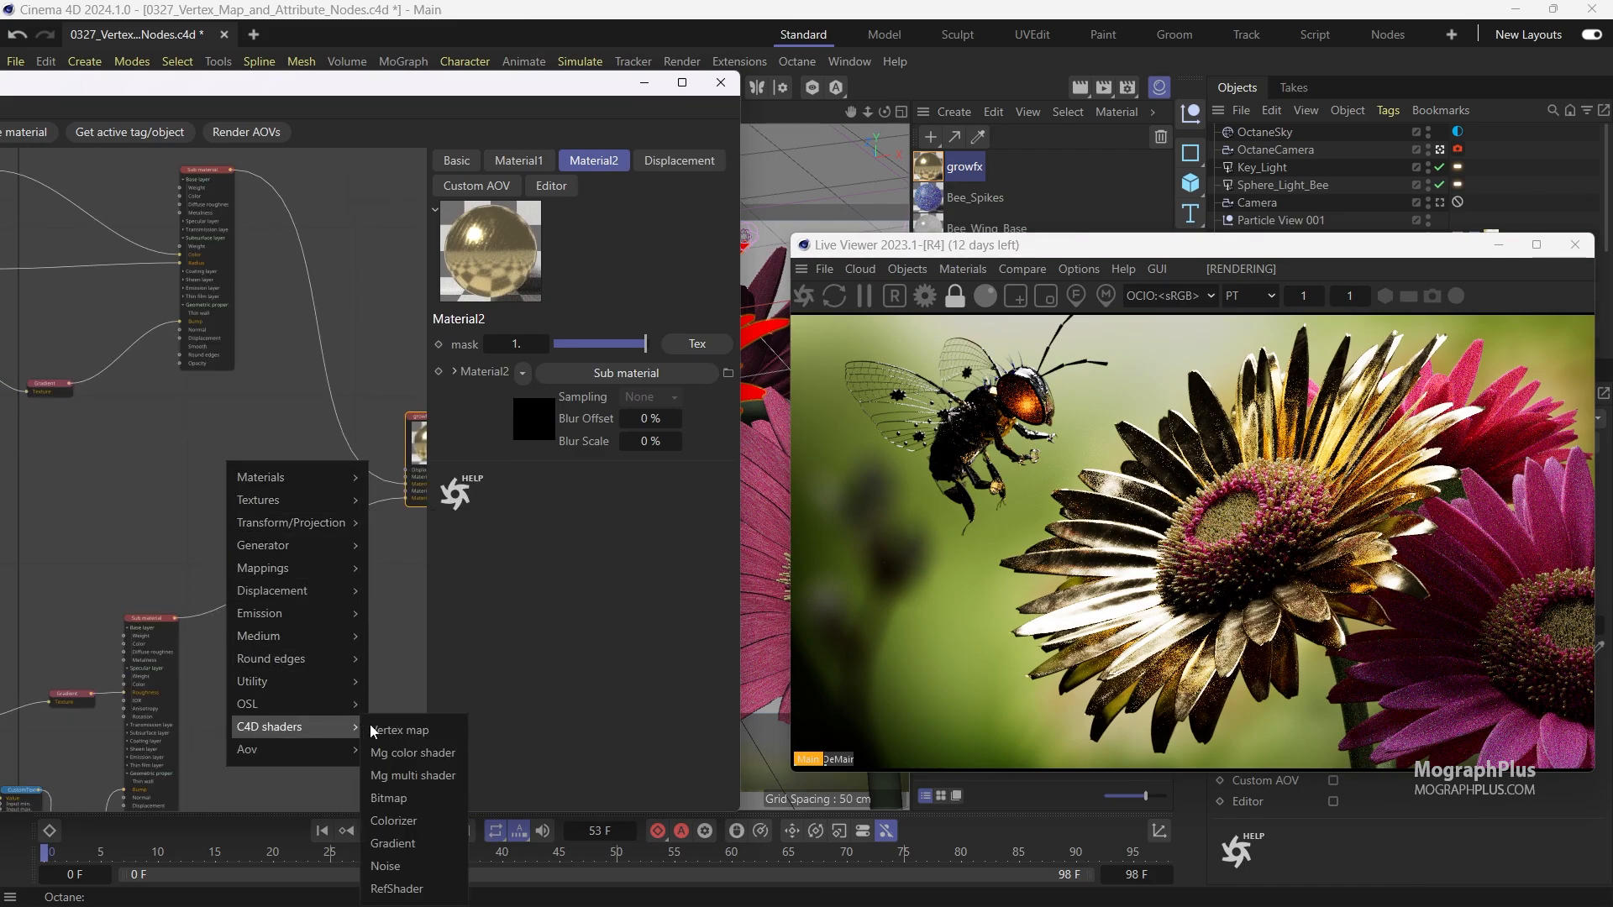
click(399, 730)
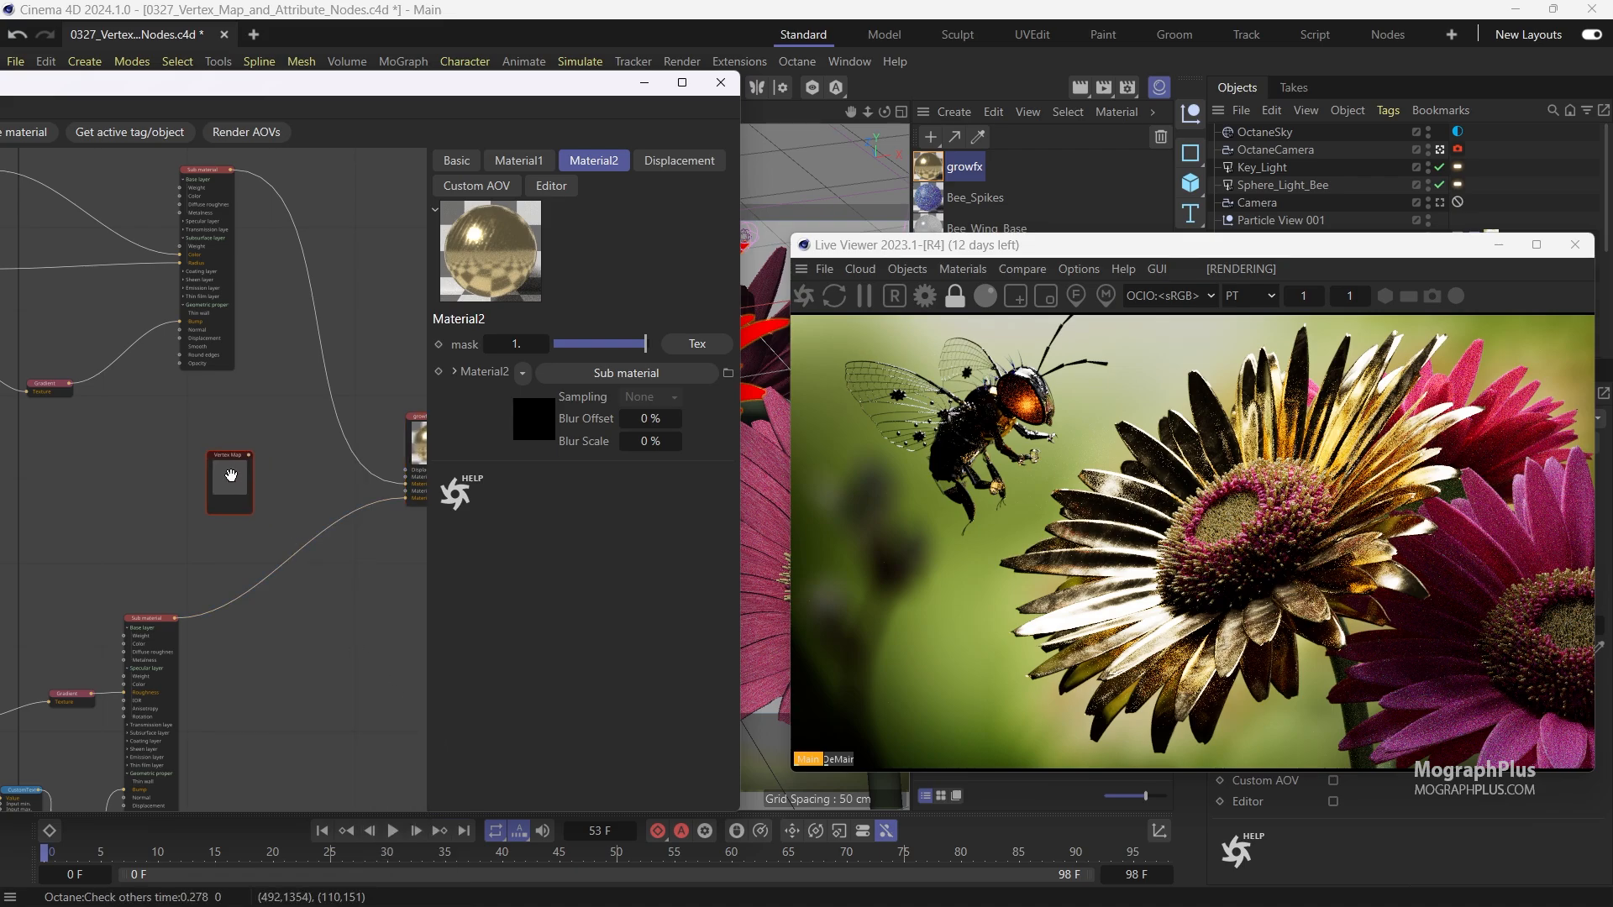
click(229, 478)
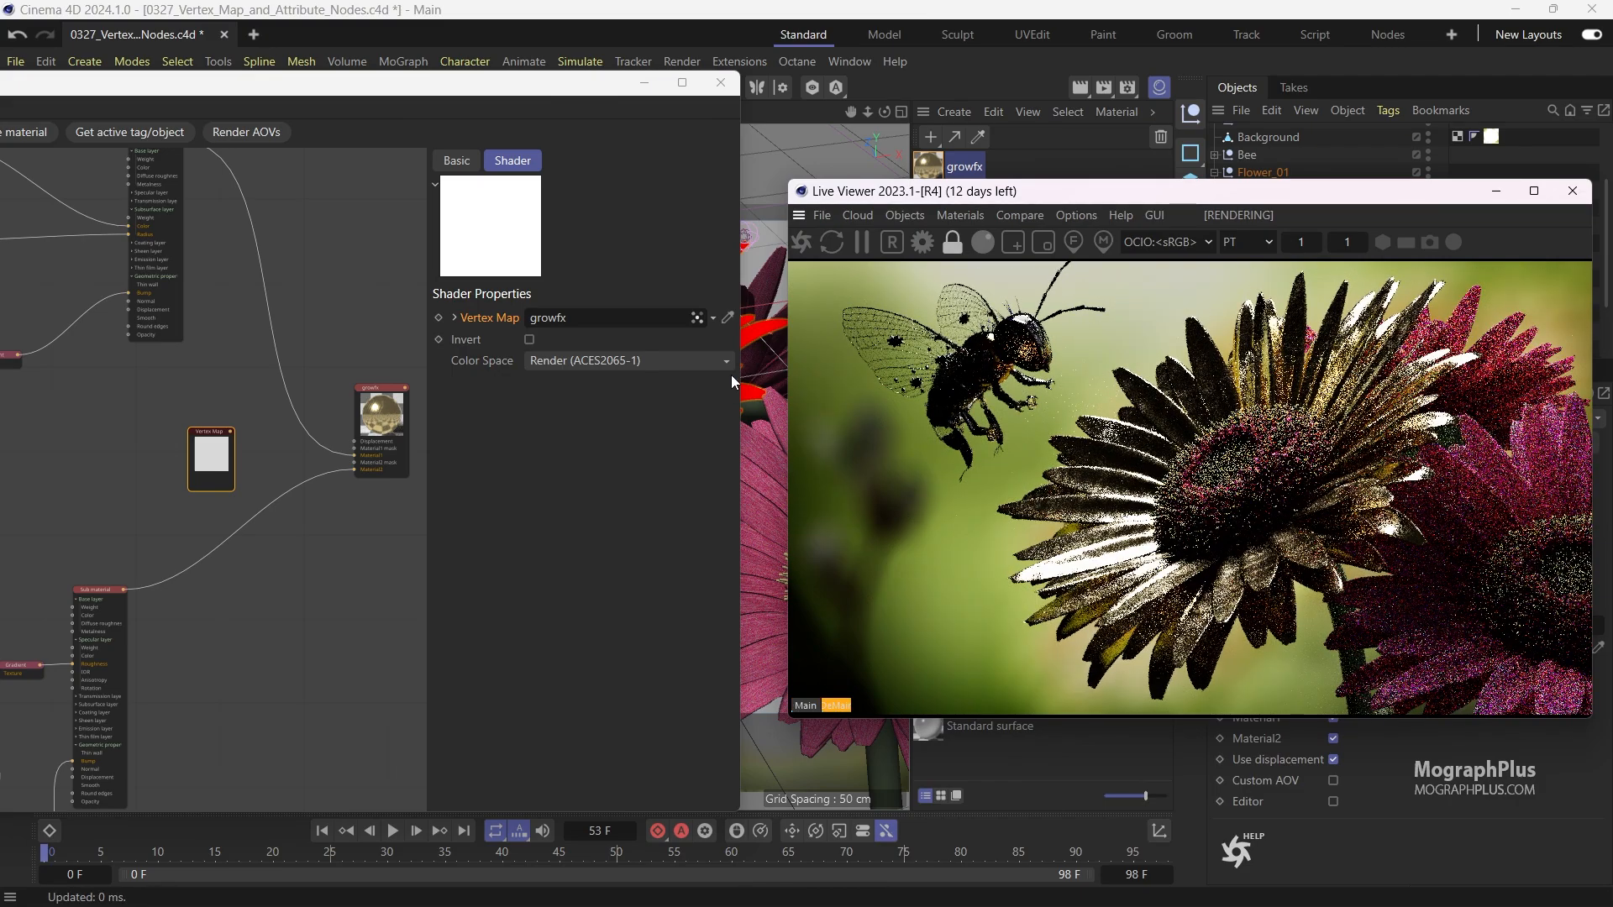
mouse_move(379, 335)
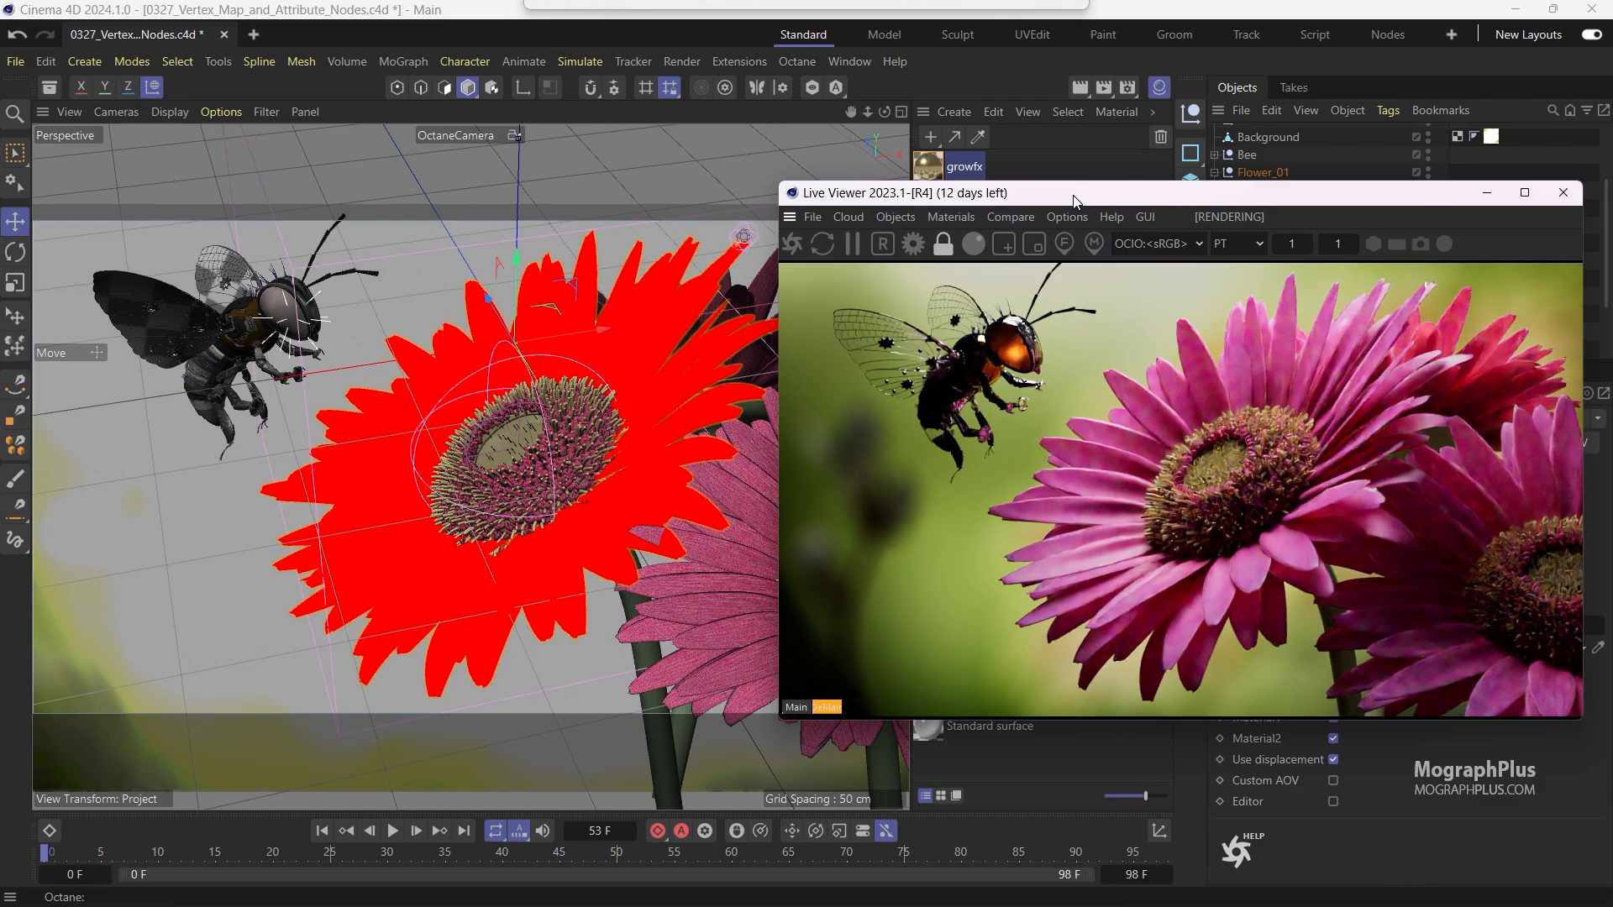
mouse_move(321, 830)
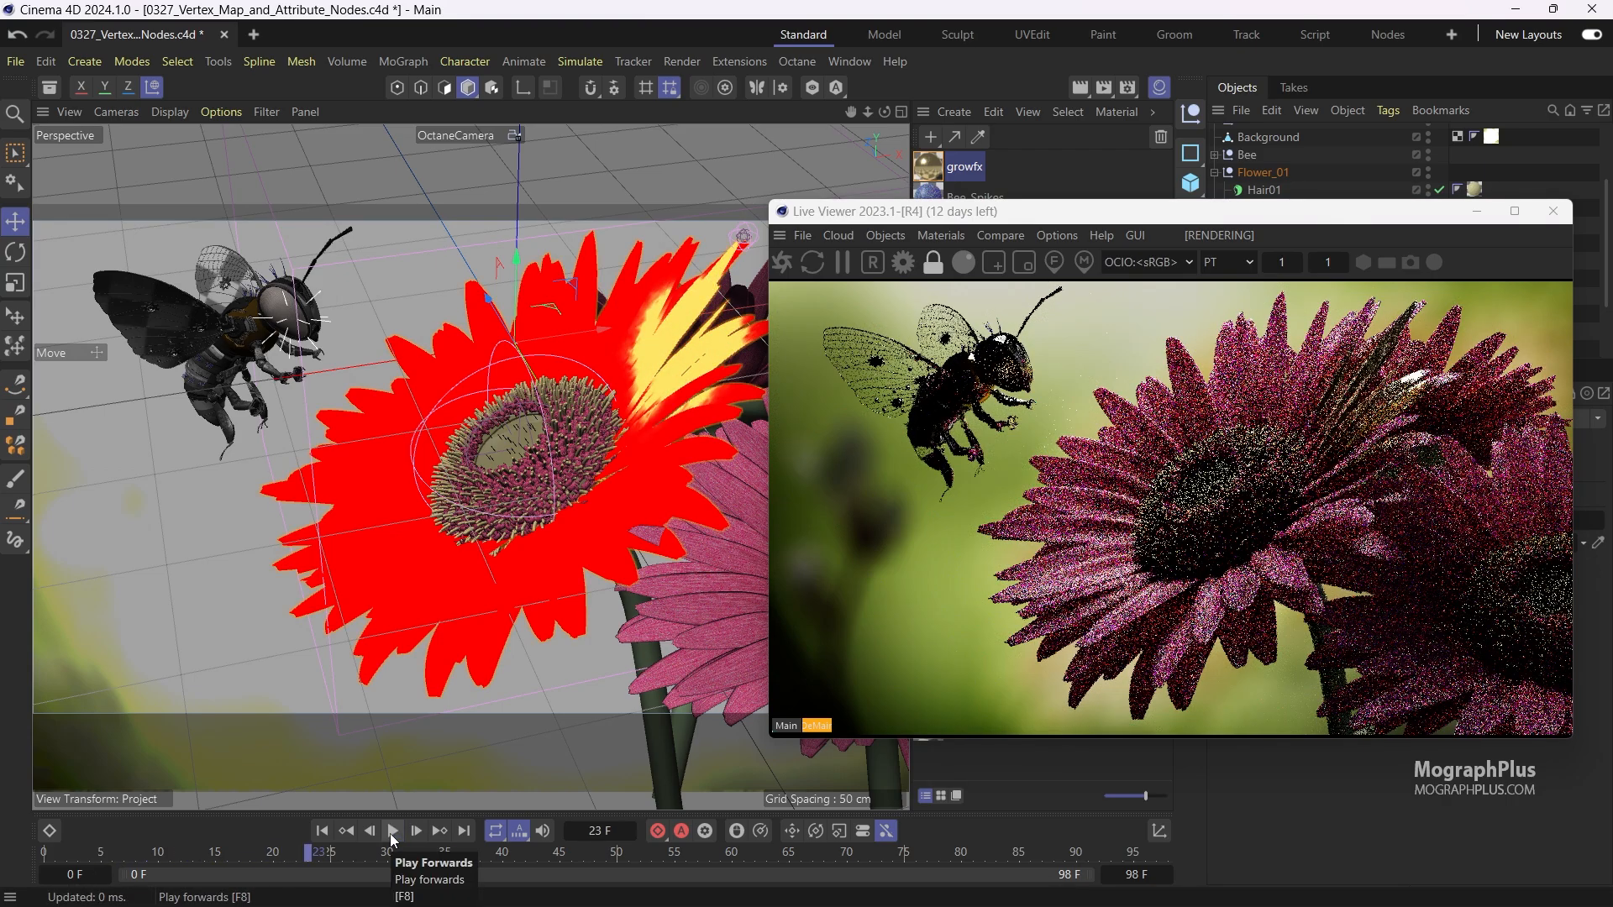
Step through the animation frames, then rewind and replay to watch the Live Viewer petals change
click(393, 831)
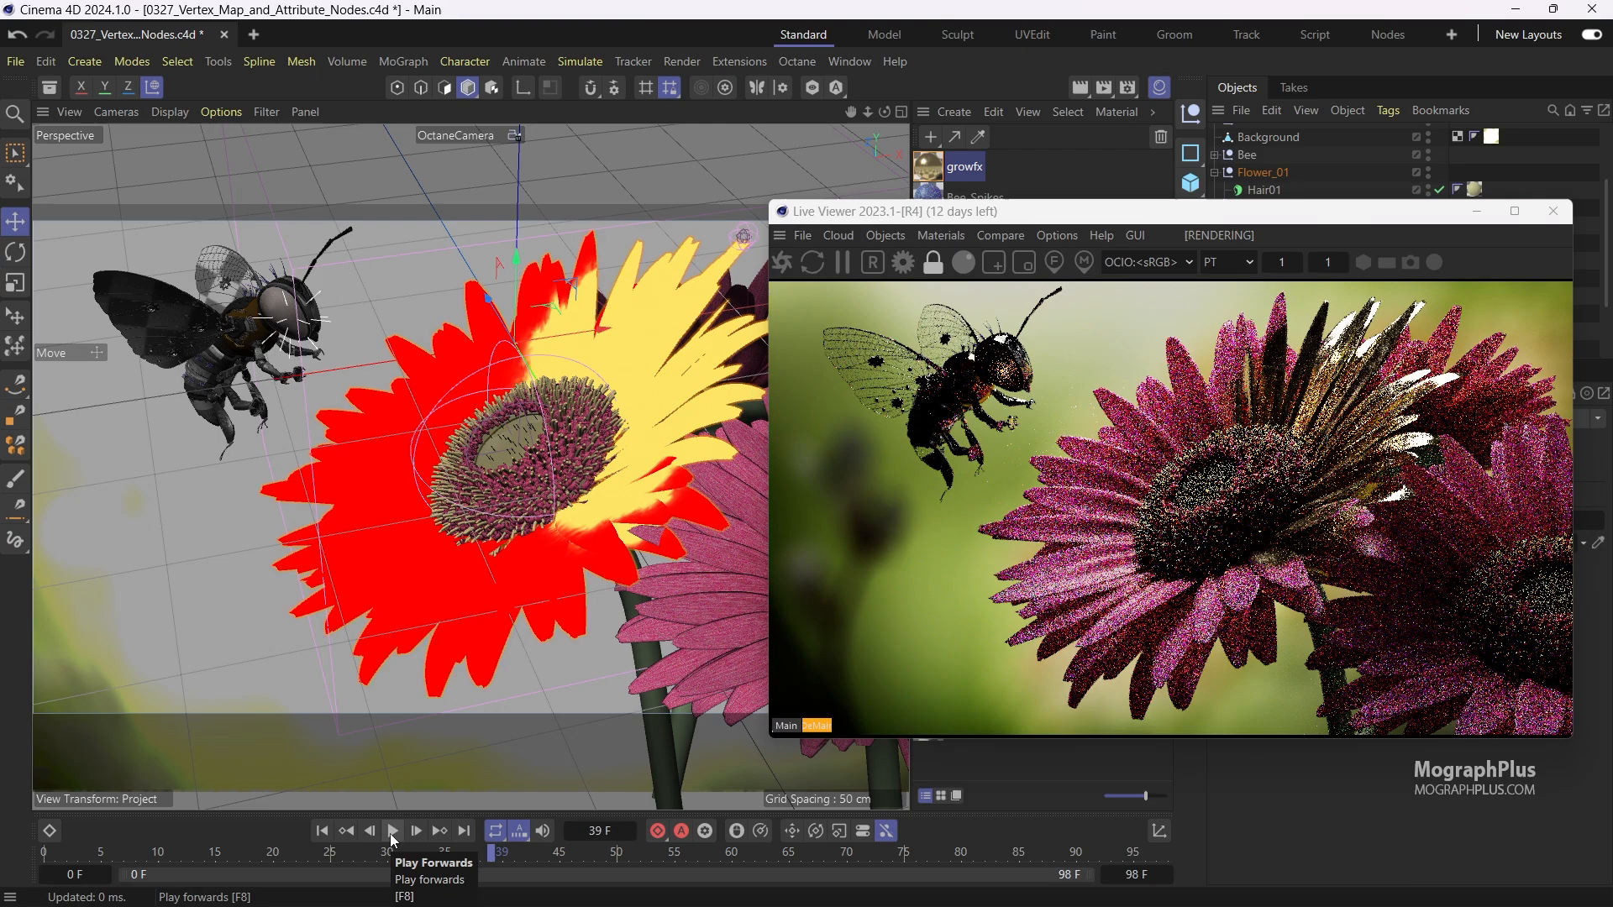
click(392, 830)
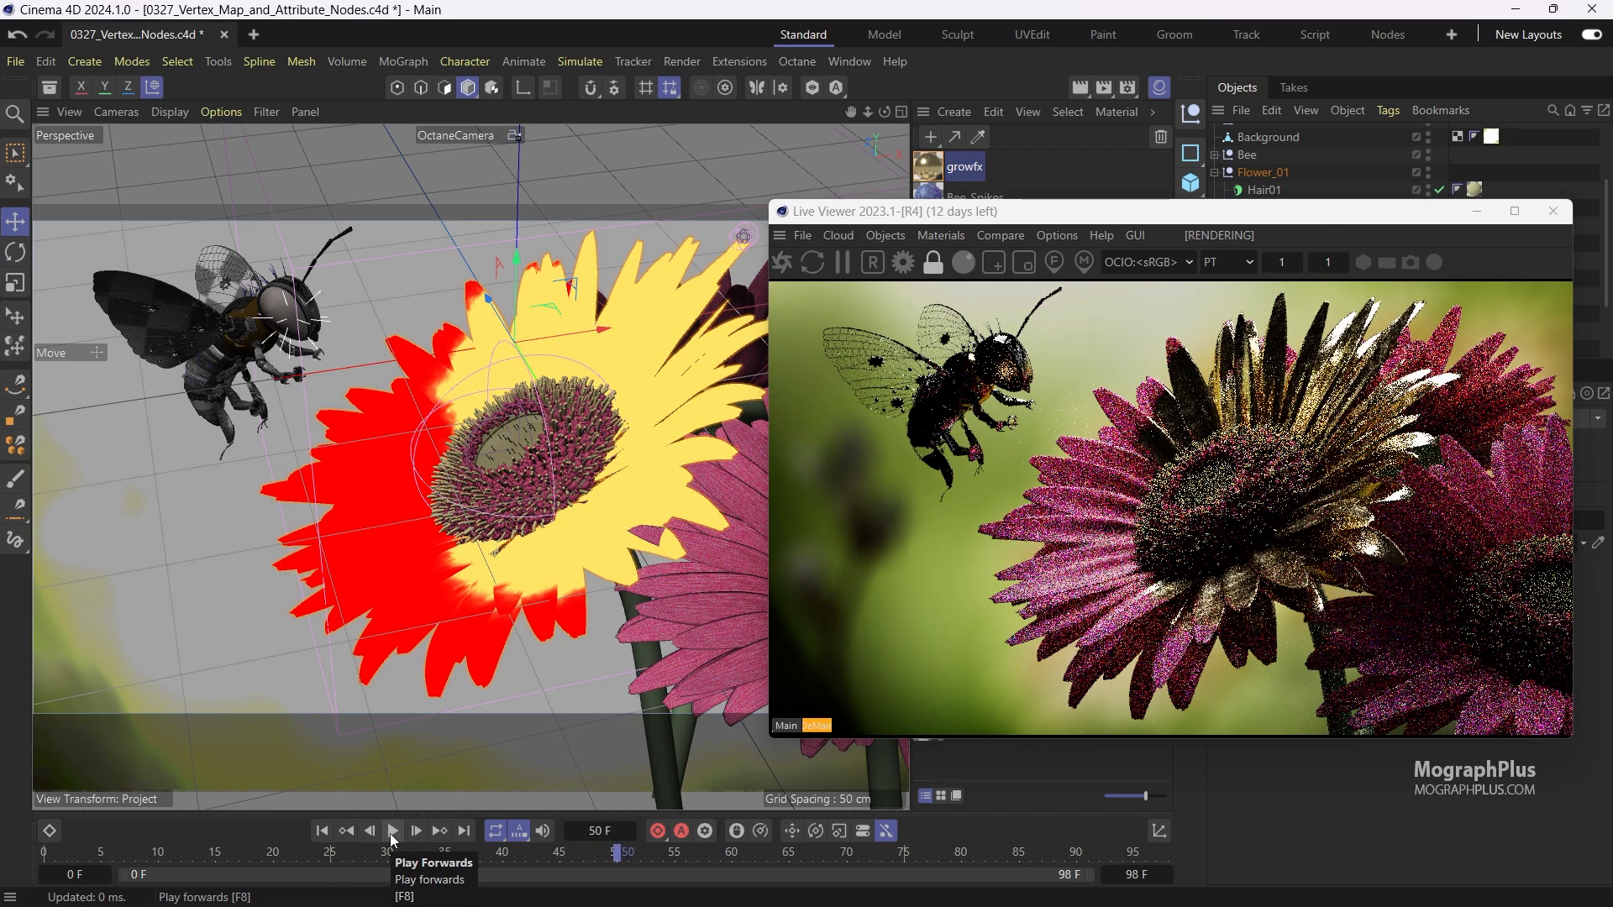
click(392, 830)
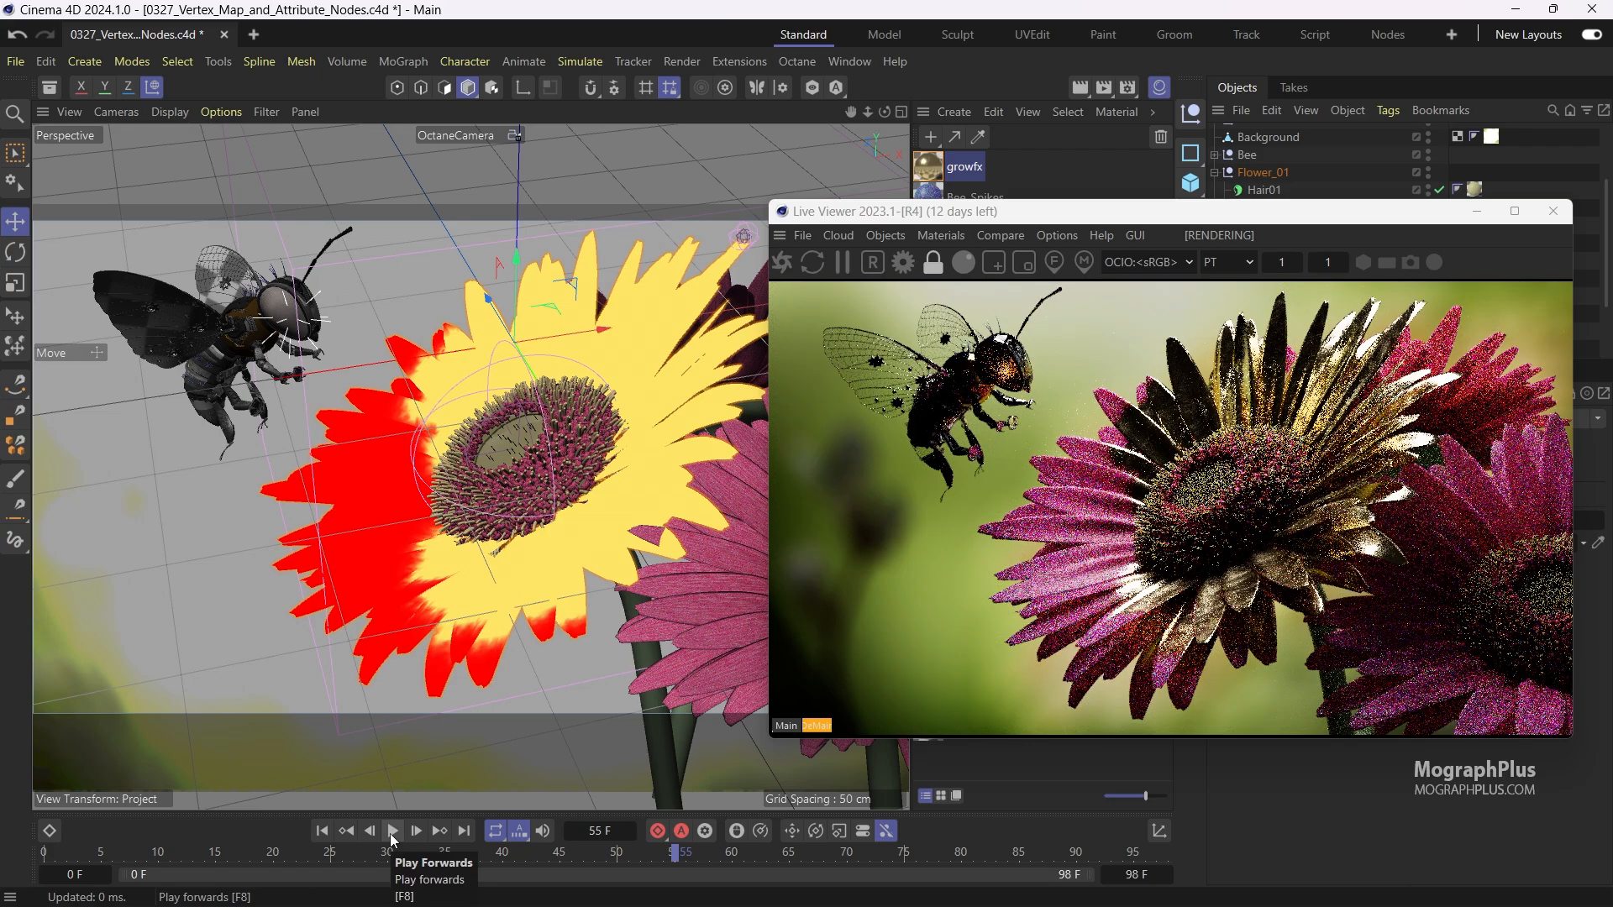
click(394, 831)
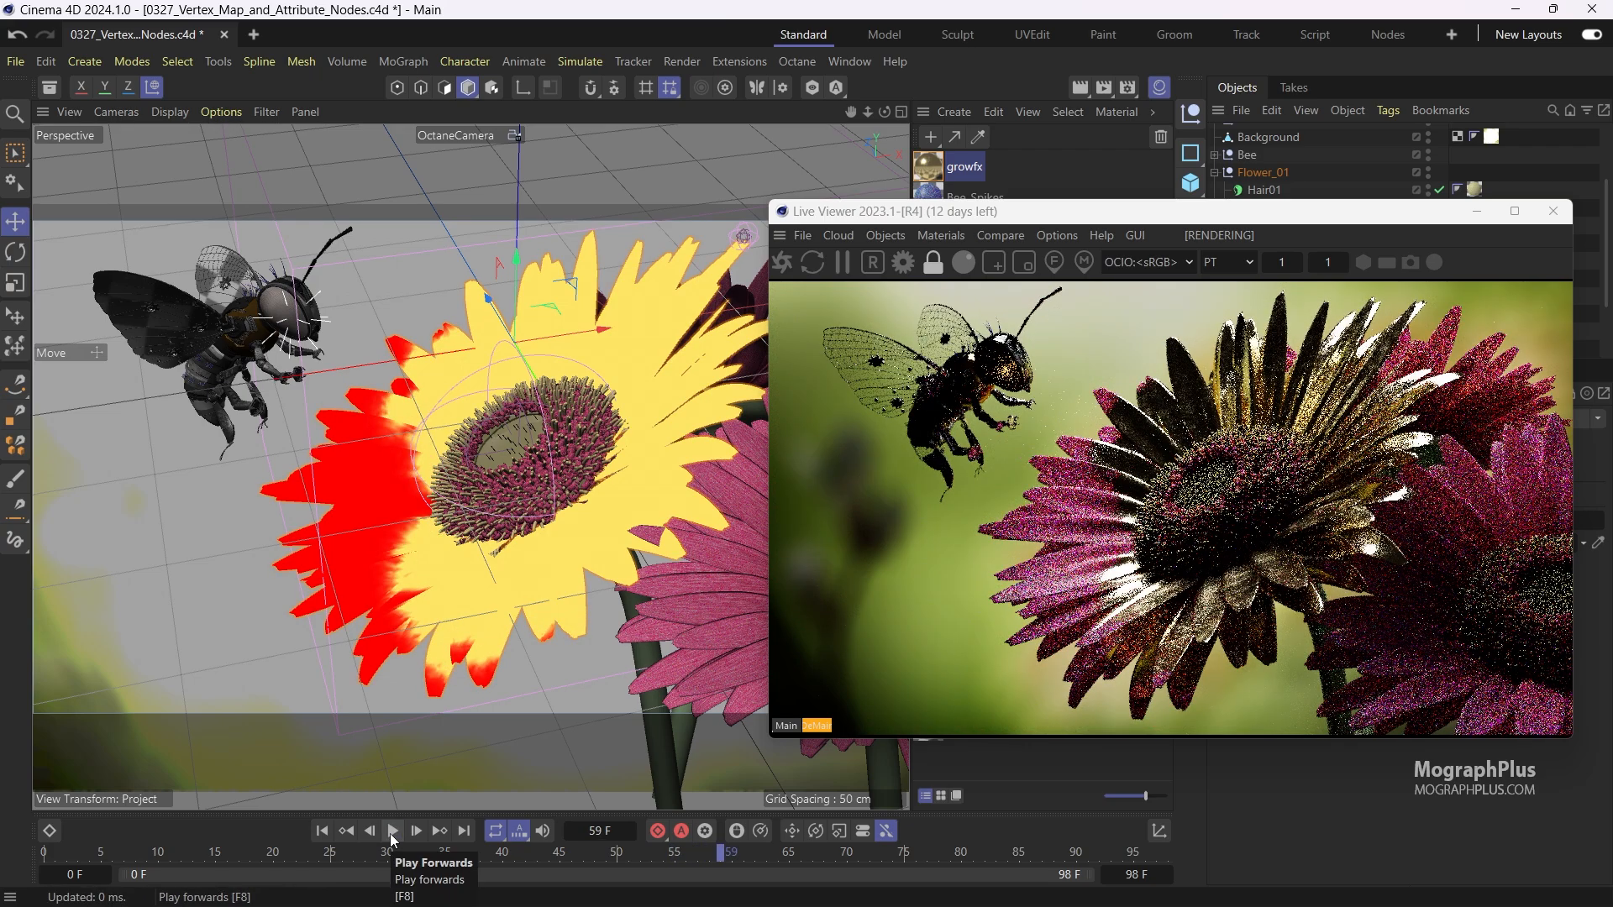
click(392, 831)
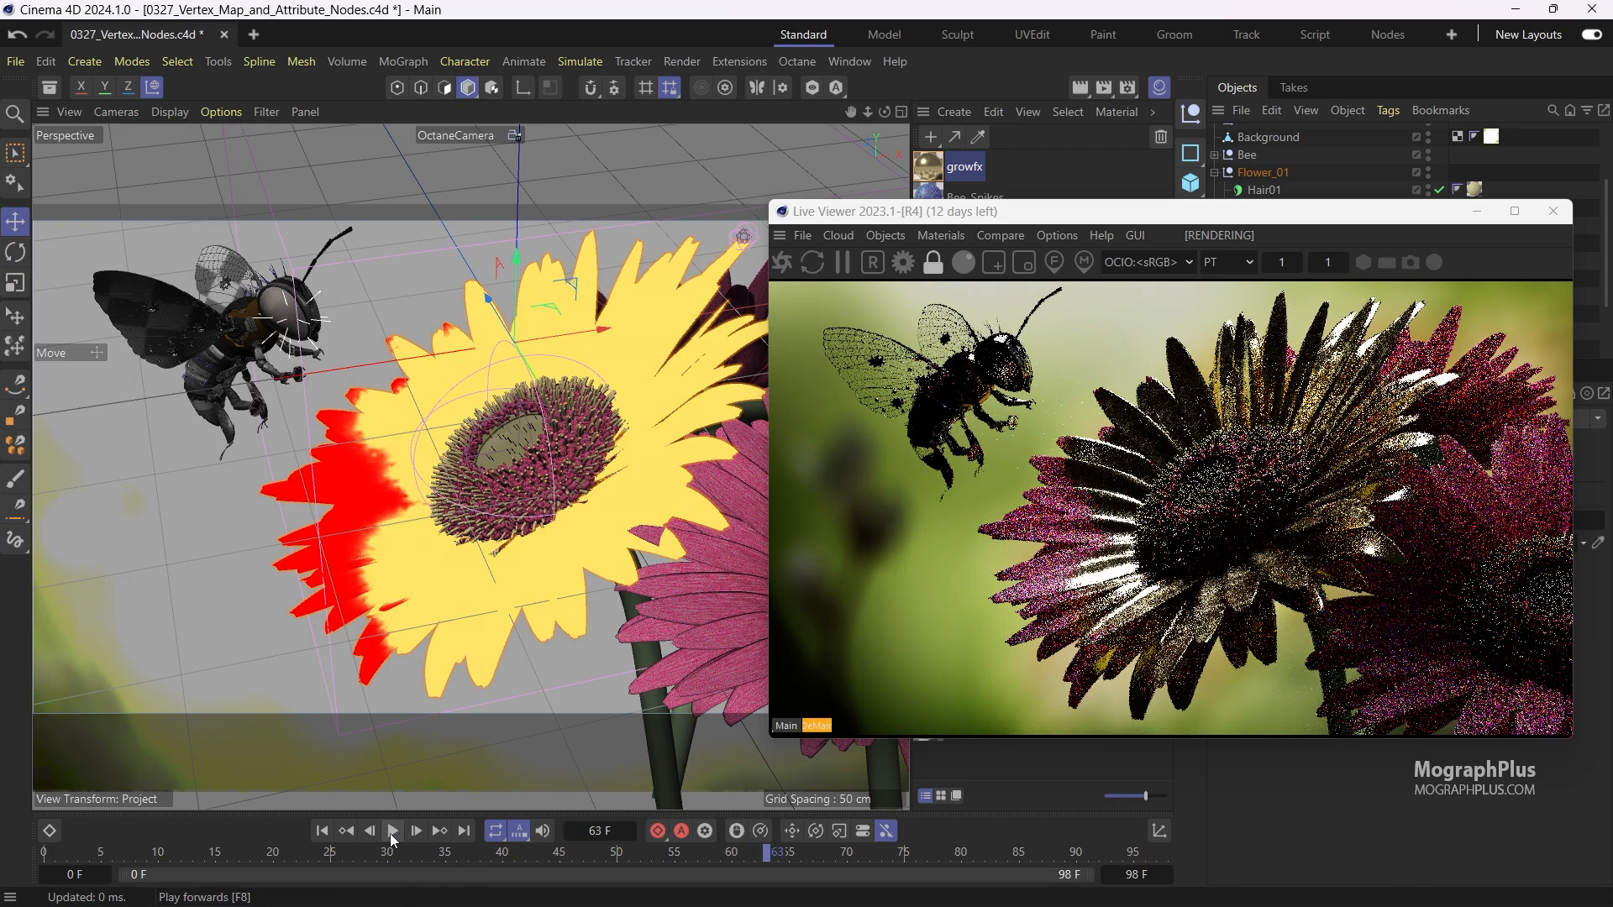
click(393, 831)
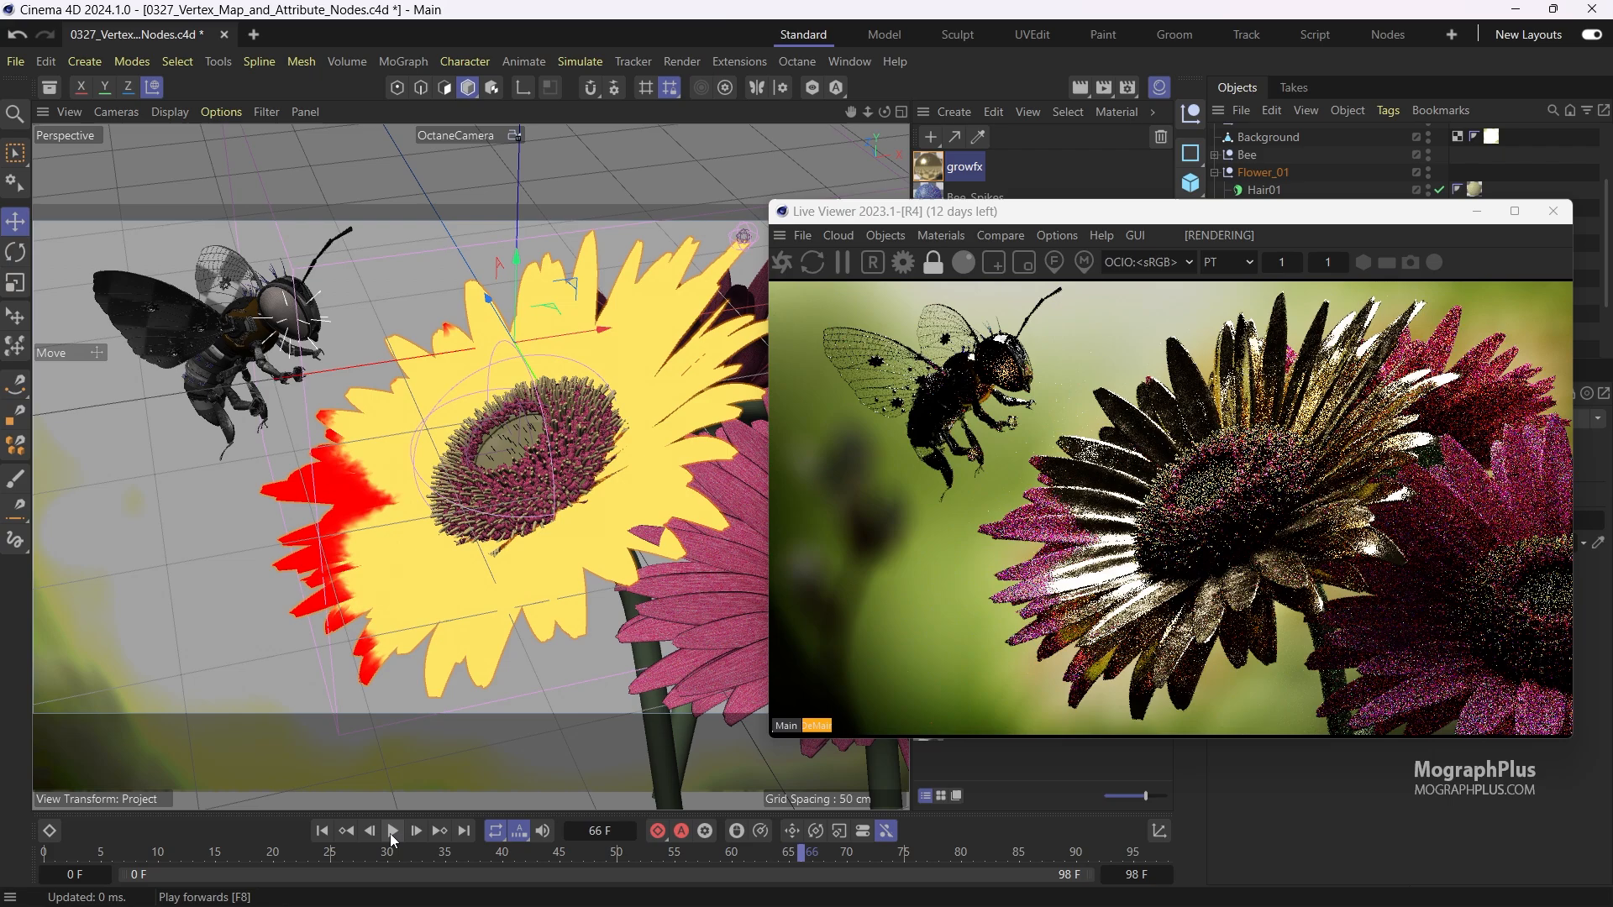
mouse_move(392, 831)
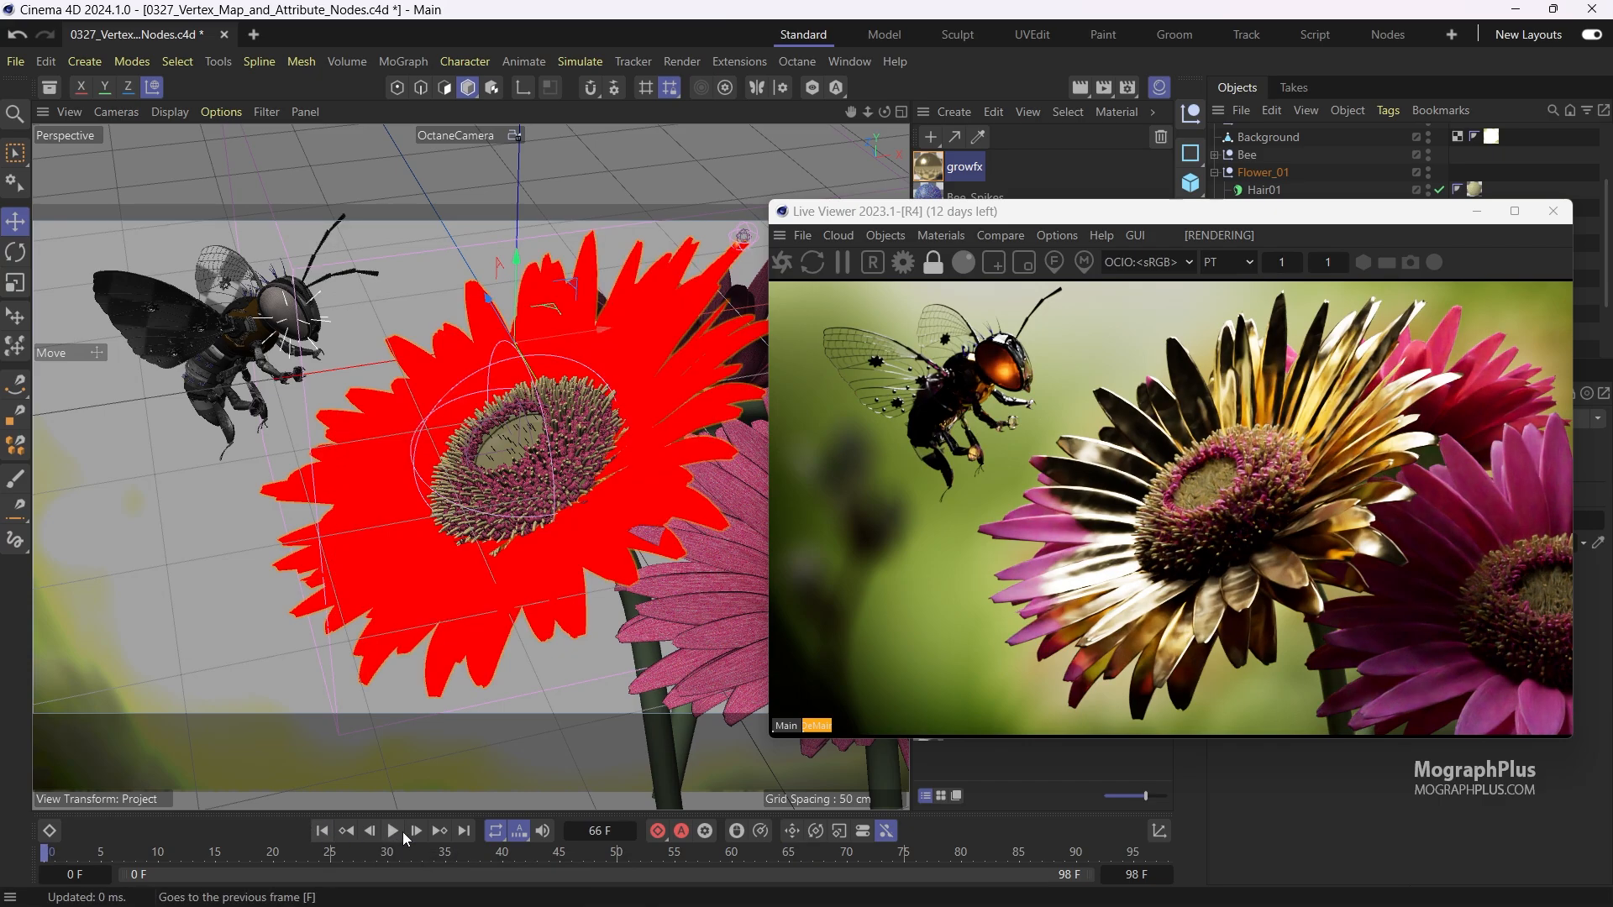
click(393, 830)
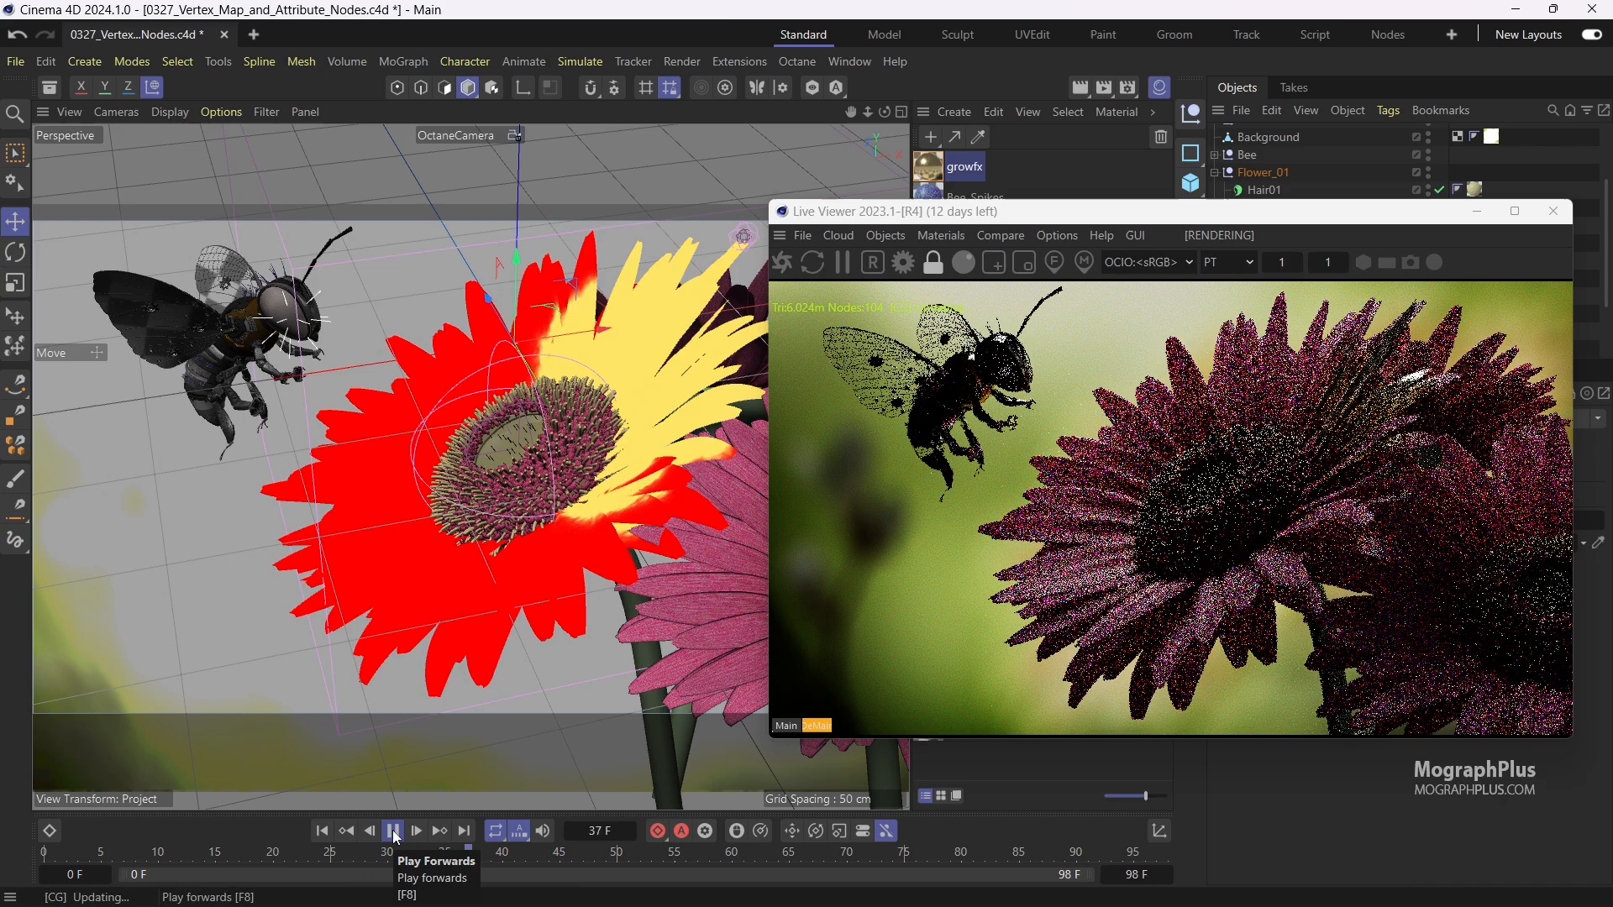
click(416, 831)
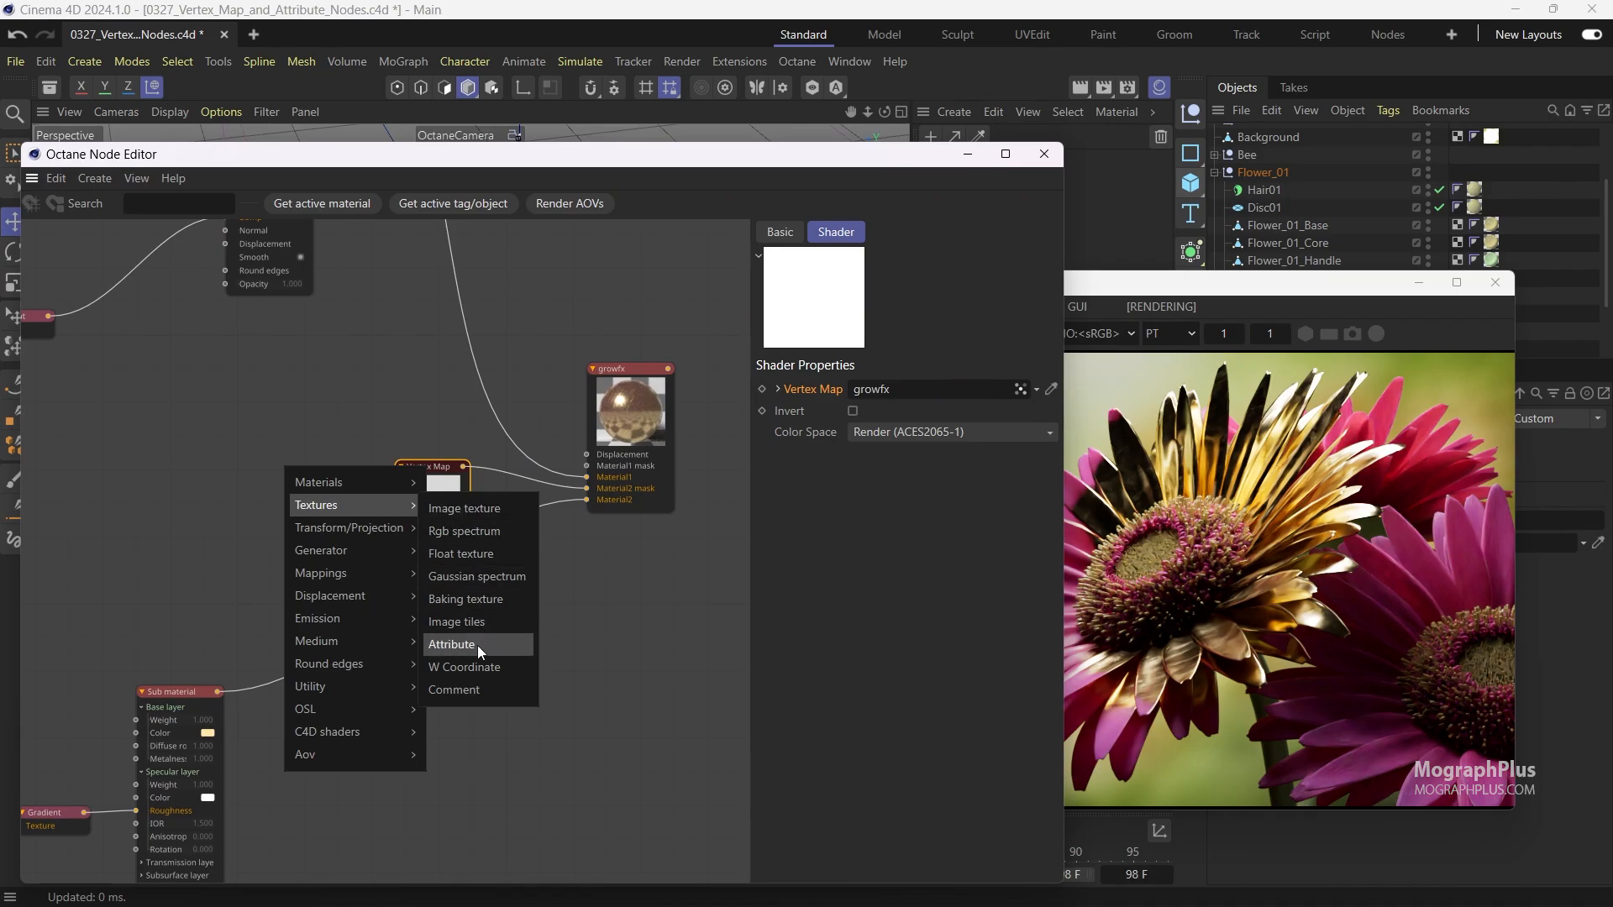
Add an Attribute texture node, colorAttrib1, beside the Vertex Map node
click(450, 644)
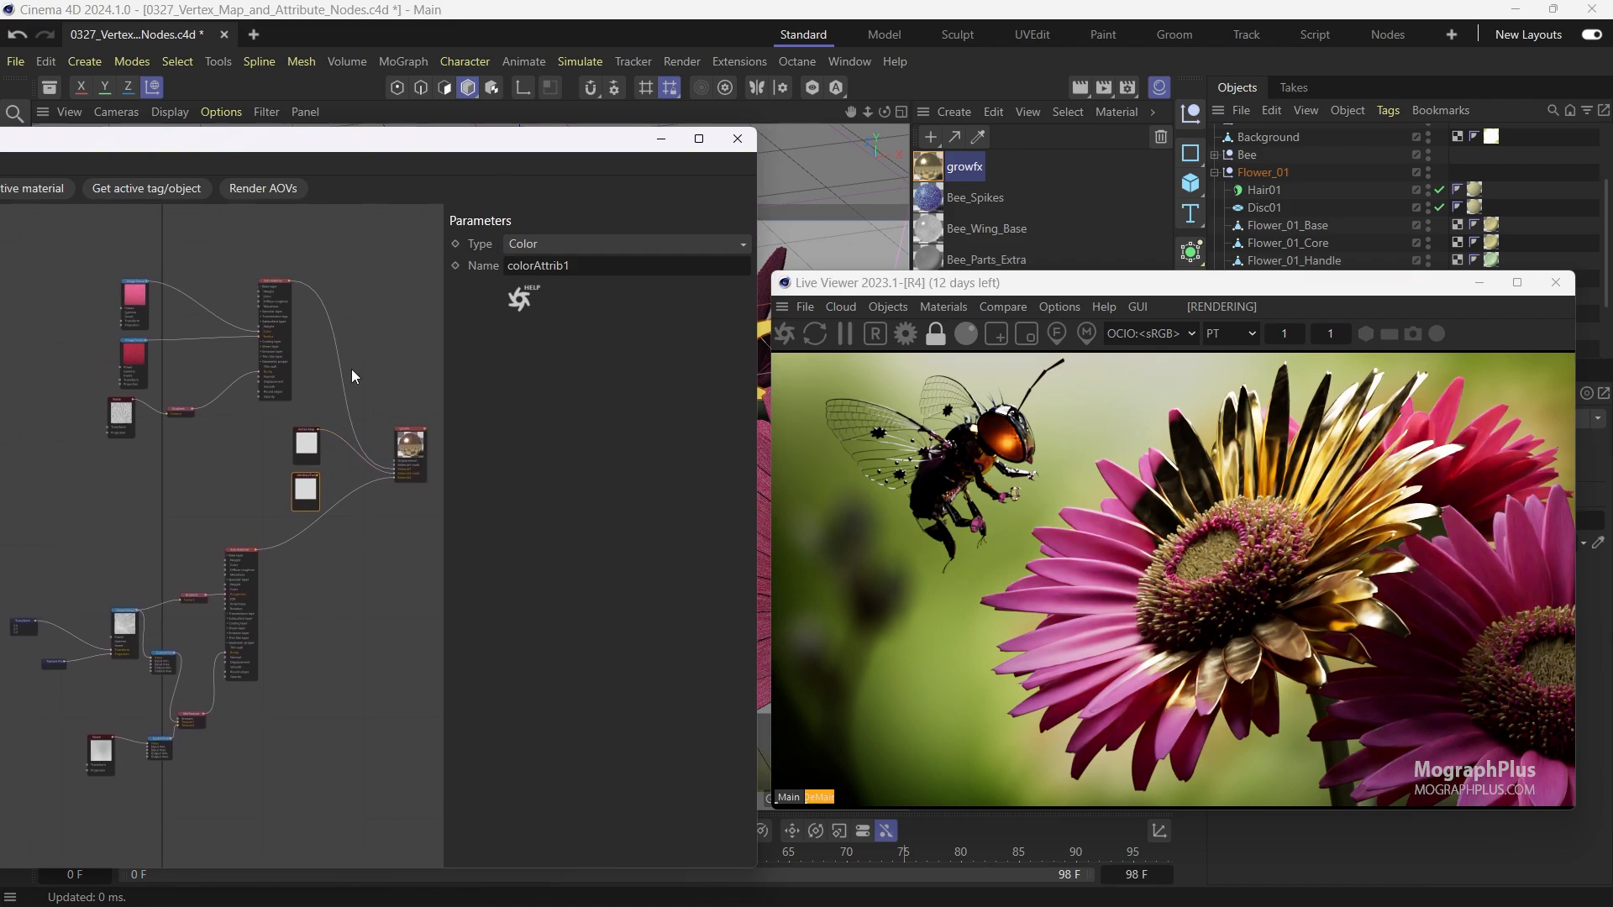
mouse_move(308, 437)
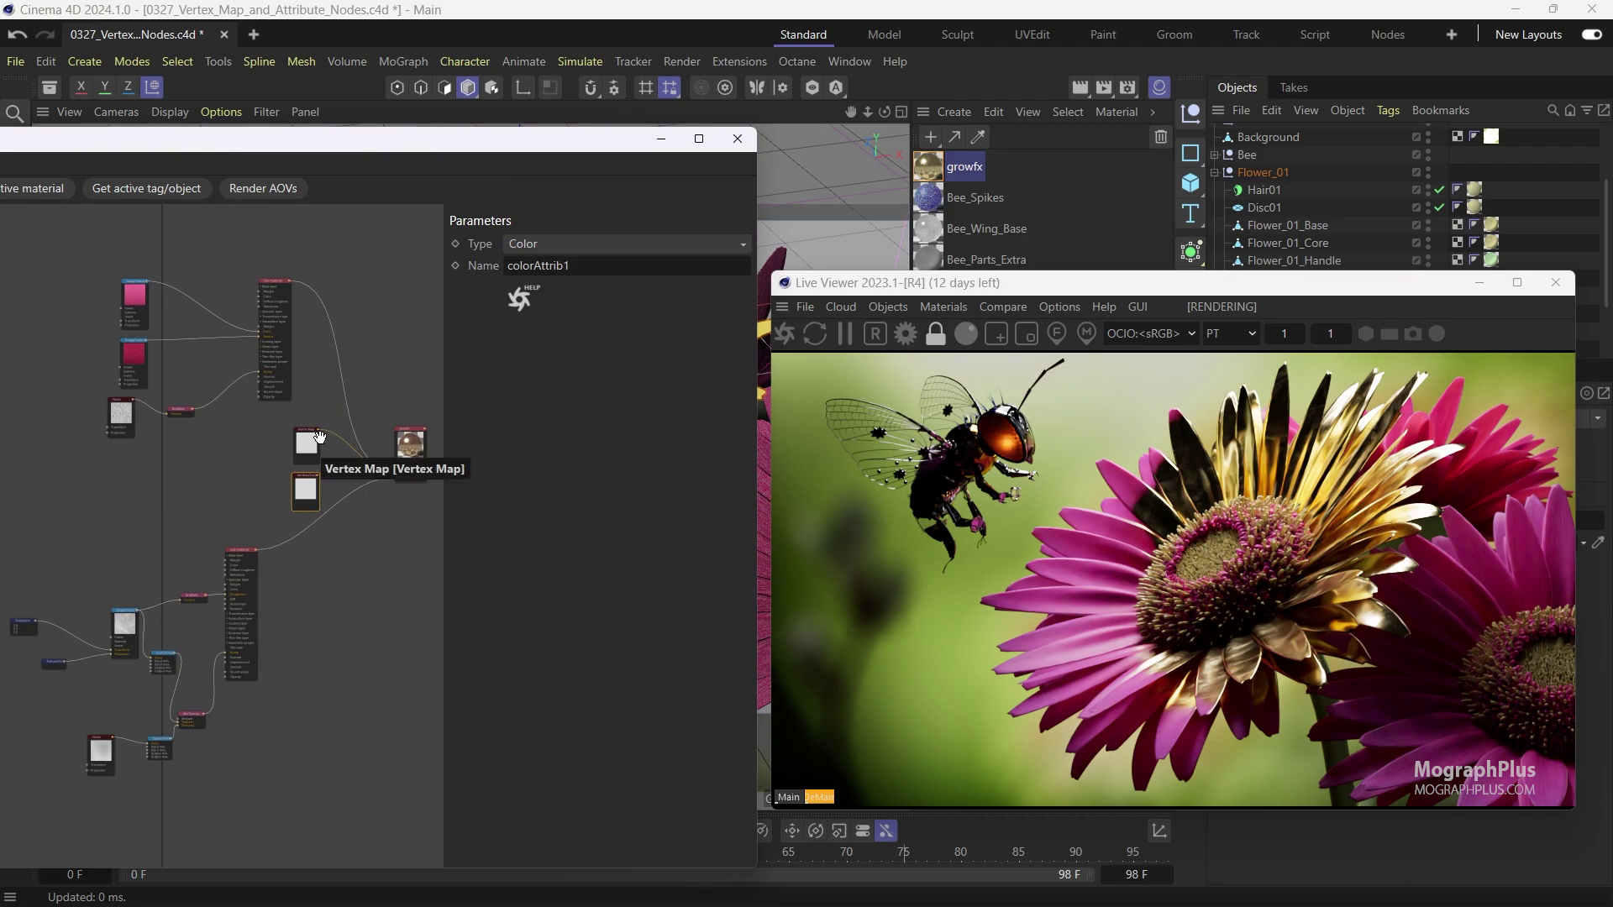
mouse_move(252, 485)
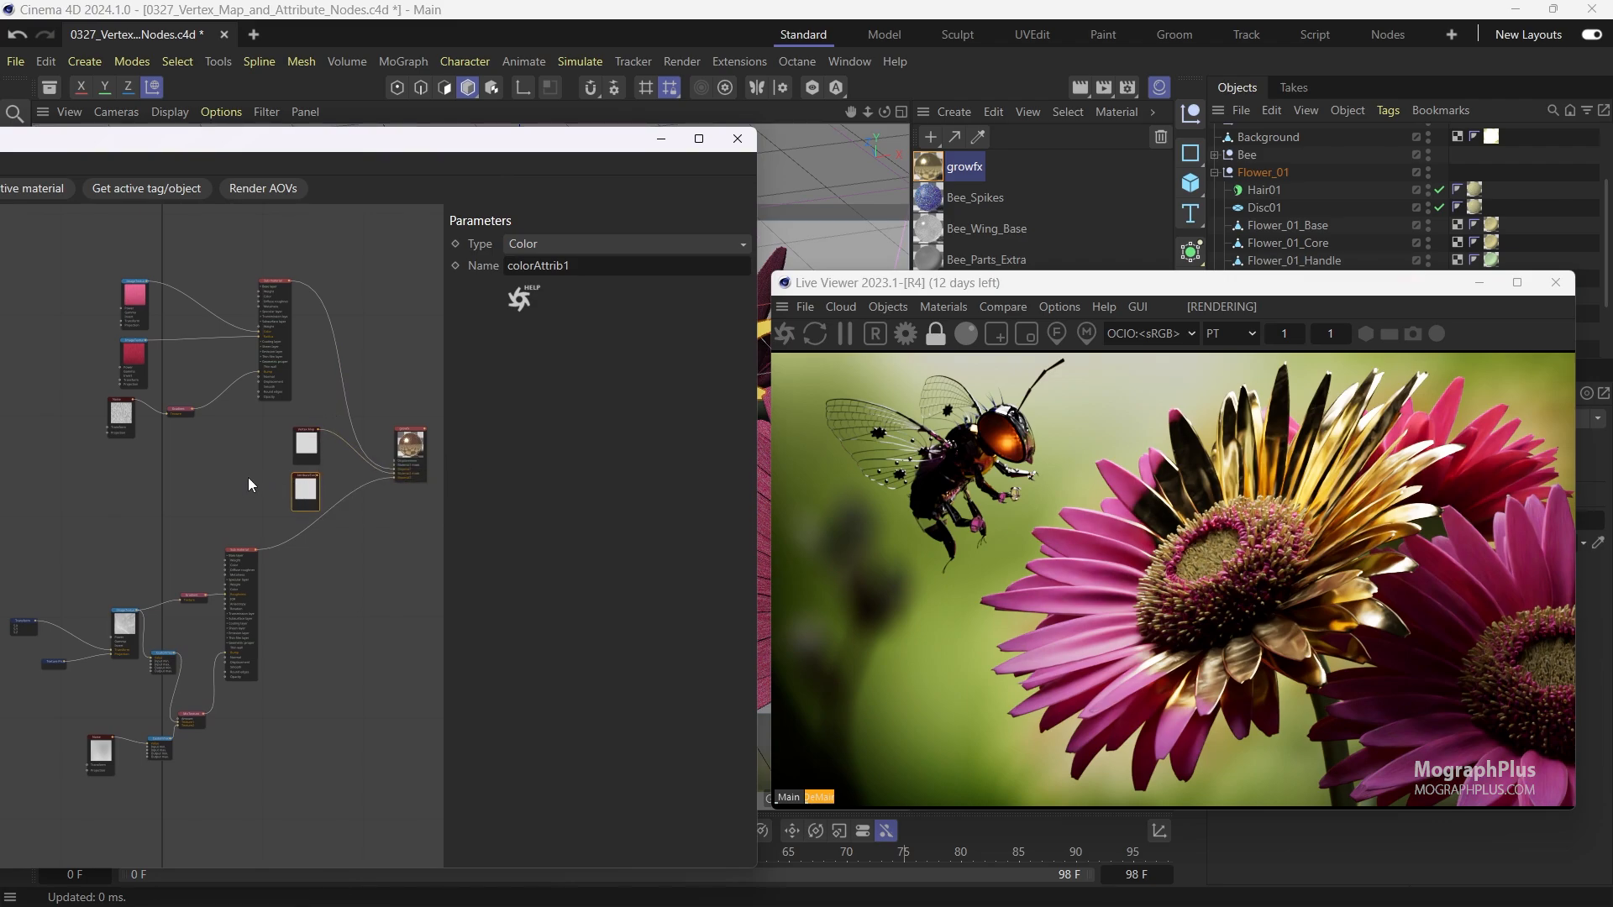
mouse_move(490, 349)
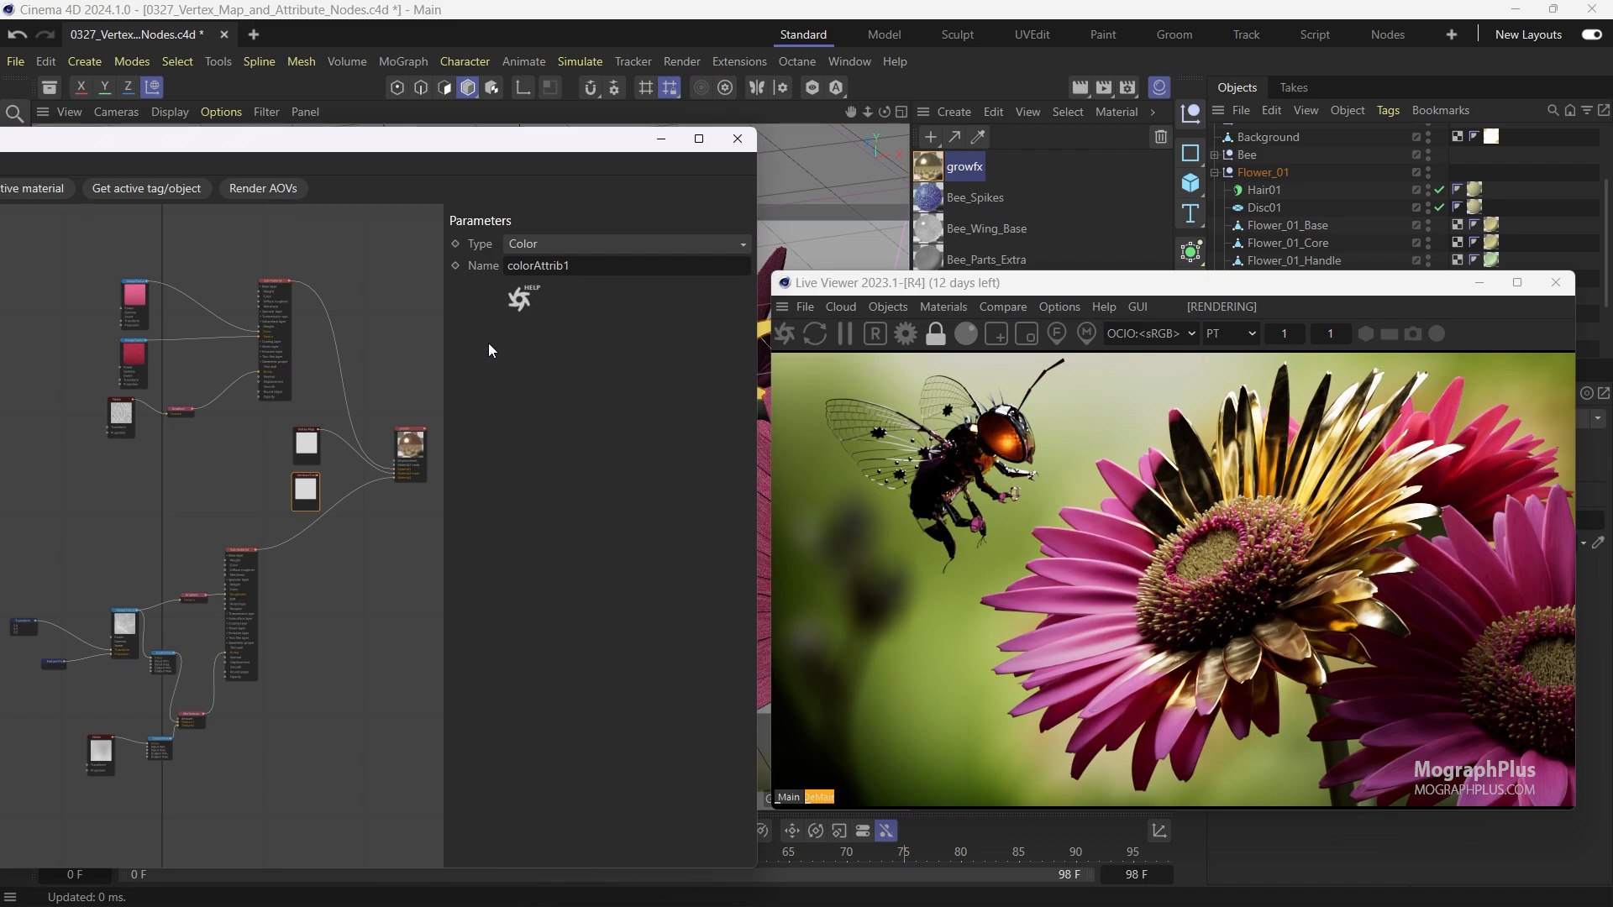
mouse_move(484, 259)
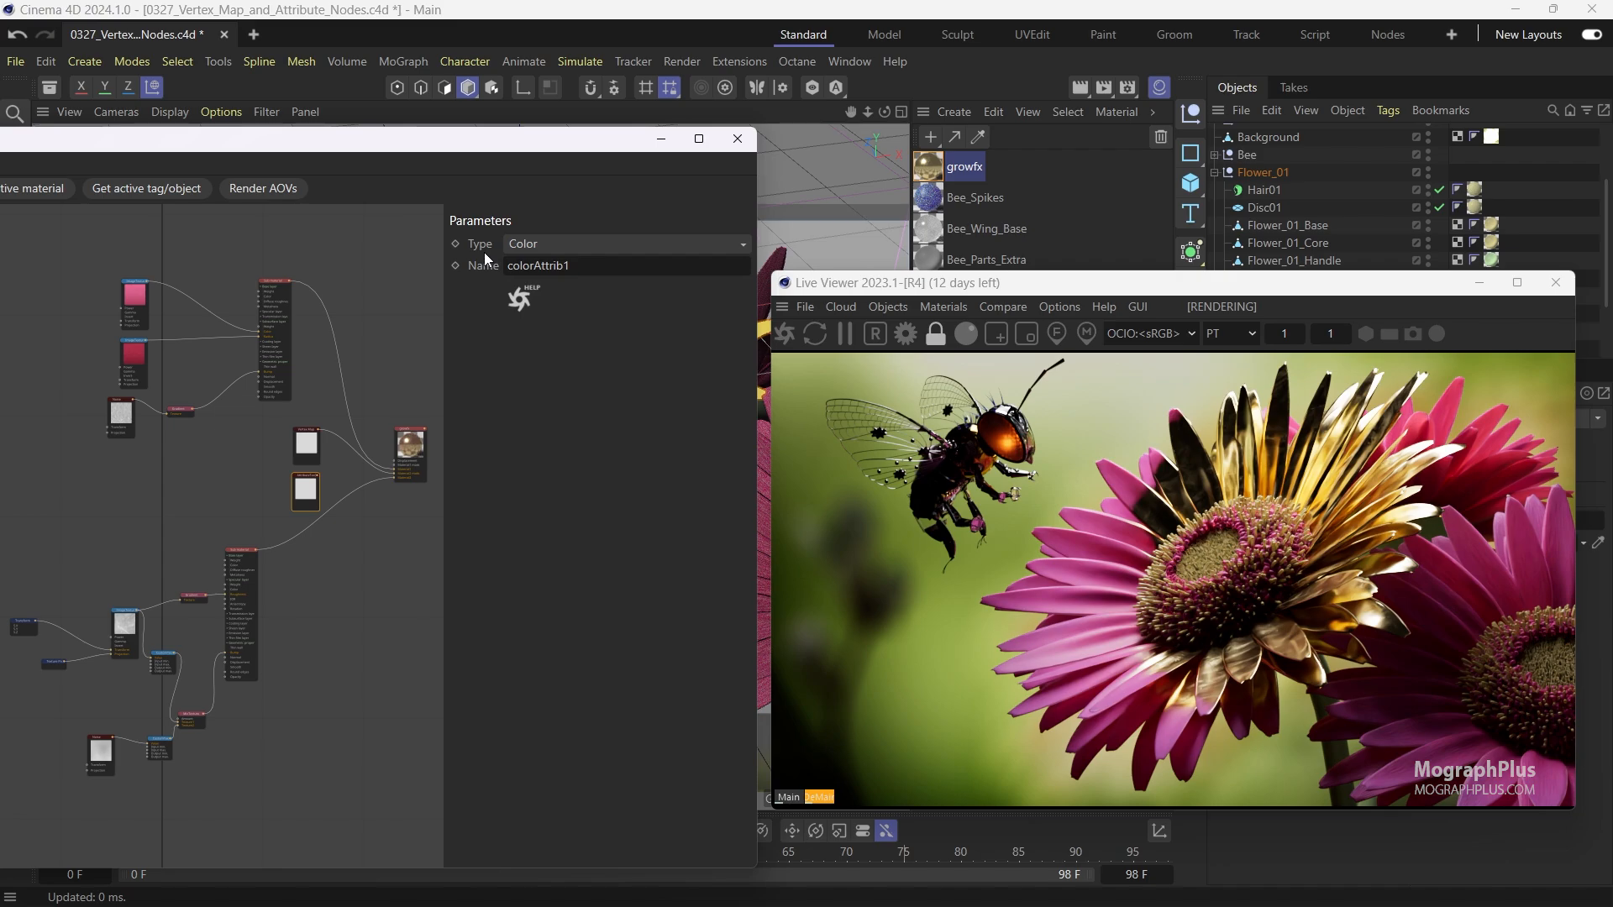
mouse_move(564, 166)
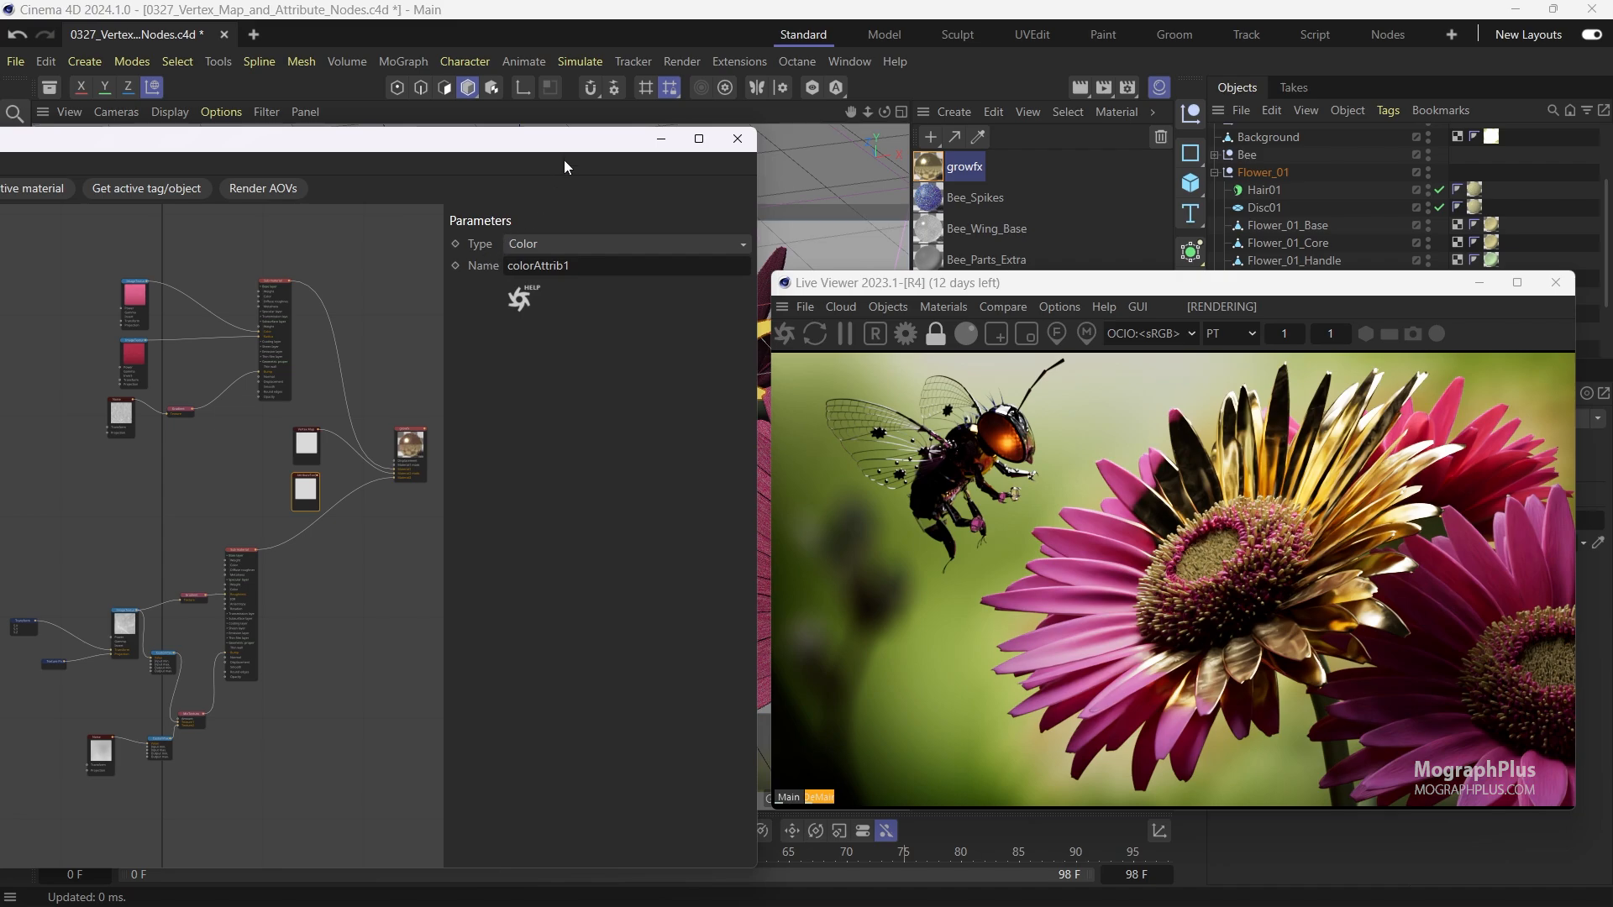
drag(563, 138, 578, 134)
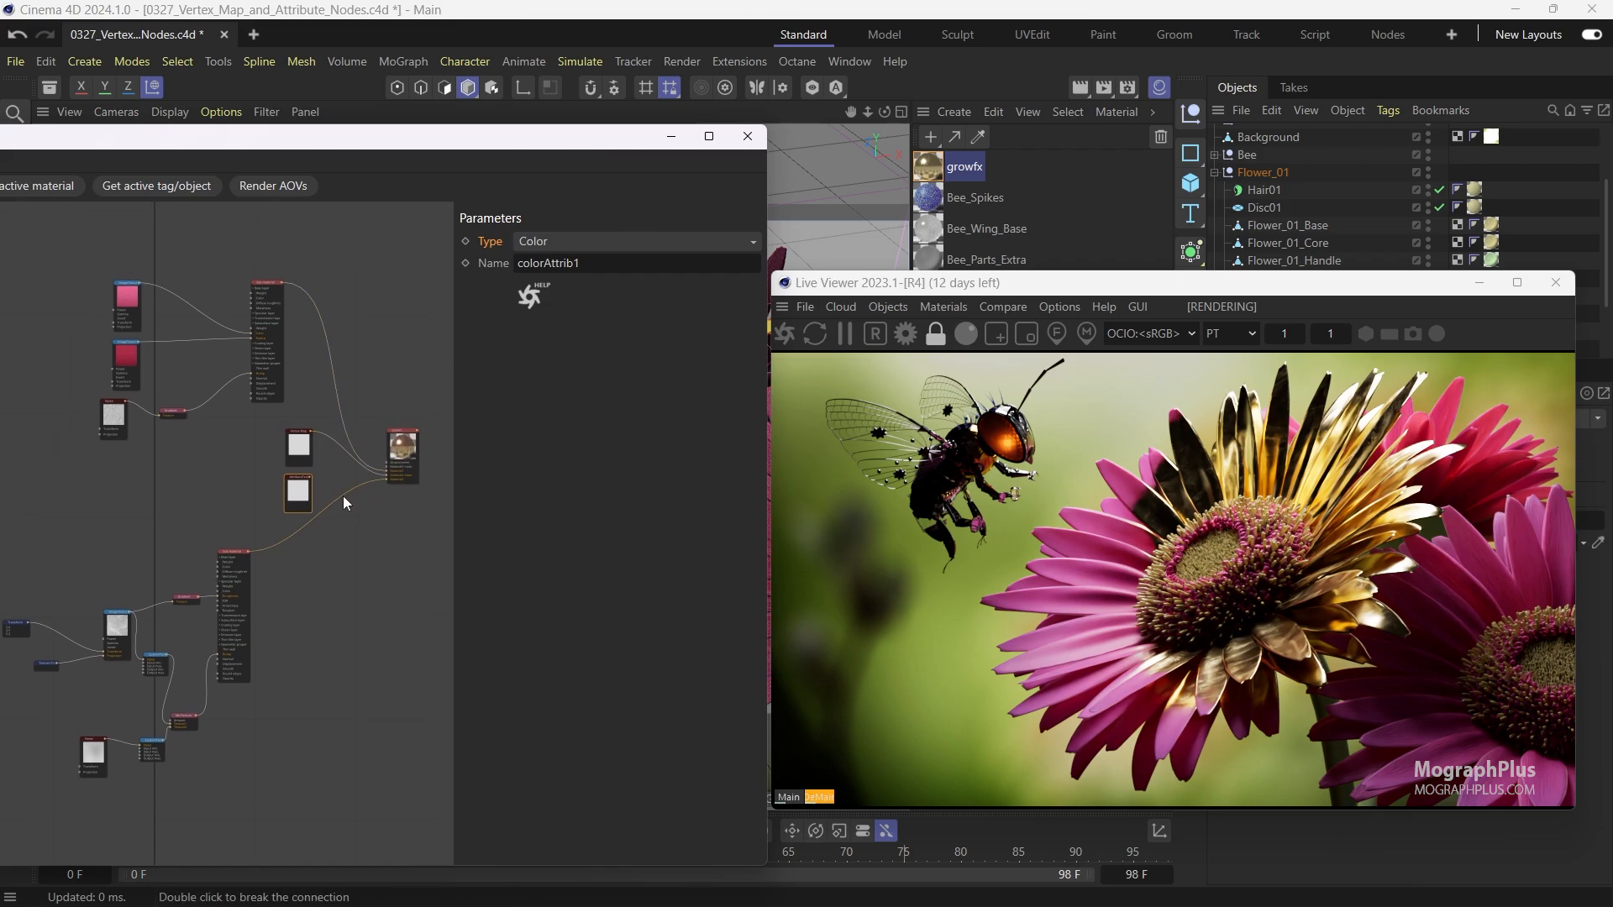
Set the Attribute node Type to Float and paste the vertex map name into Name
click(751, 241)
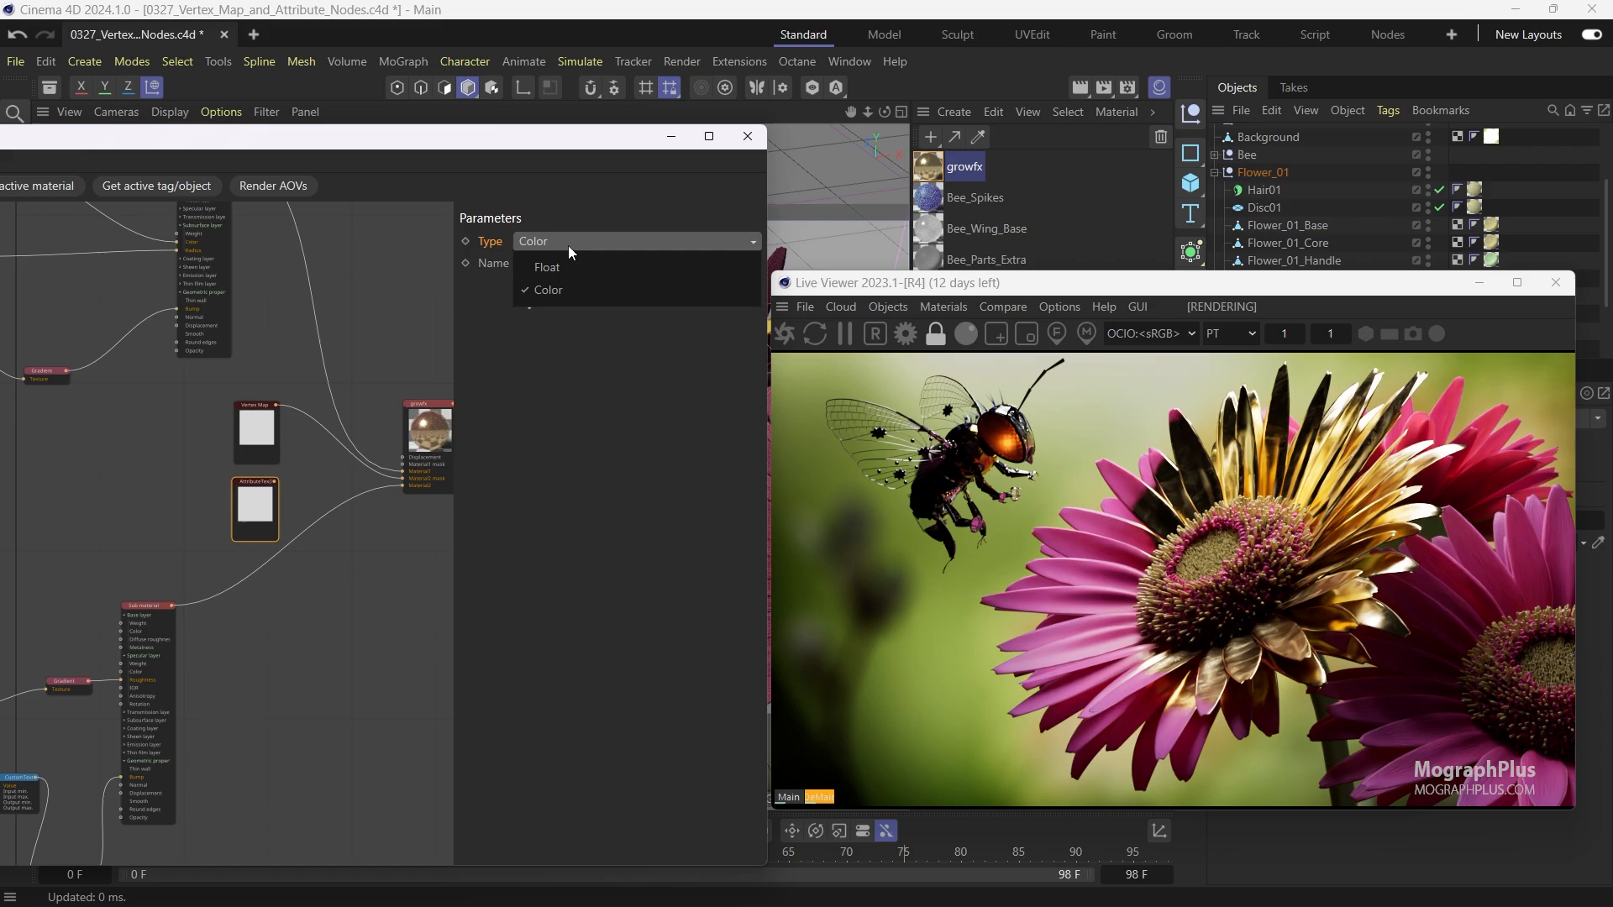
mouse_move(546, 268)
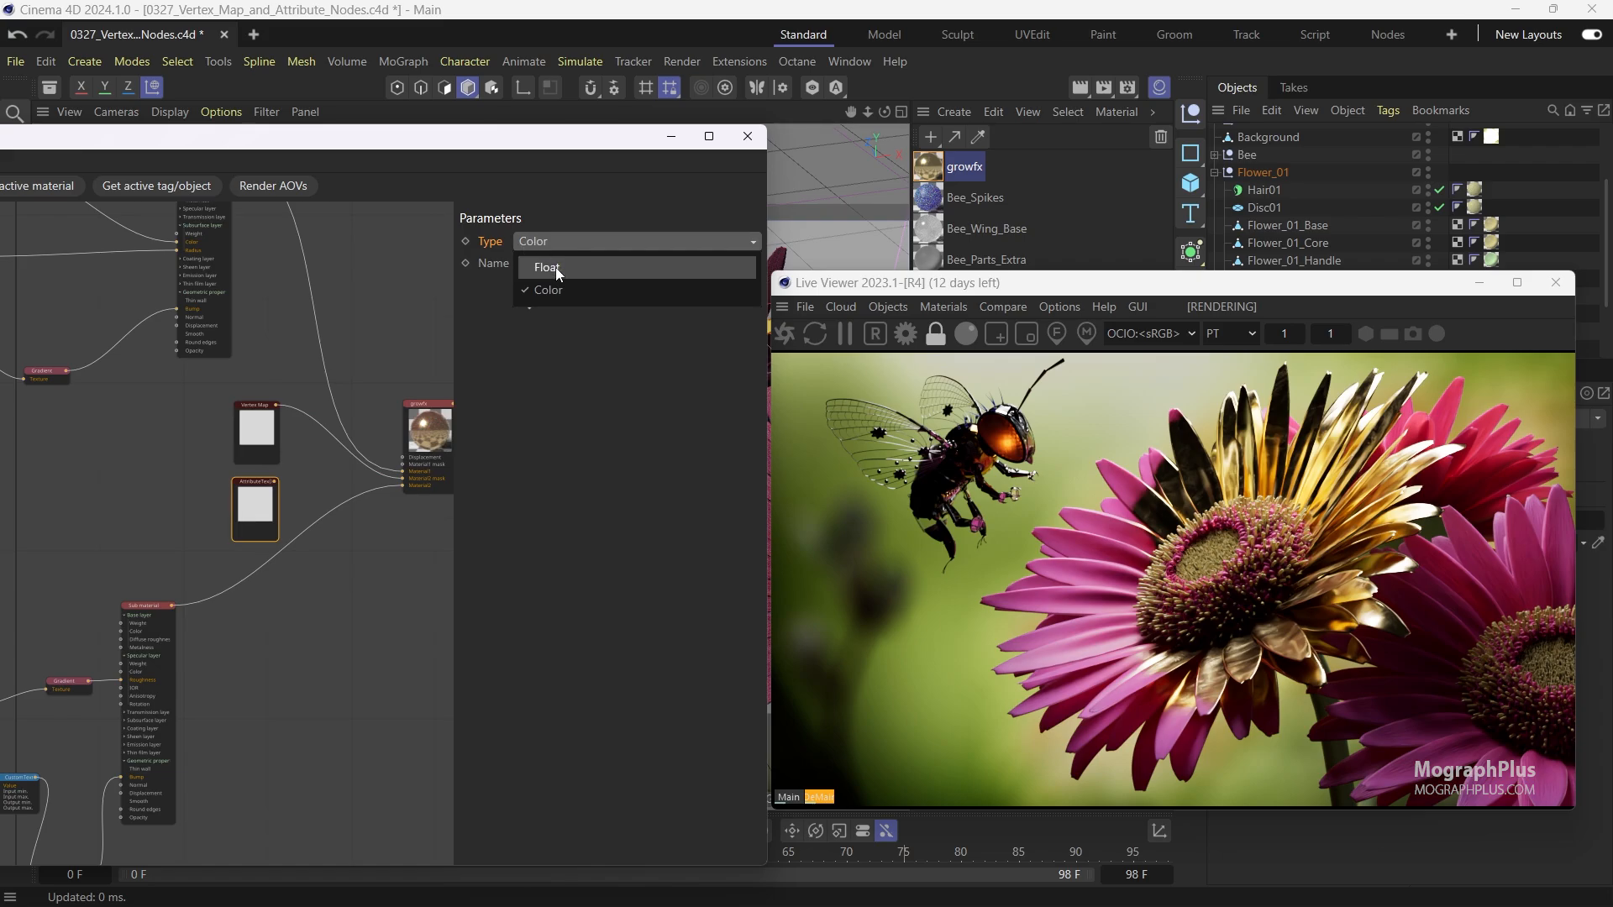
click(547, 267)
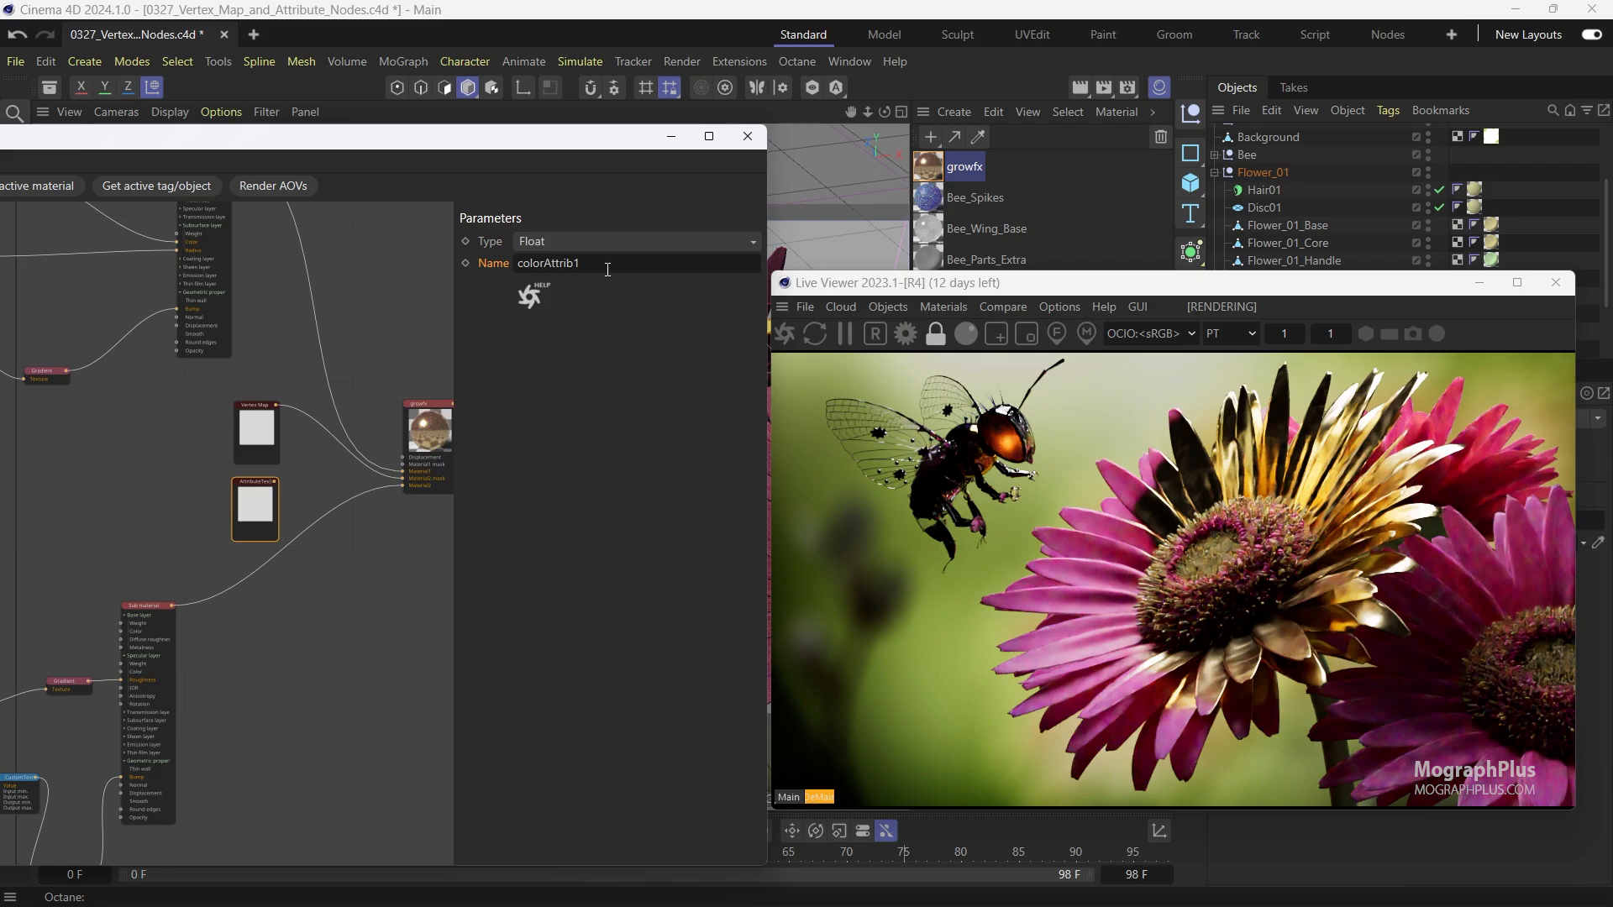
click(637, 241)
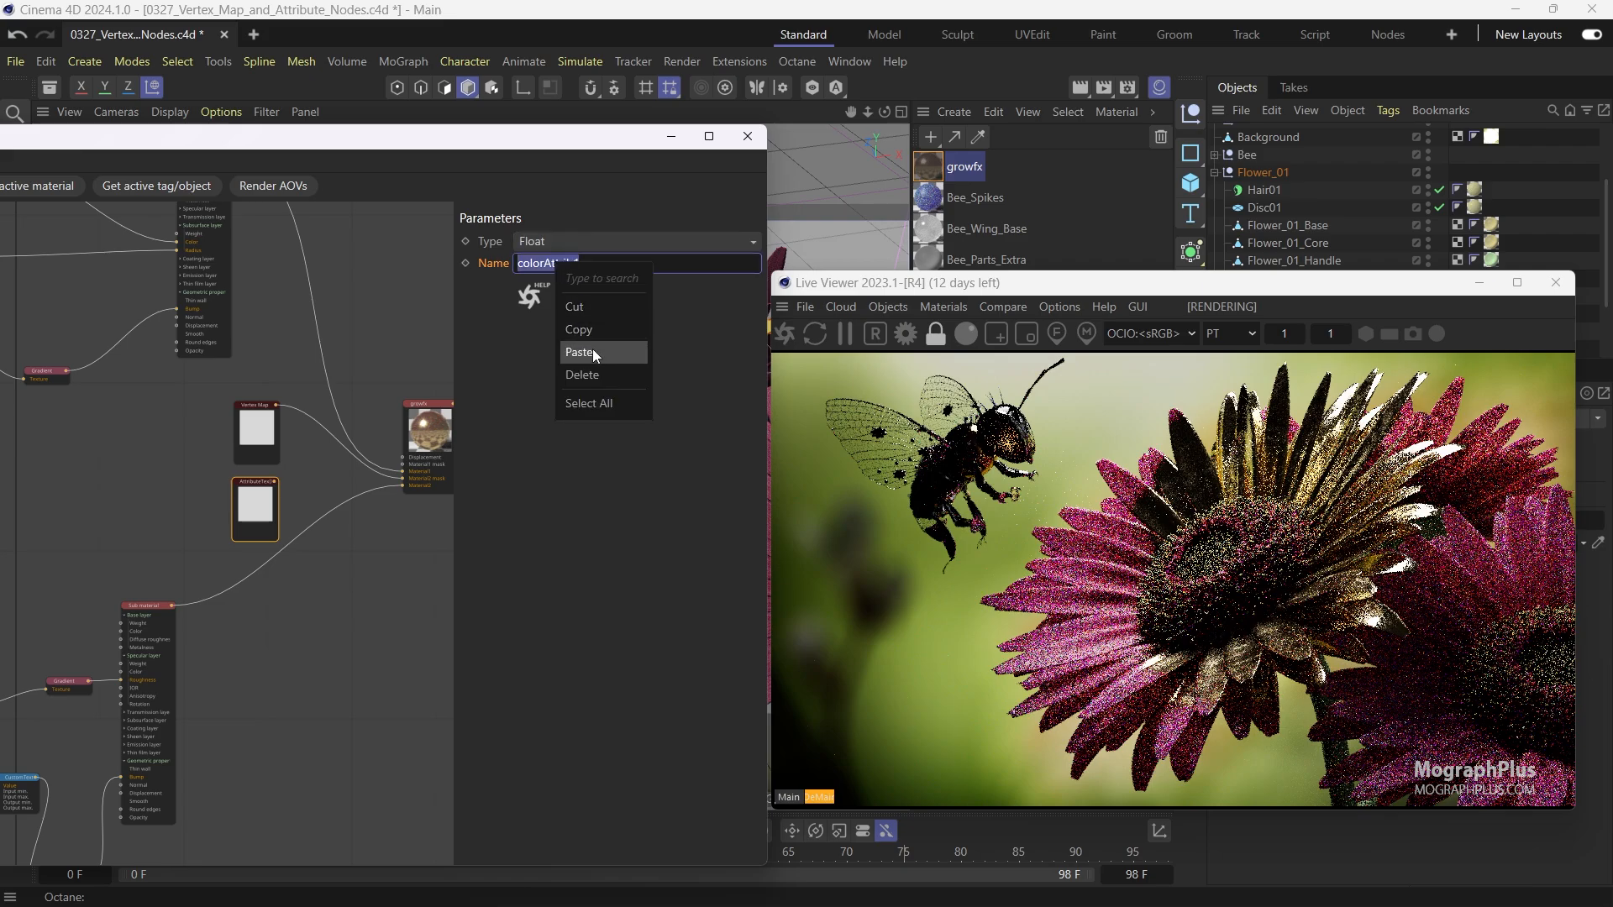
click(580, 352)
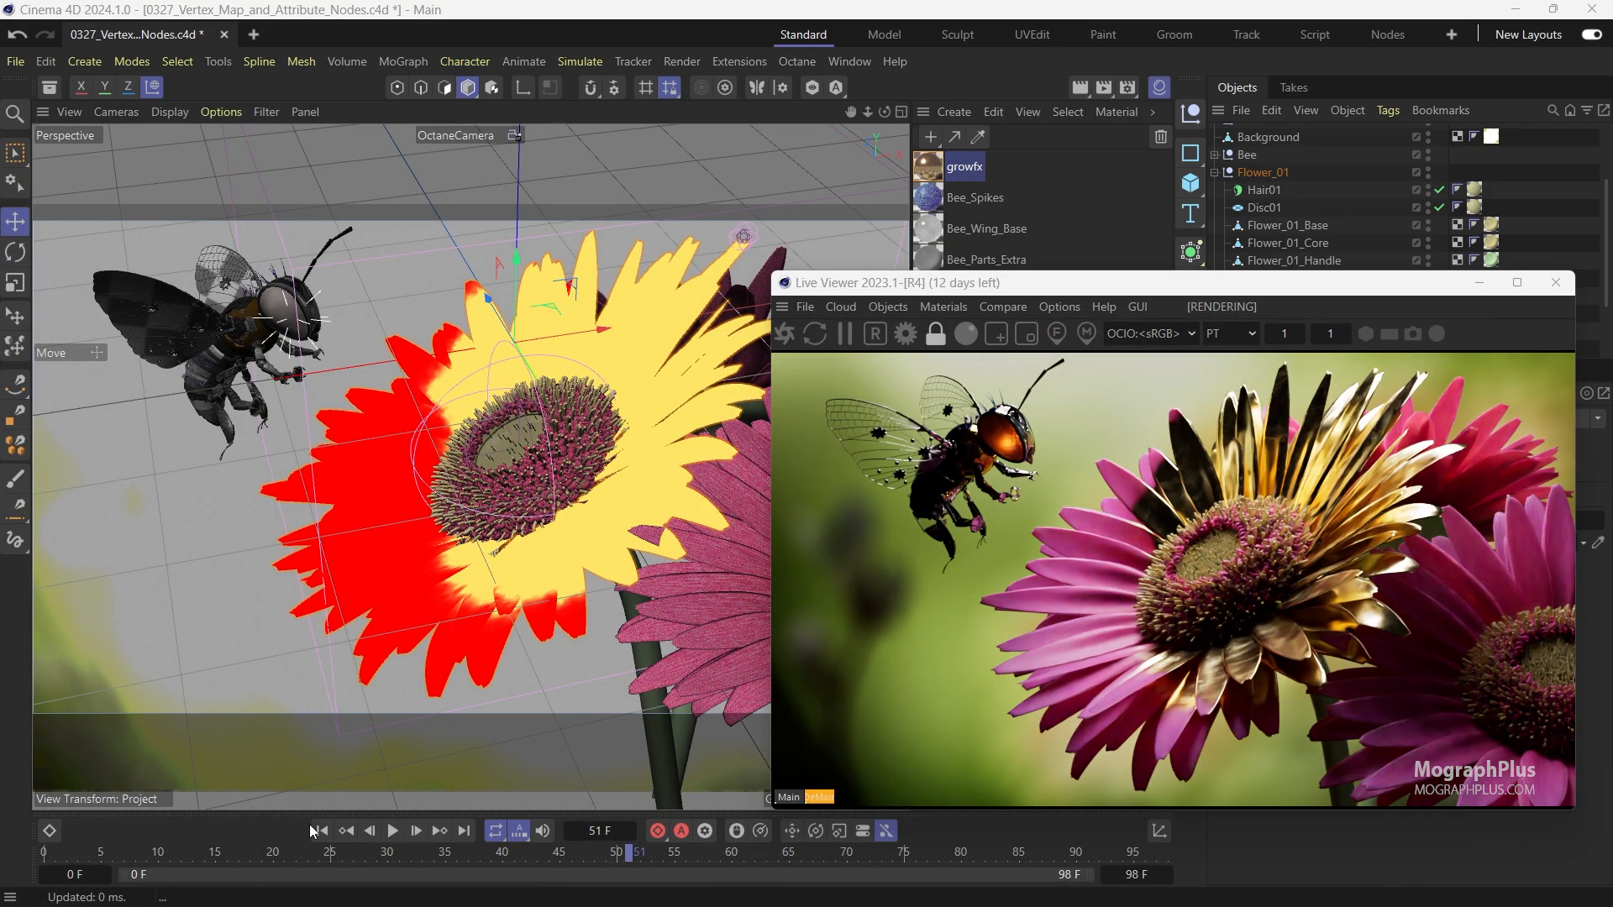
Rewind to frame 0 and play, pausing and resuming as the petals turn gold
click(416, 830)
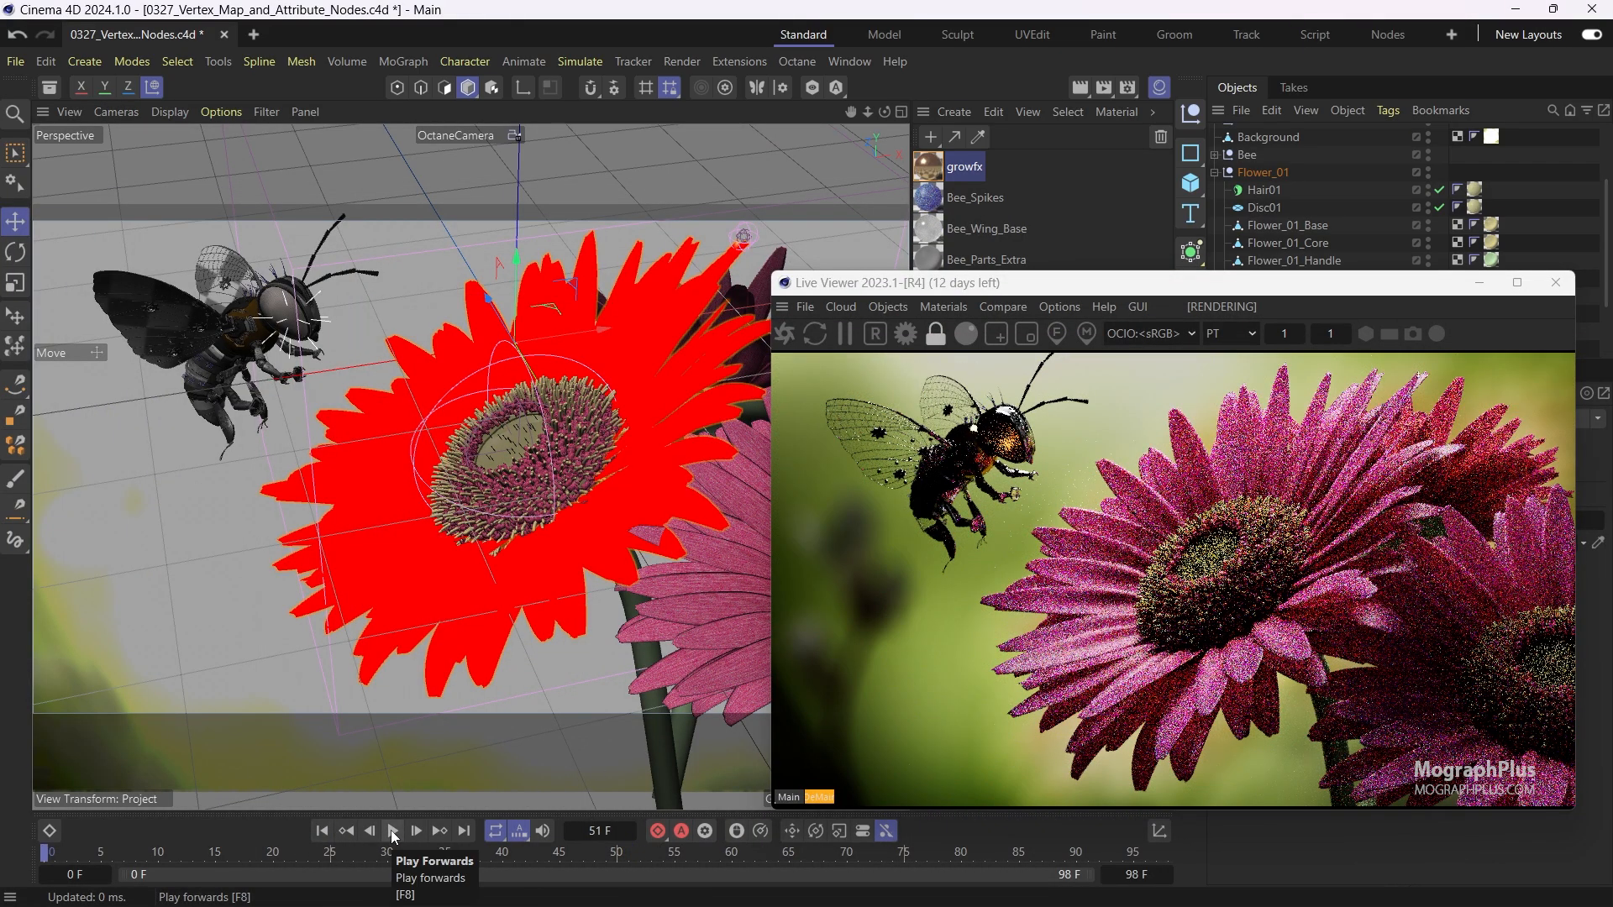
click(415, 830)
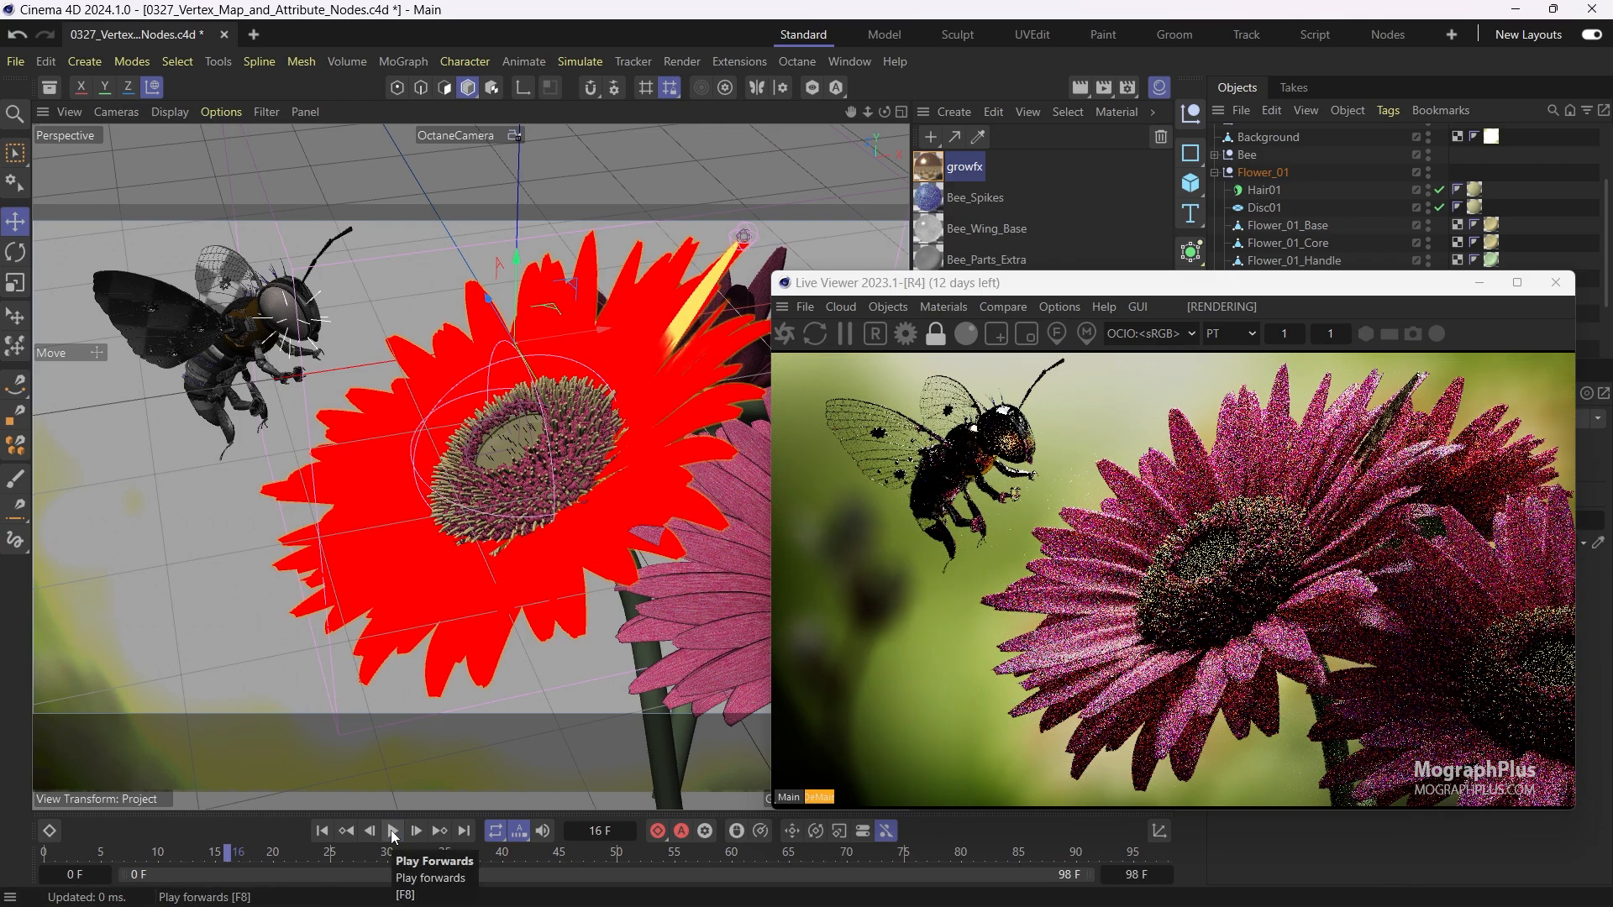
click(417, 831)
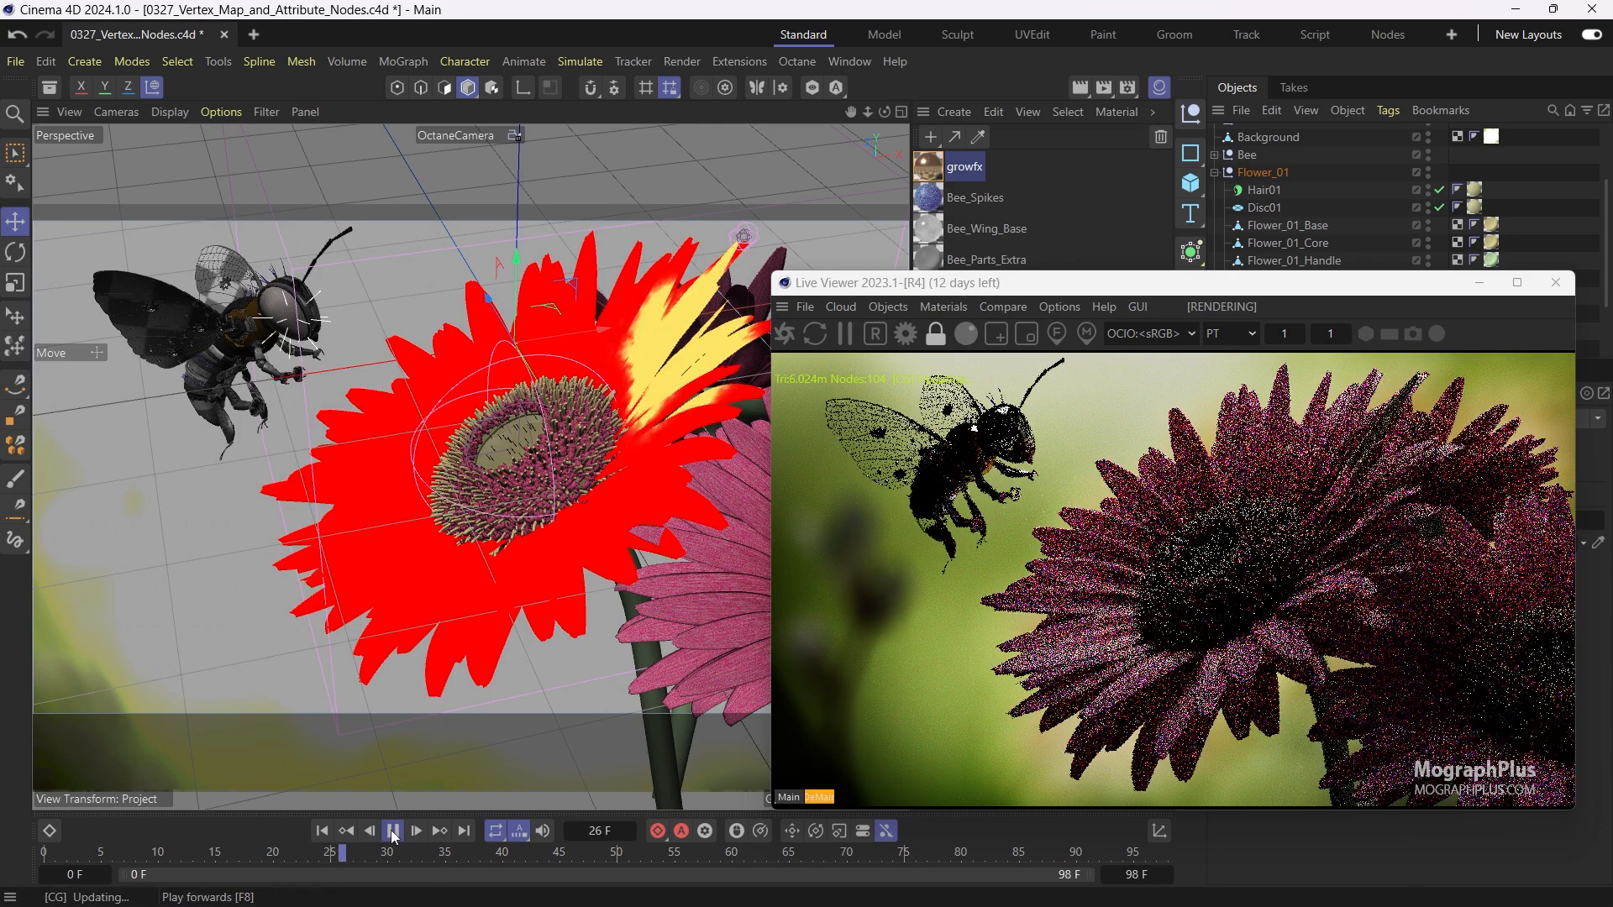
click(391, 836)
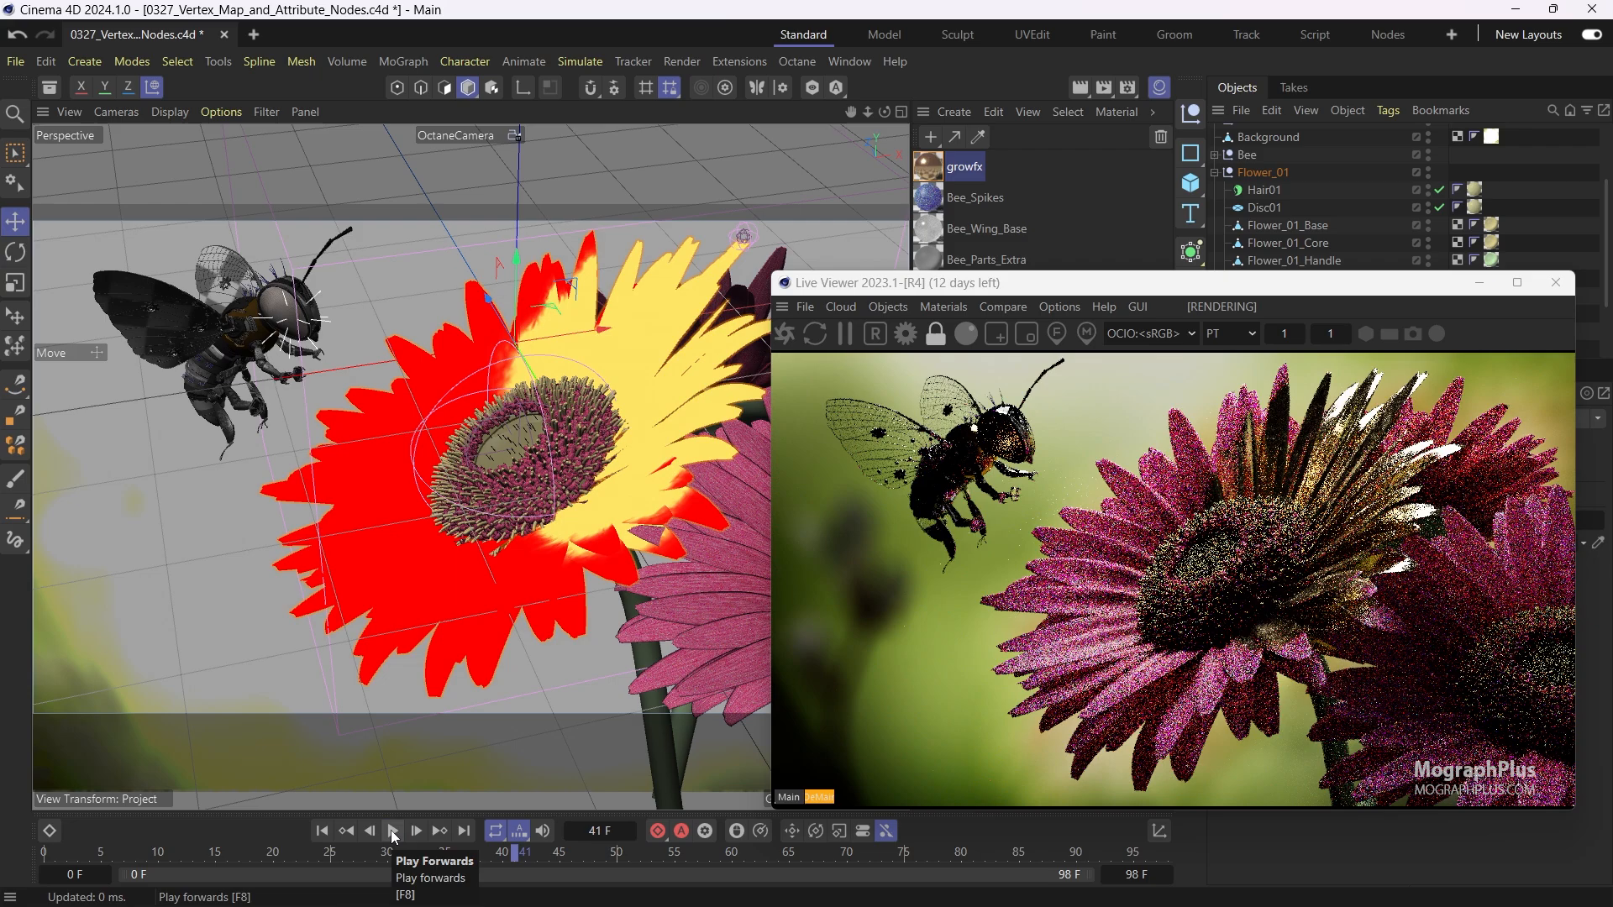
click(416, 830)
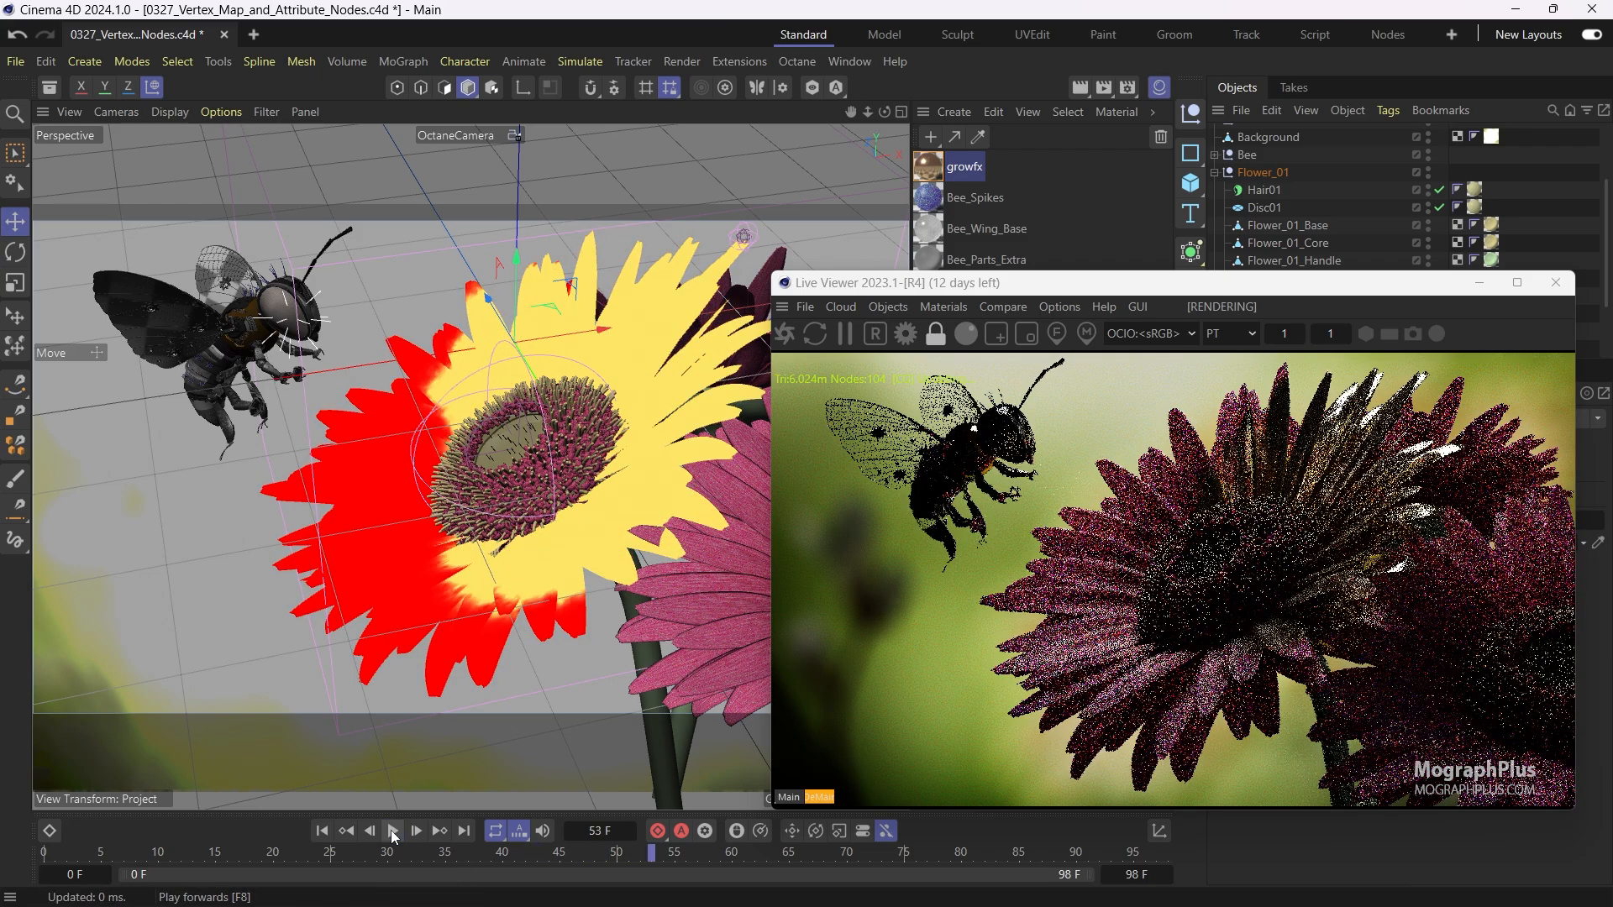
click(416, 831)
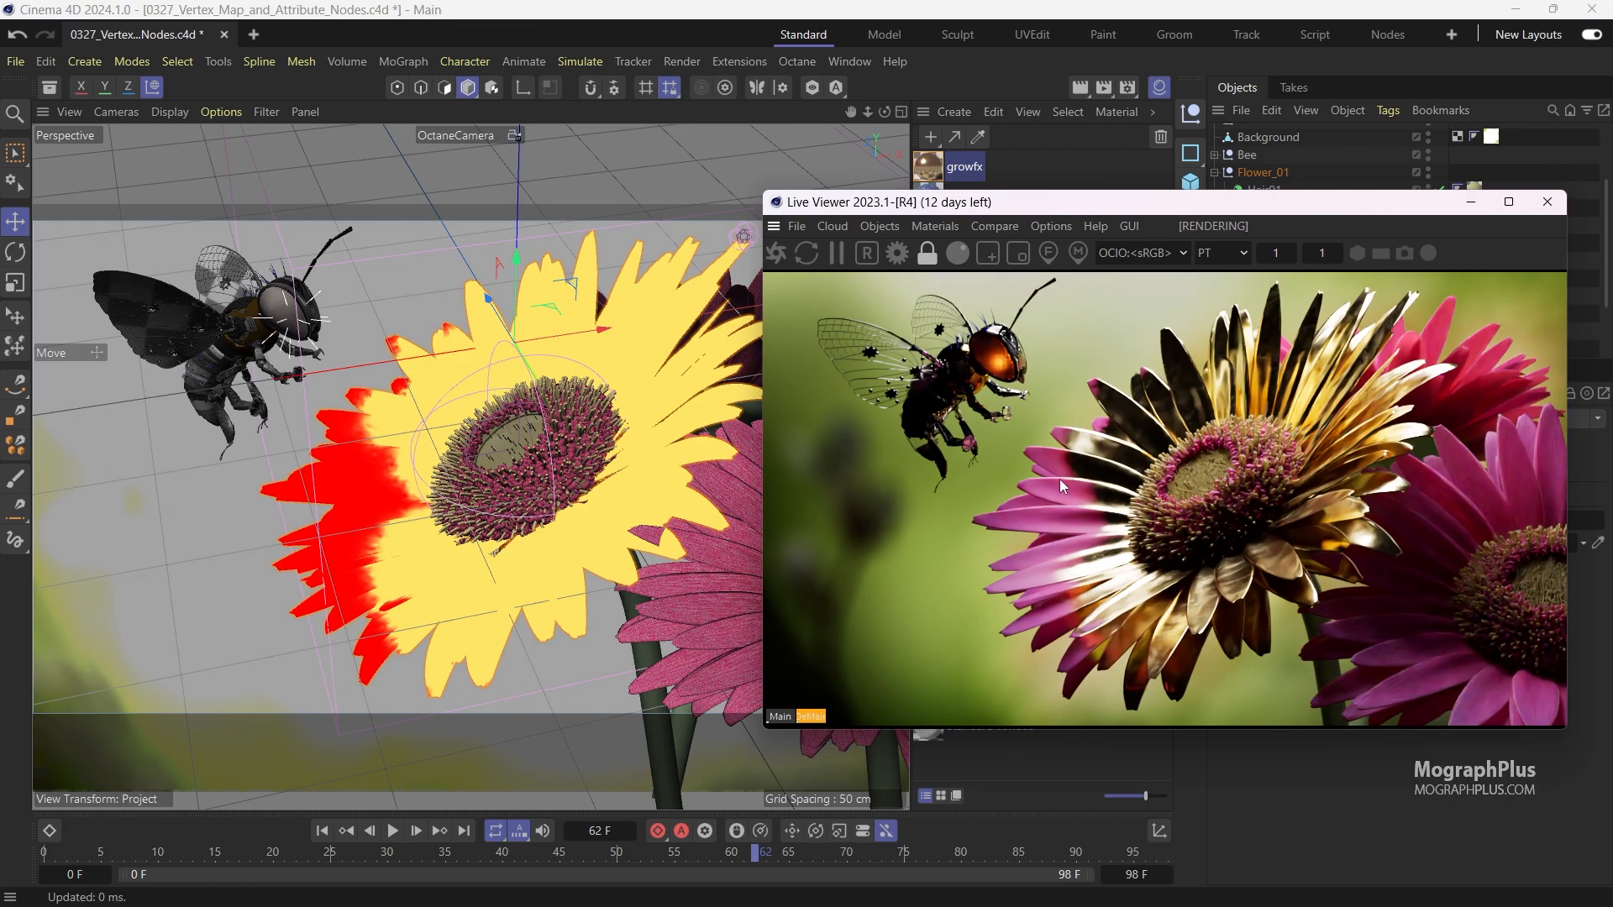
mouse_move(1081, 504)
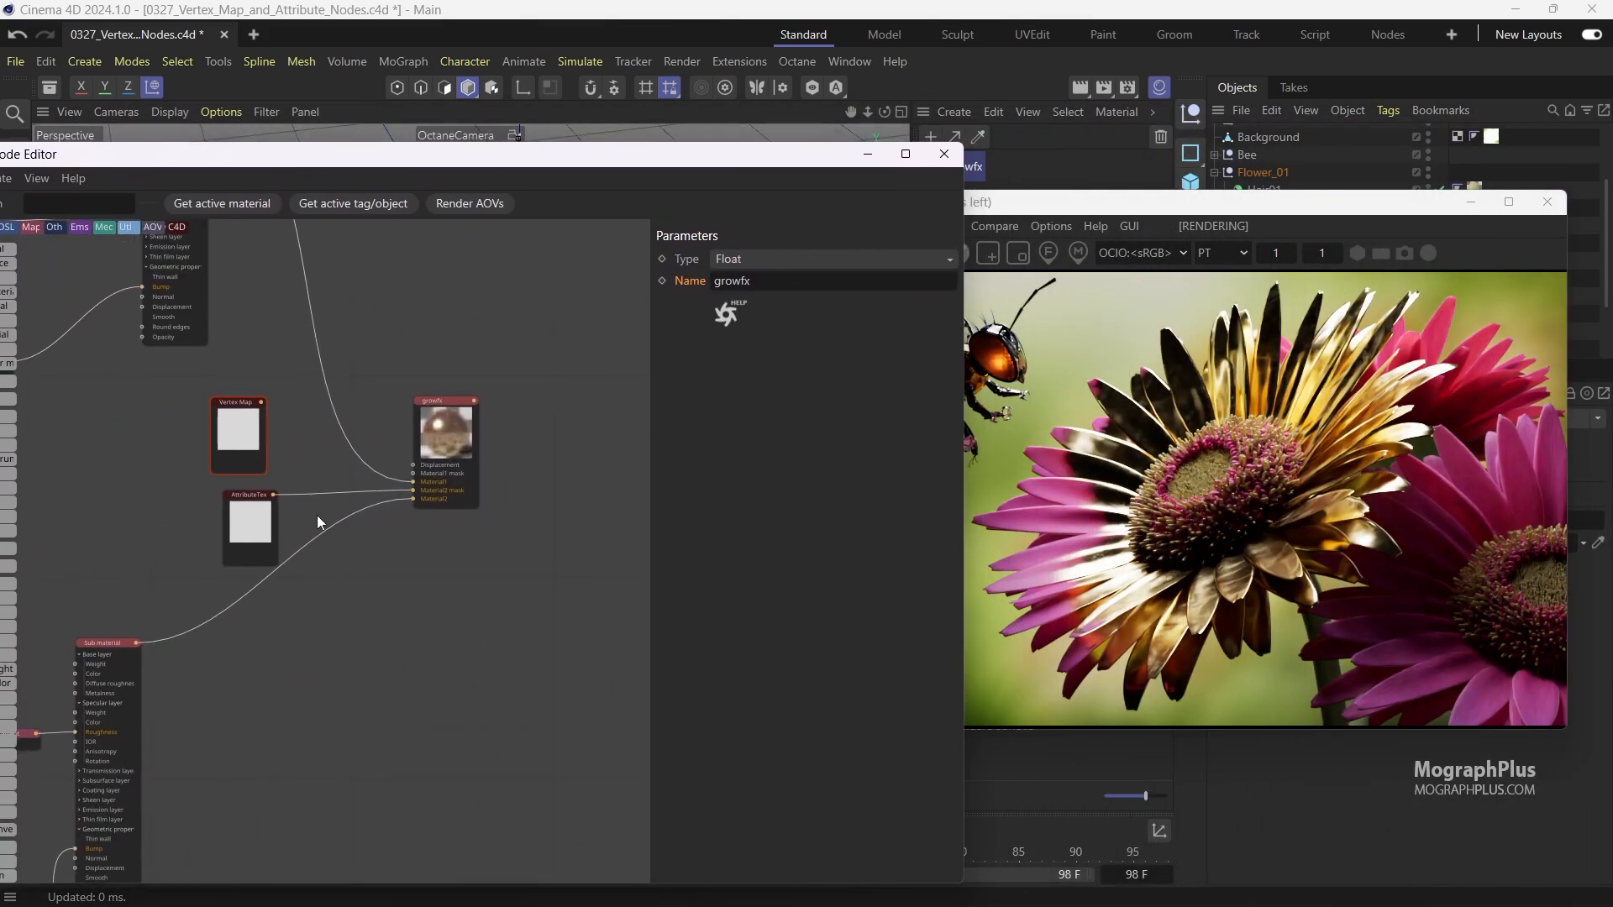
Preview the AttributeTex growfx mask in the Live Viewer, then rewind and replay the growth animation
click(250, 530)
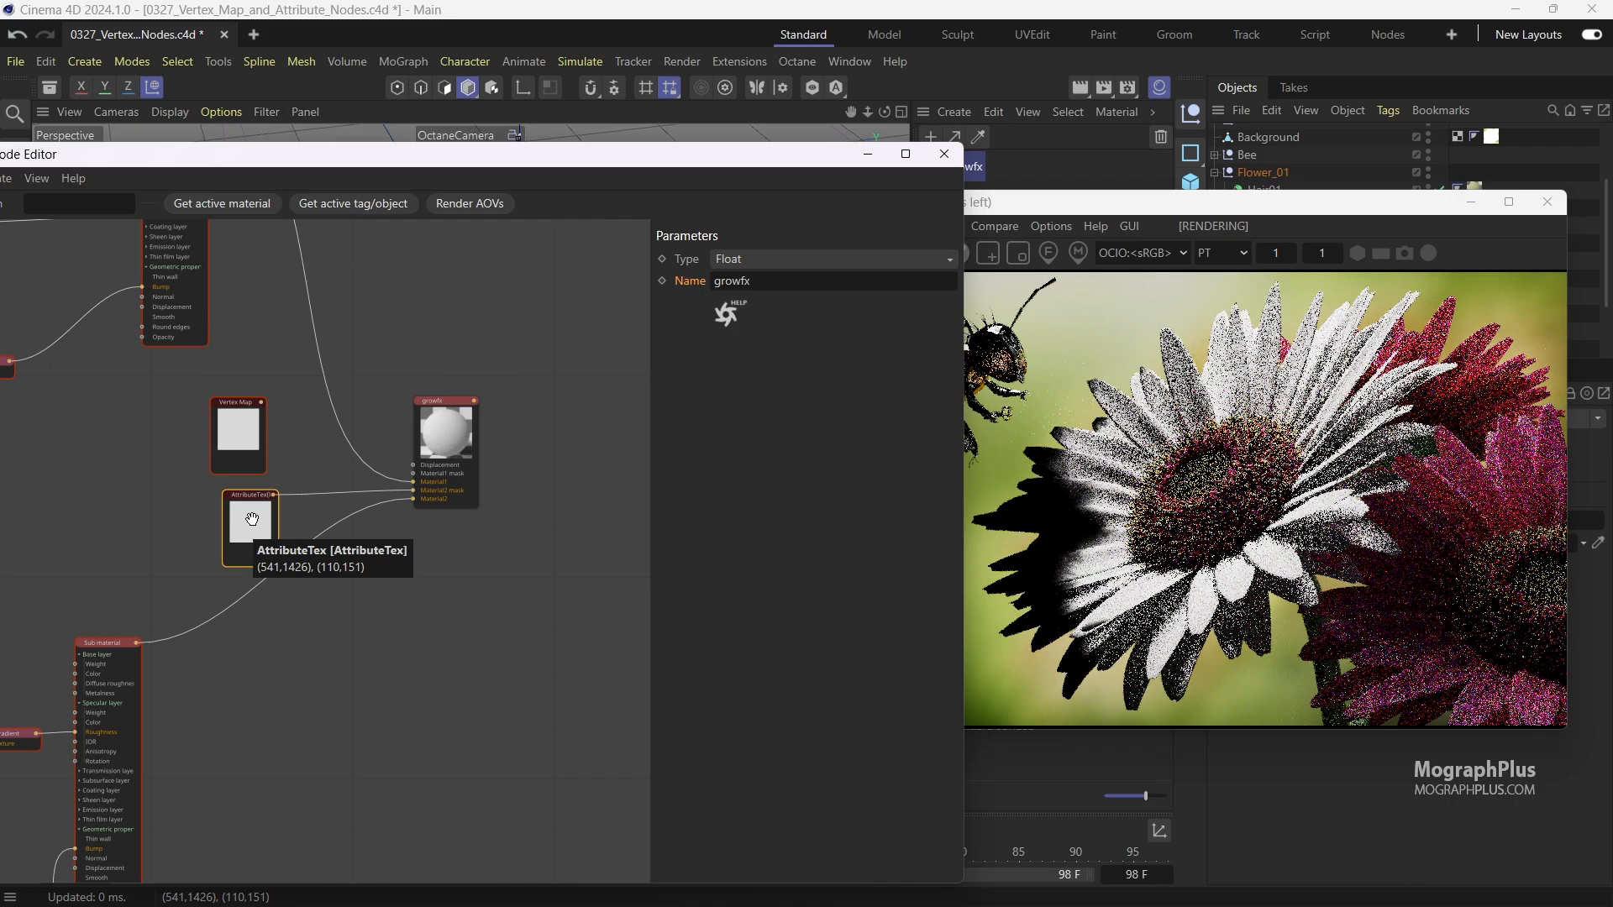
click(250, 530)
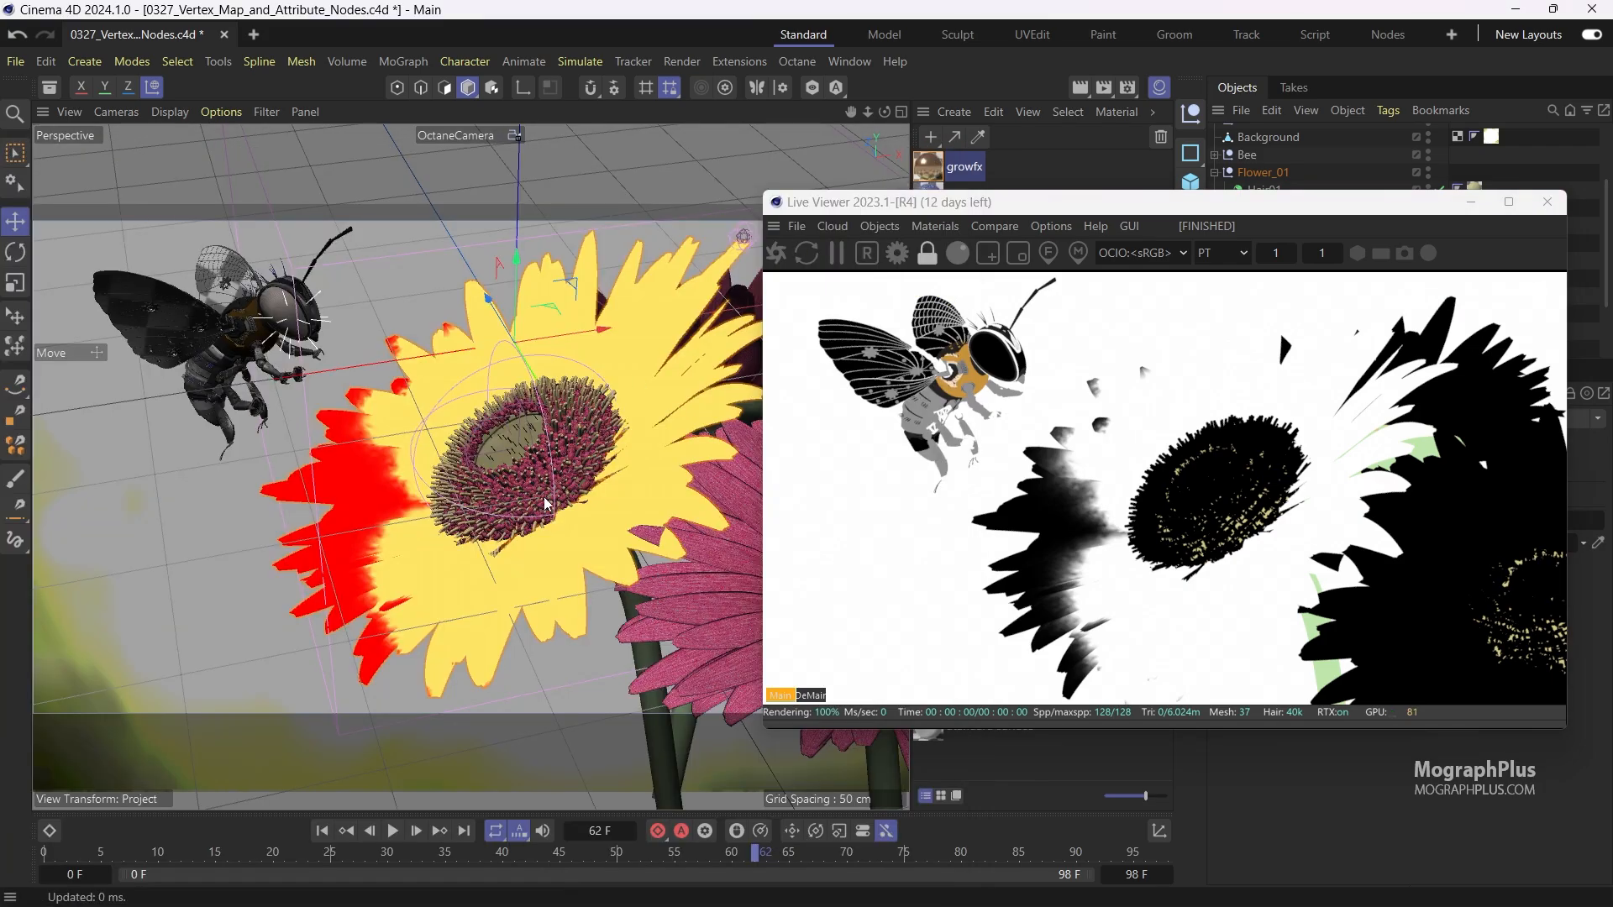
click(394, 830)
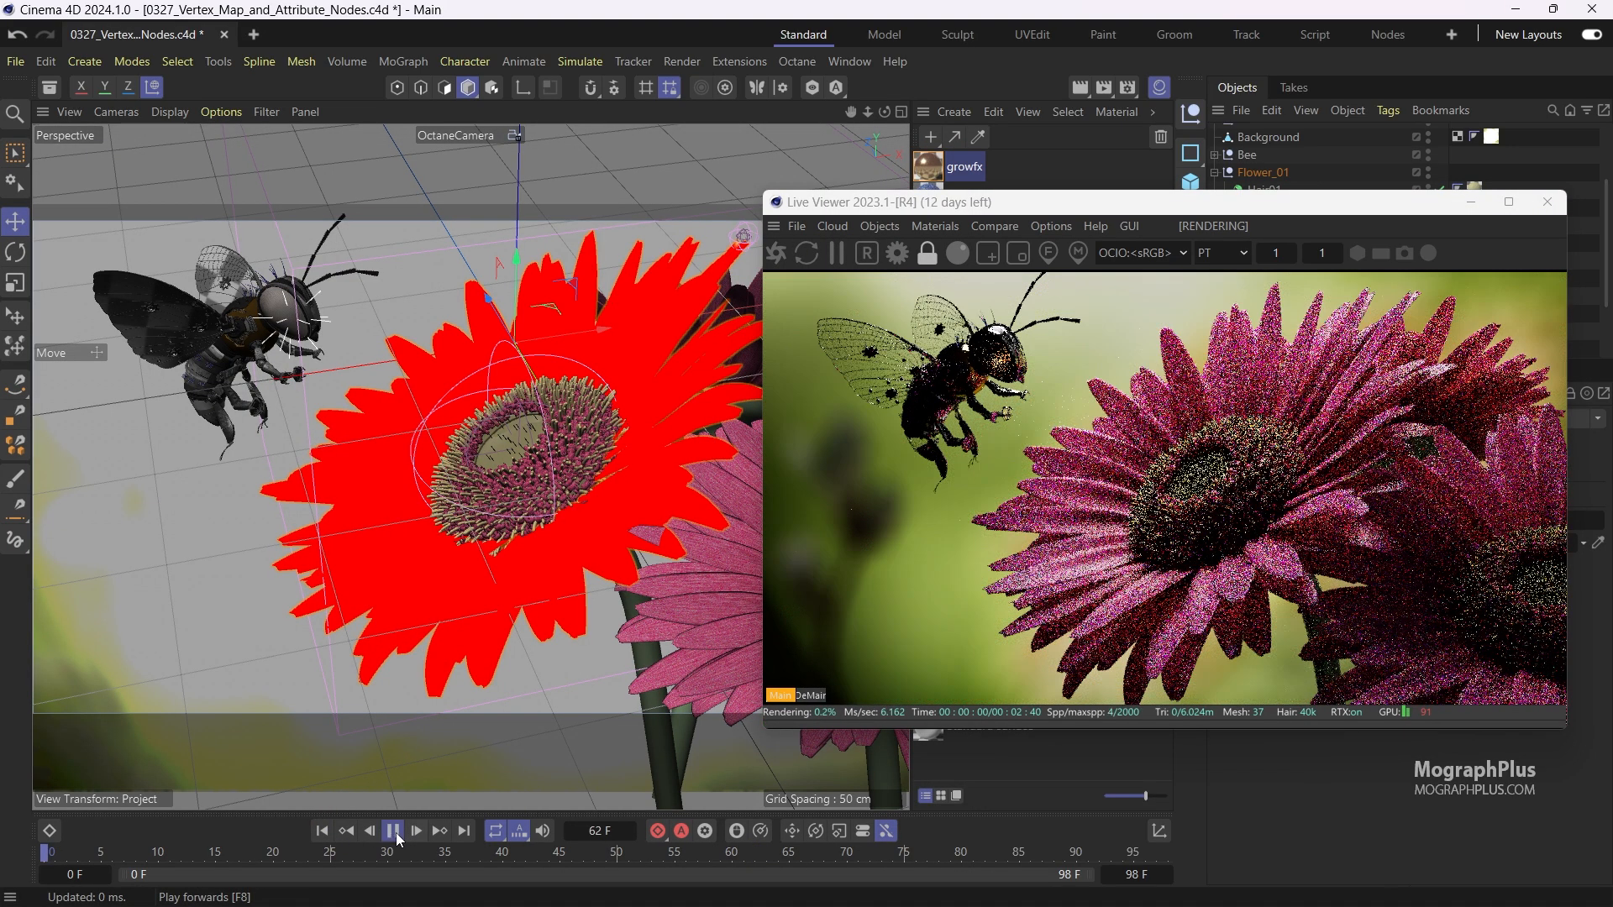
click(393, 830)
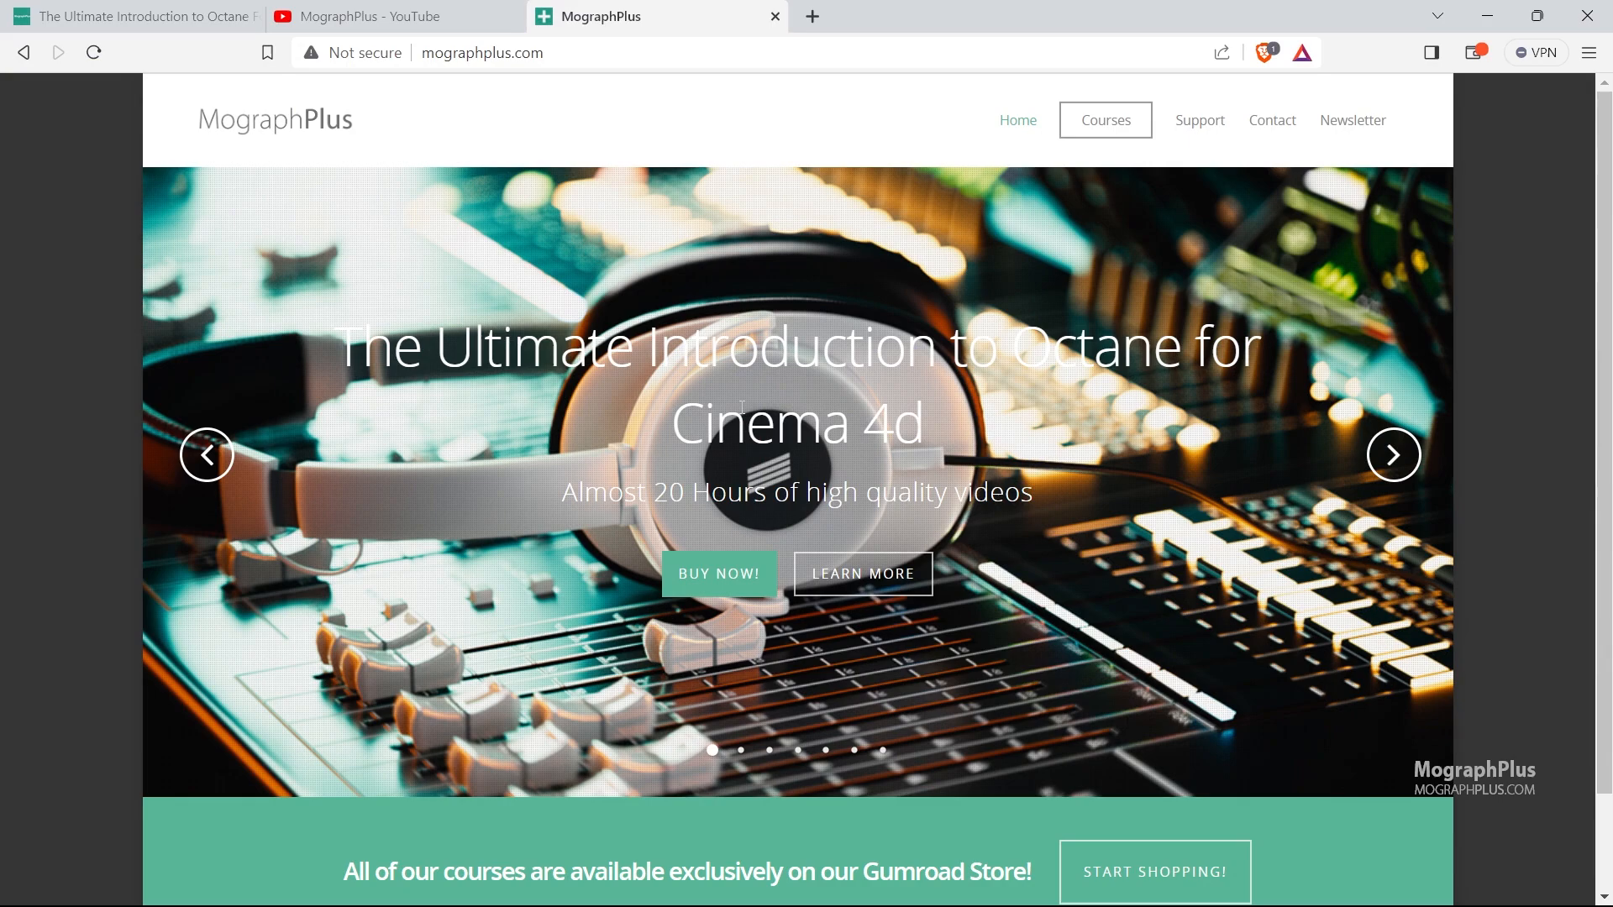
mouse_move(862, 573)
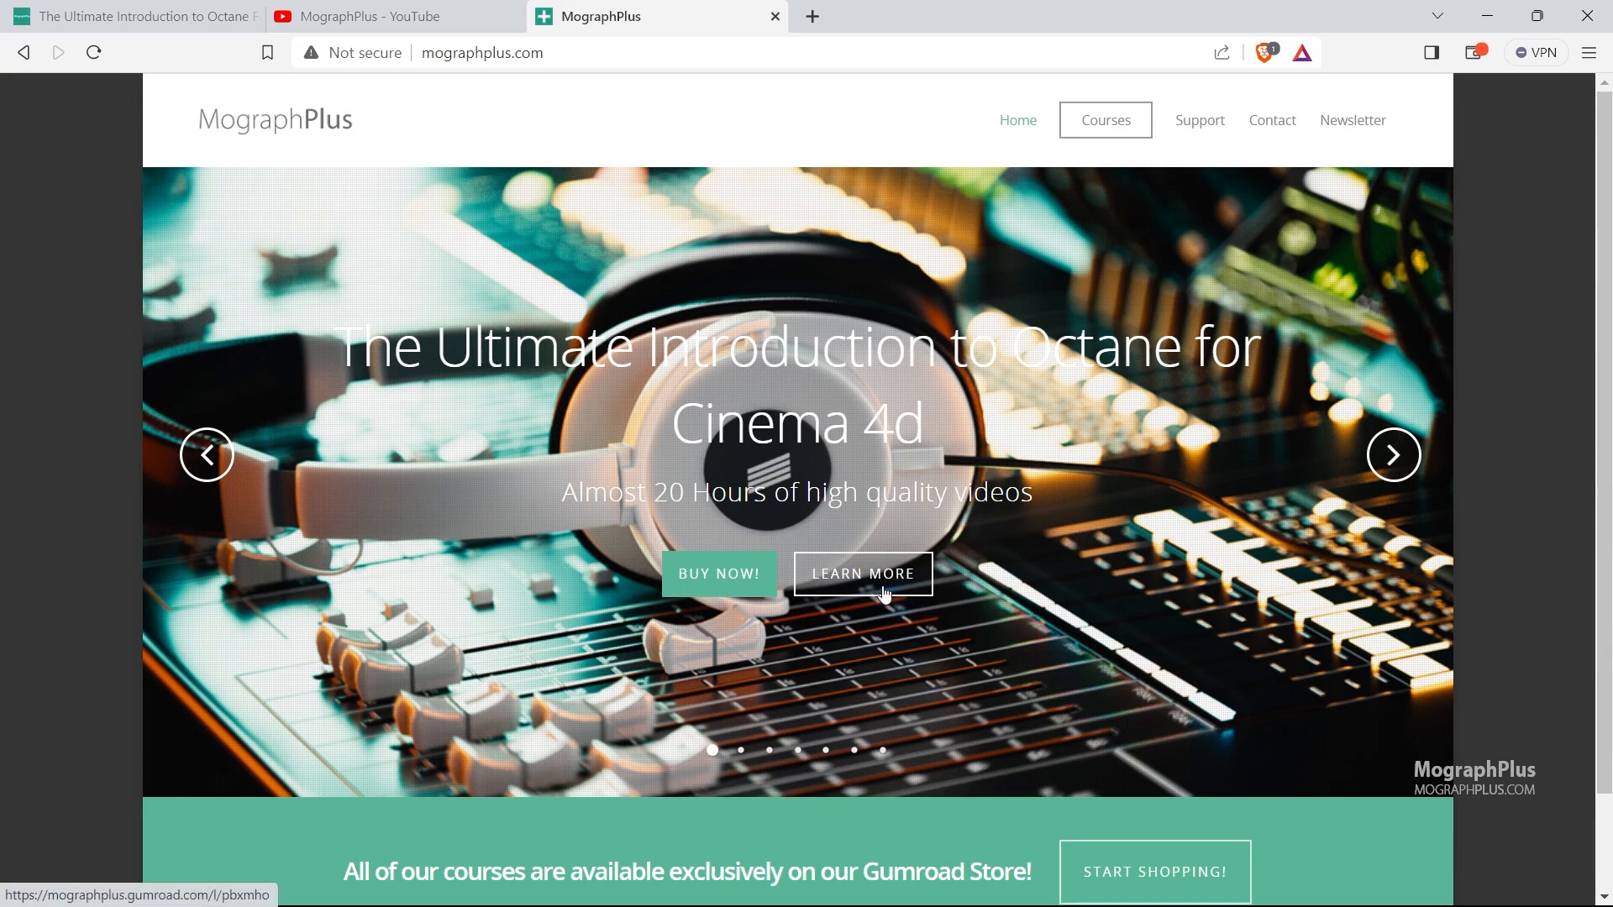
Advance the homepage slider three times, past Interior Visualization to the V-Ray course banner
click(1393, 455)
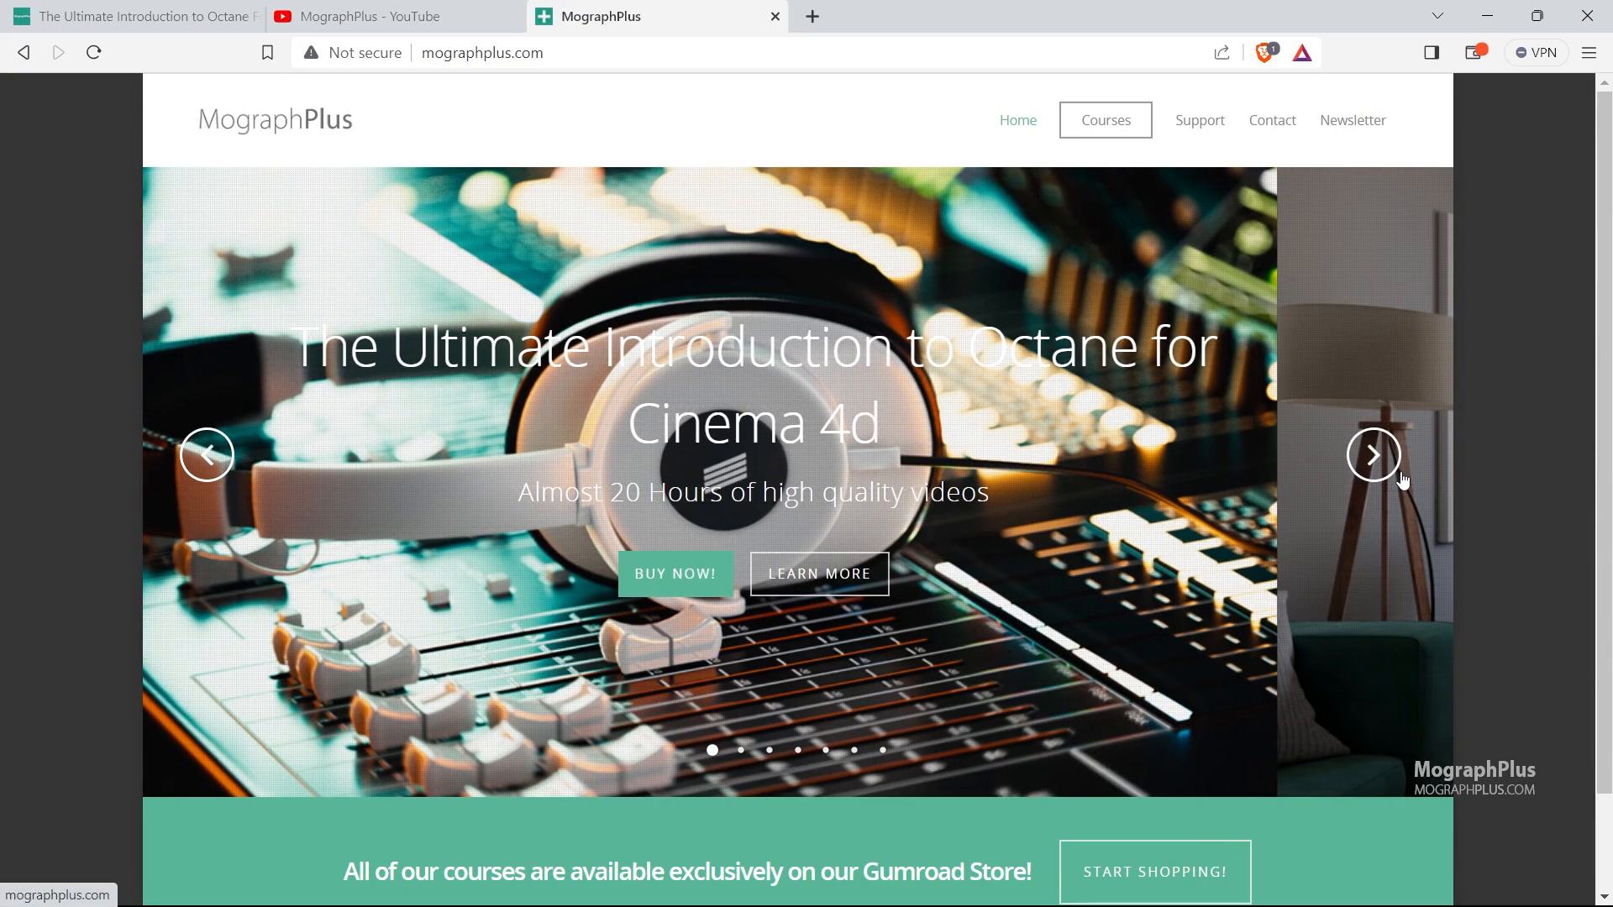
click(1372, 454)
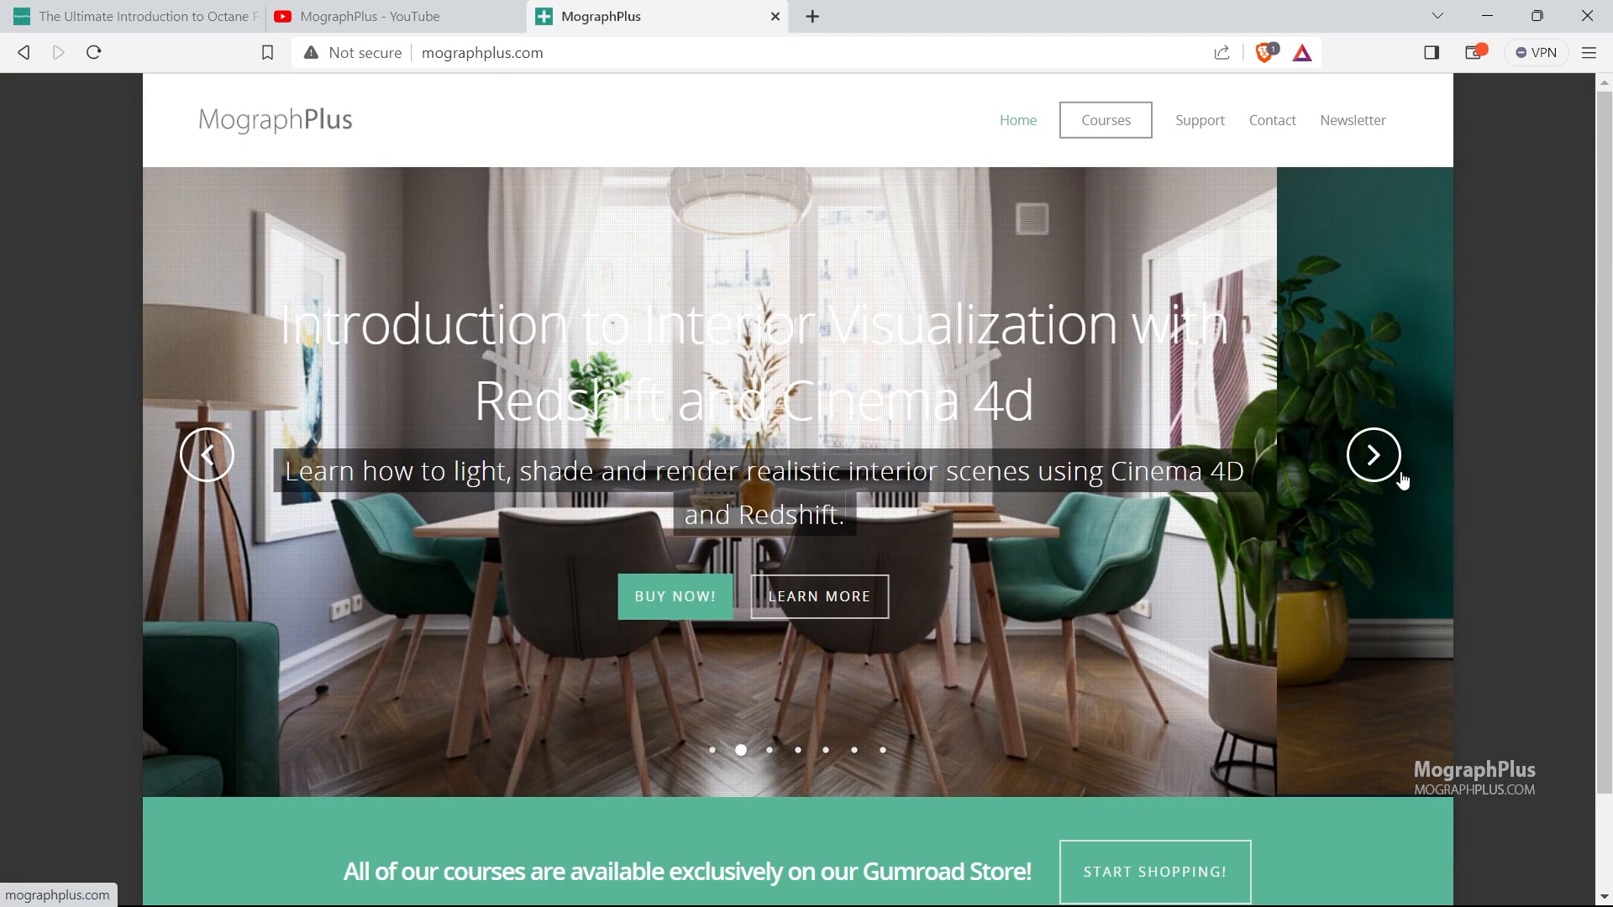
click(1374, 455)
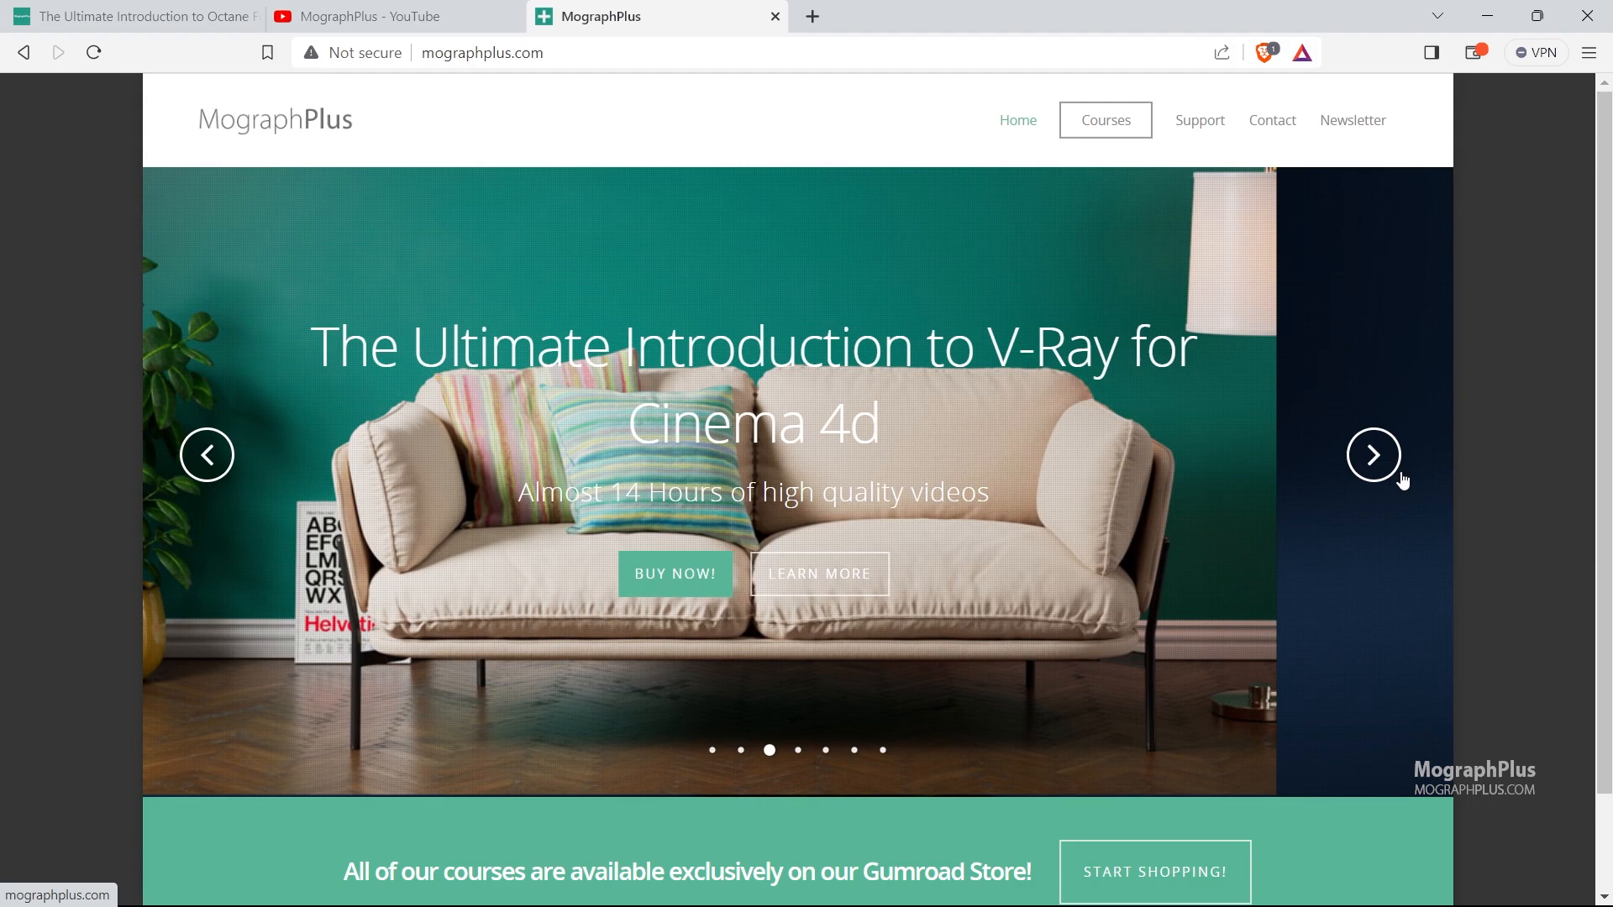
mouse_move(1470, 489)
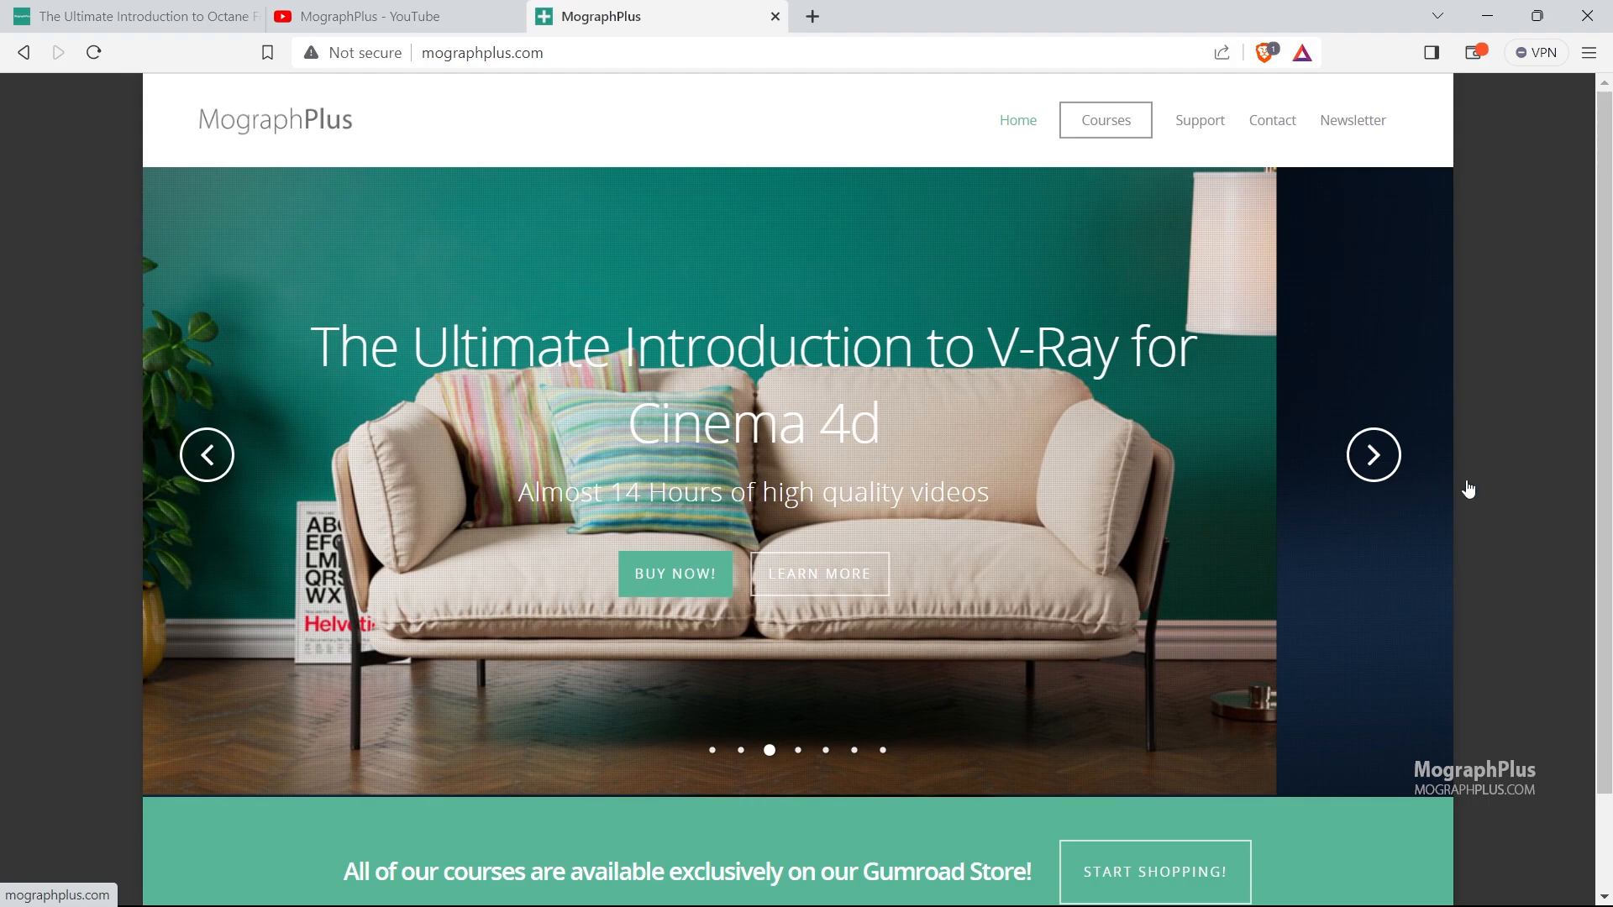